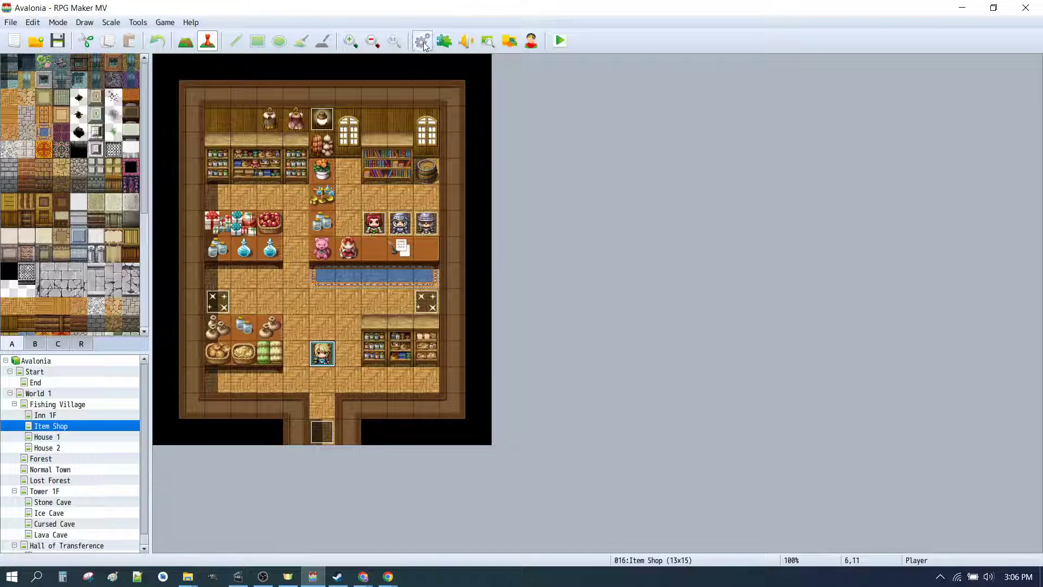
- Open the Database on Actors and compare Therese's settings with OurHero's
left_click(421, 41)
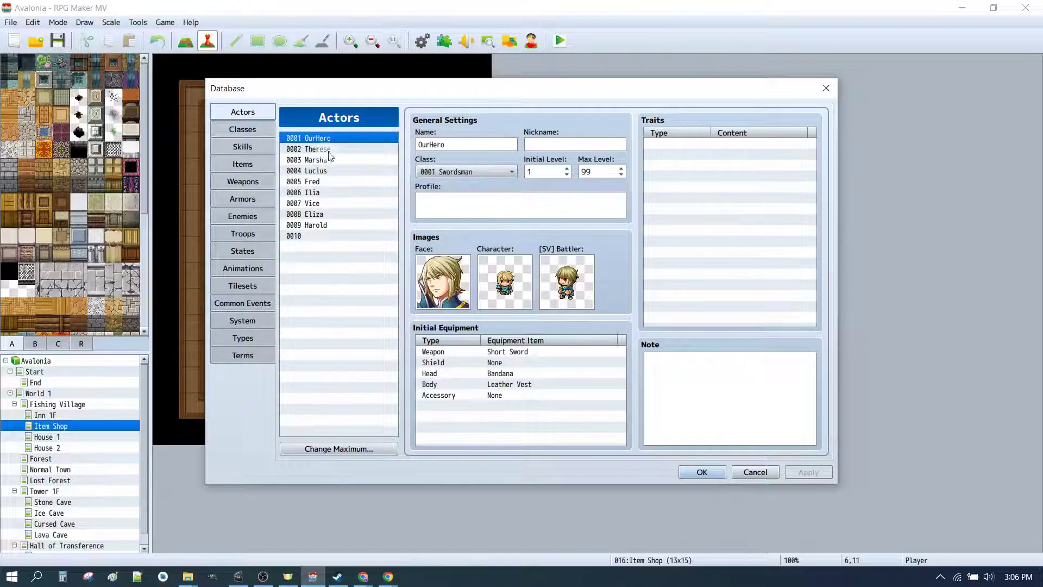
left_click(308, 149)
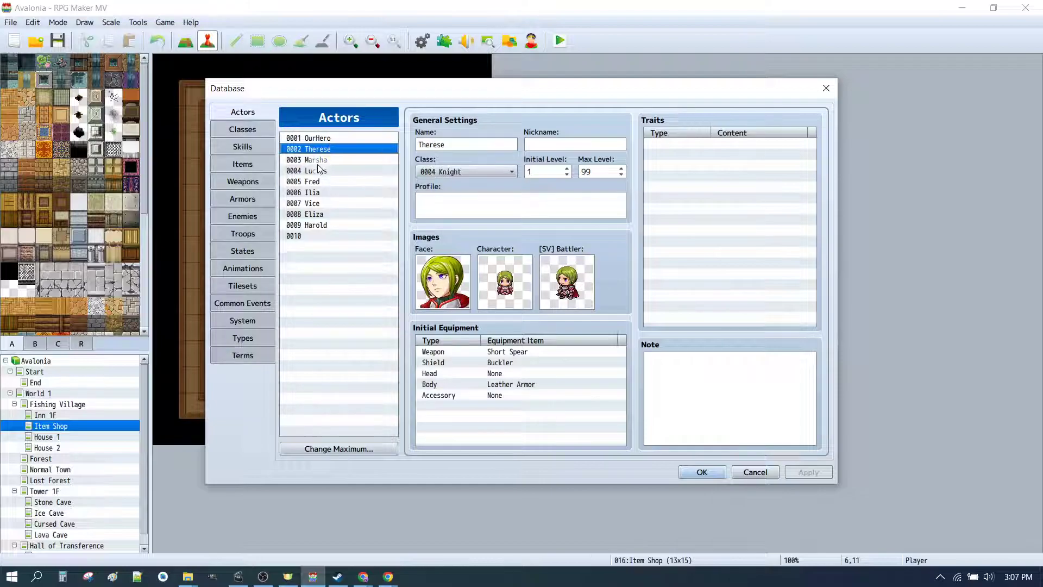
left_click(309, 138)
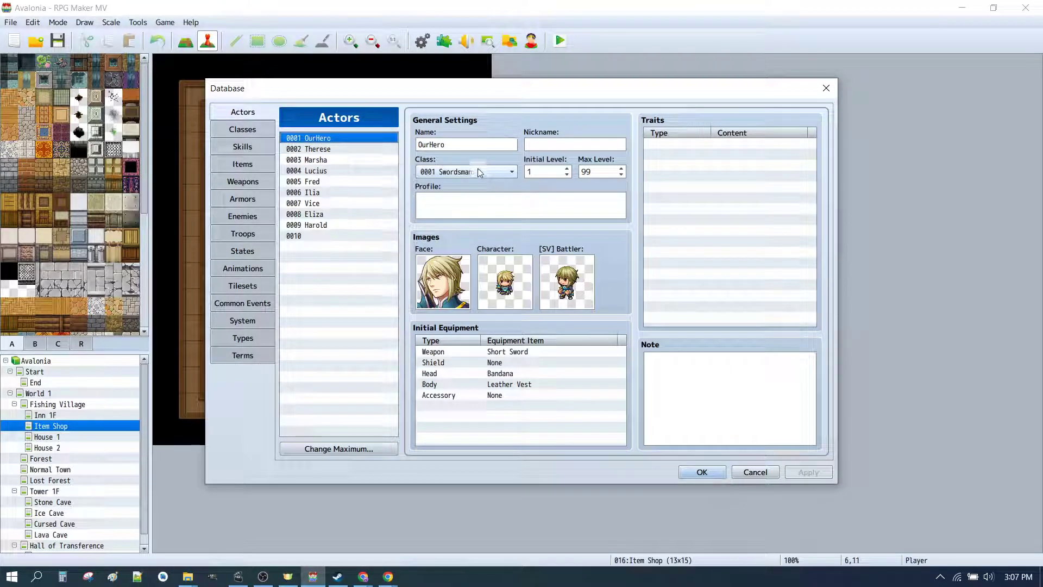
- Switch to the Classes list and inspect the Swordsman's skill type trait
left_click(242, 129)
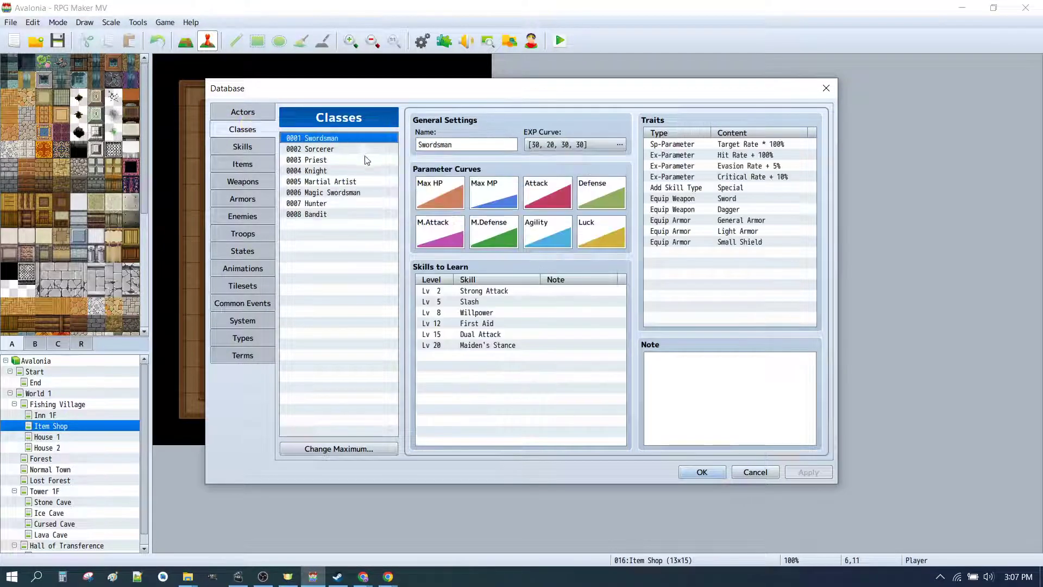
left_click(729, 187)
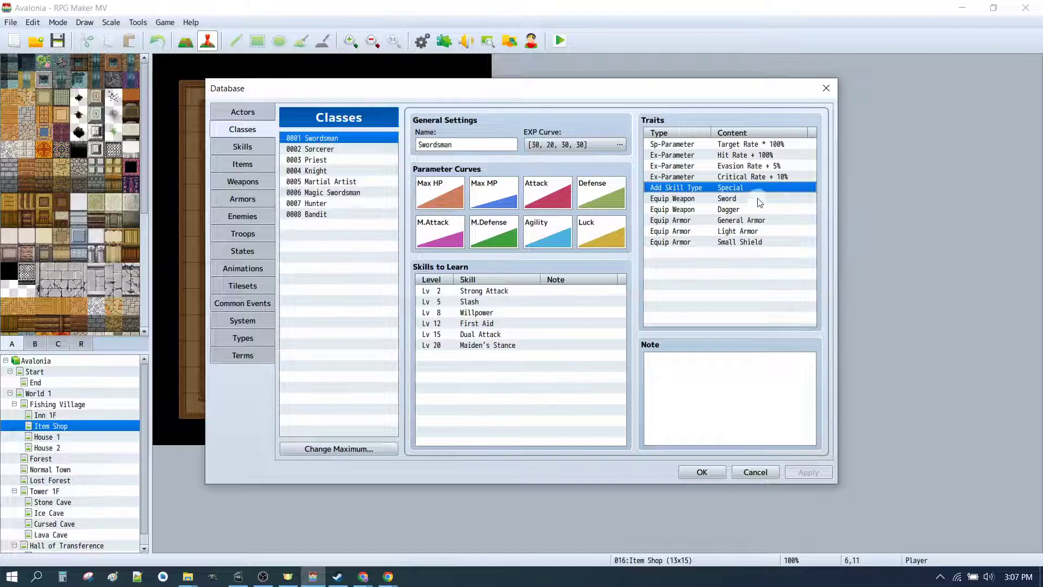
left_click(317, 148)
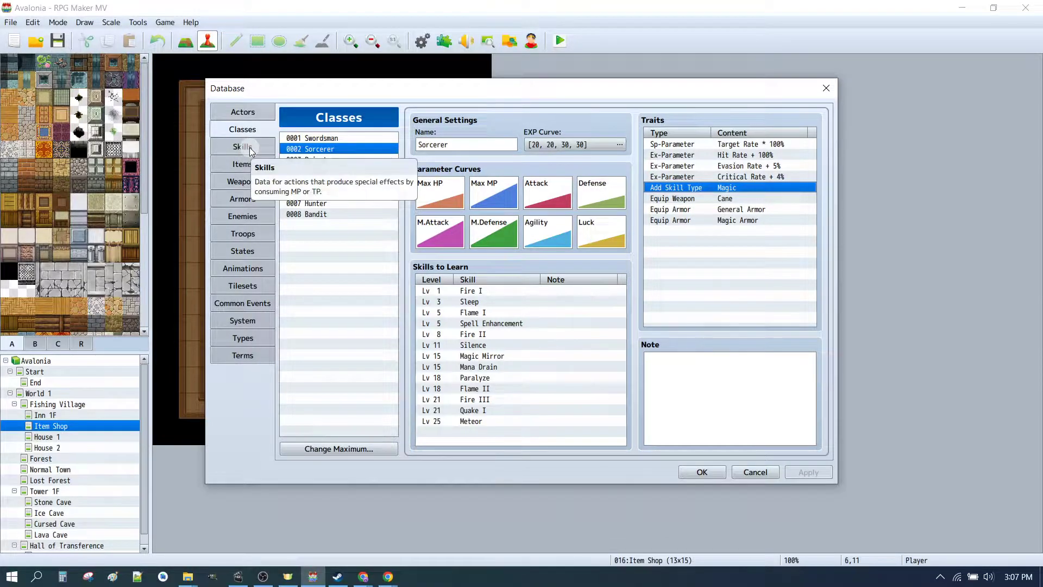
- Scroll through the Skills list, viewing the priest/sorcerer entries, Protect, and Stun Shot
left_click(242, 145)
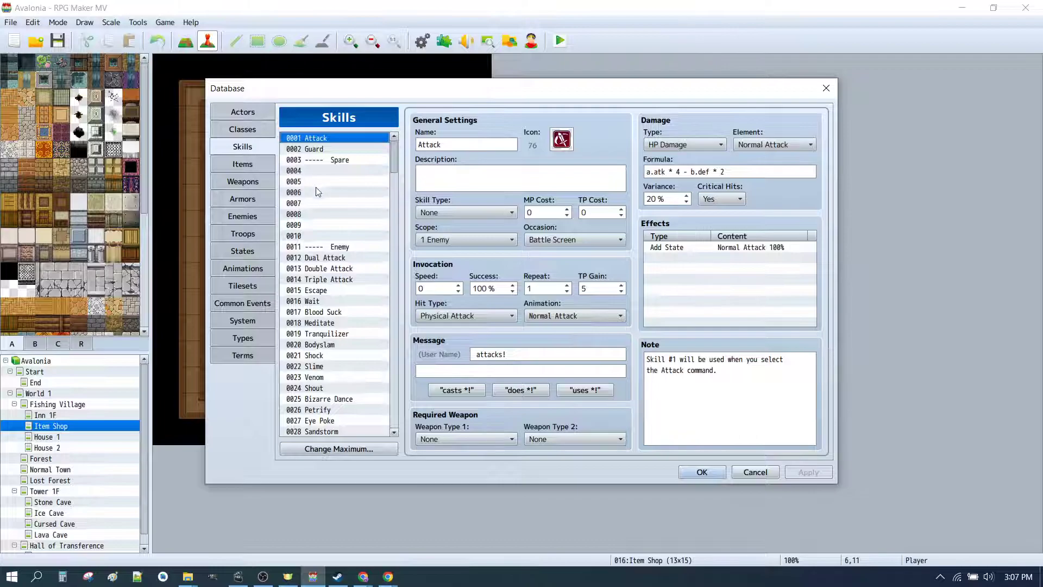
scroll("down", 3)
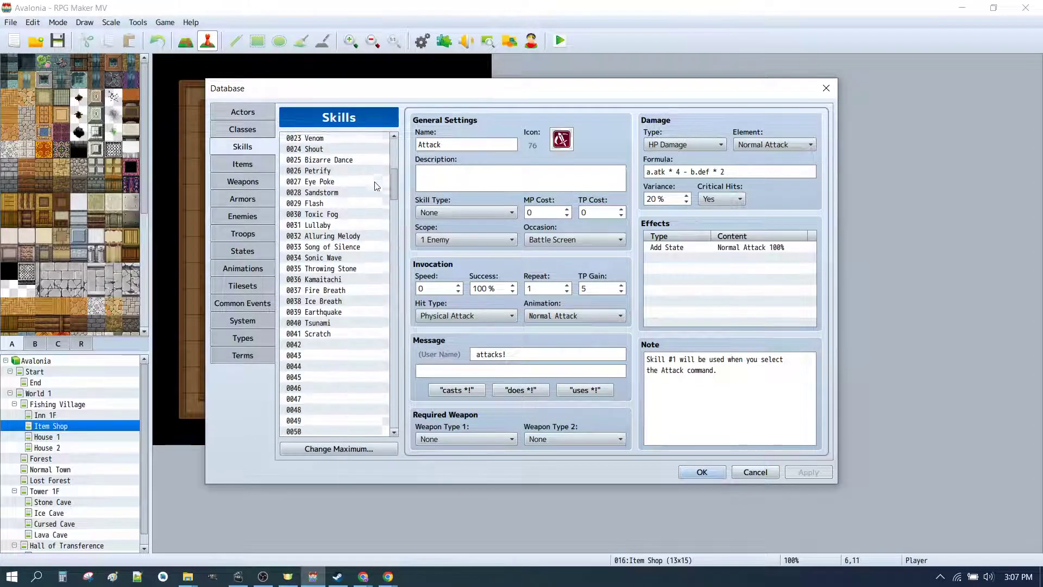
scroll("down", 3)
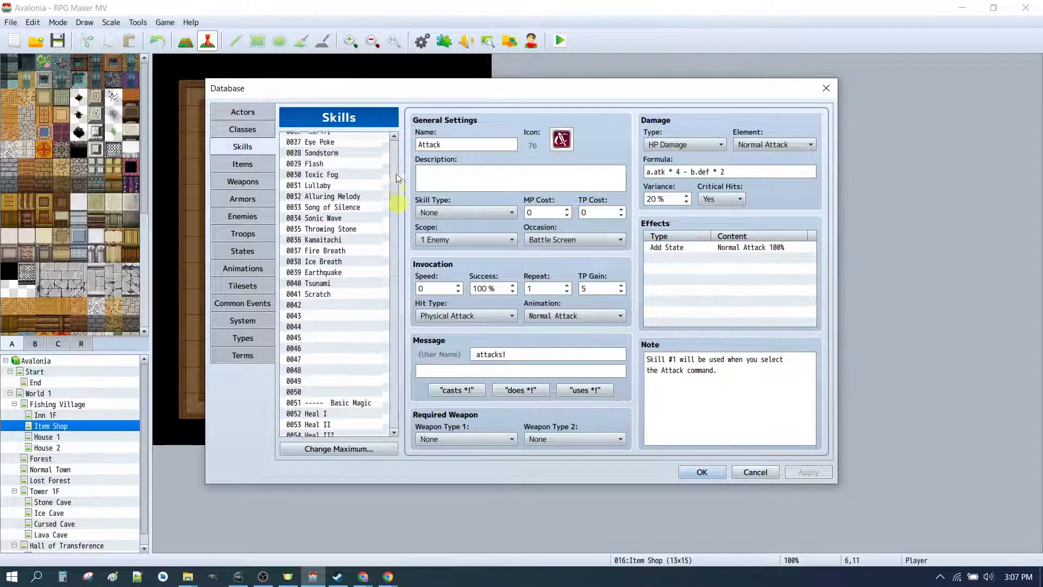
scroll("down", 3)
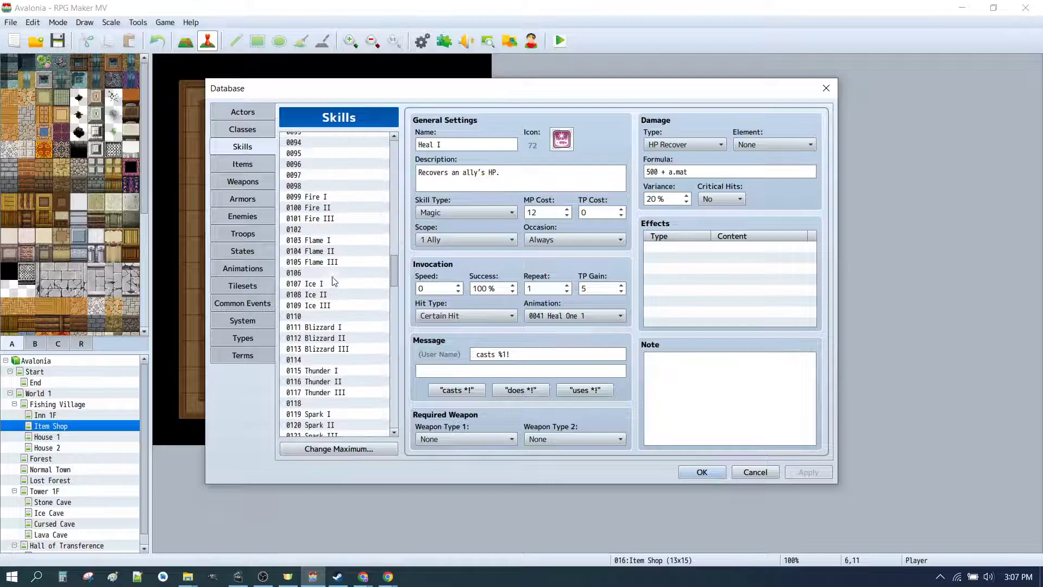
scroll("down", 3)
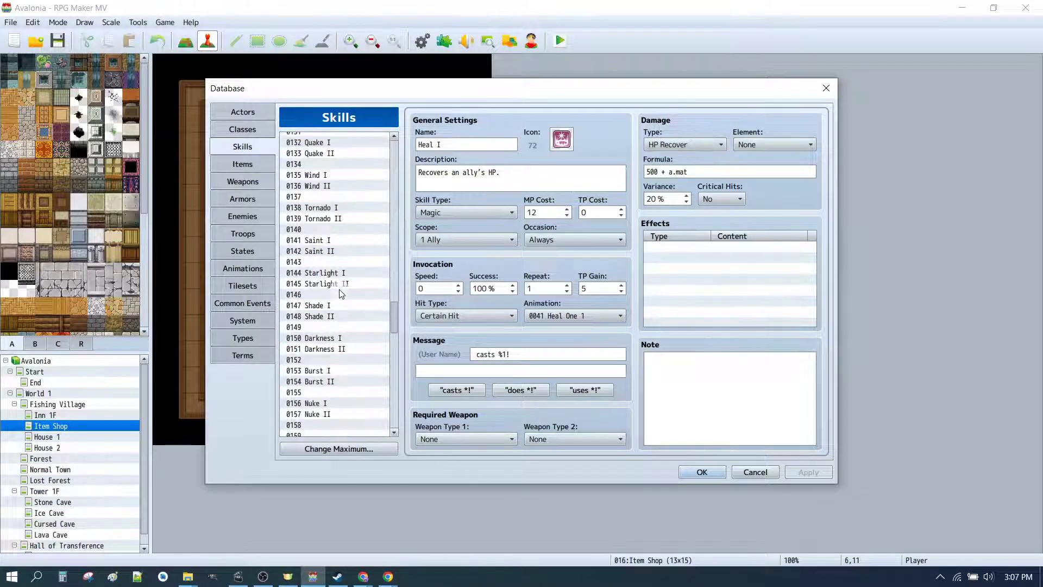
scroll("down", 3)
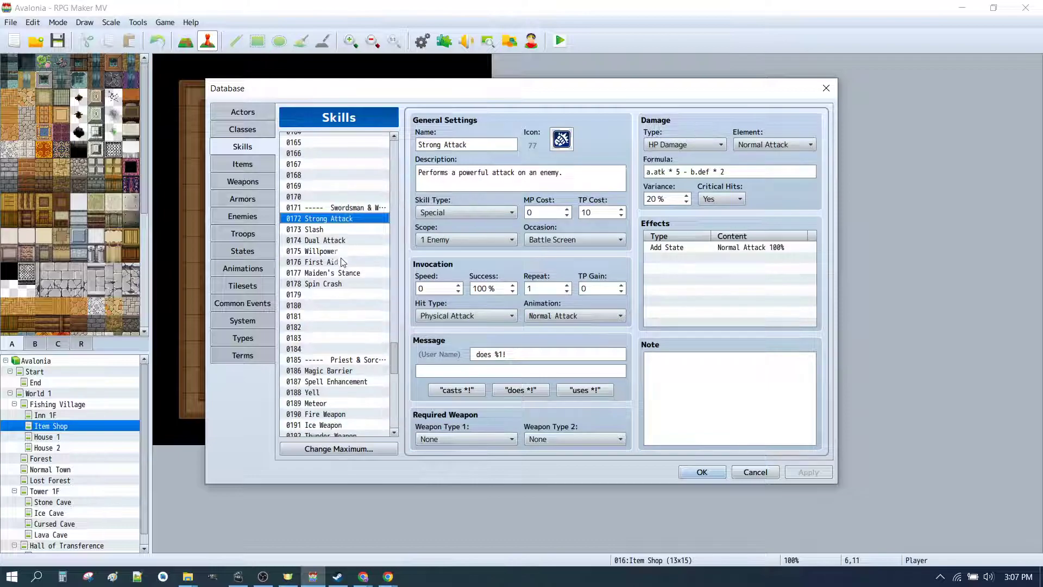
left_click(335, 261)
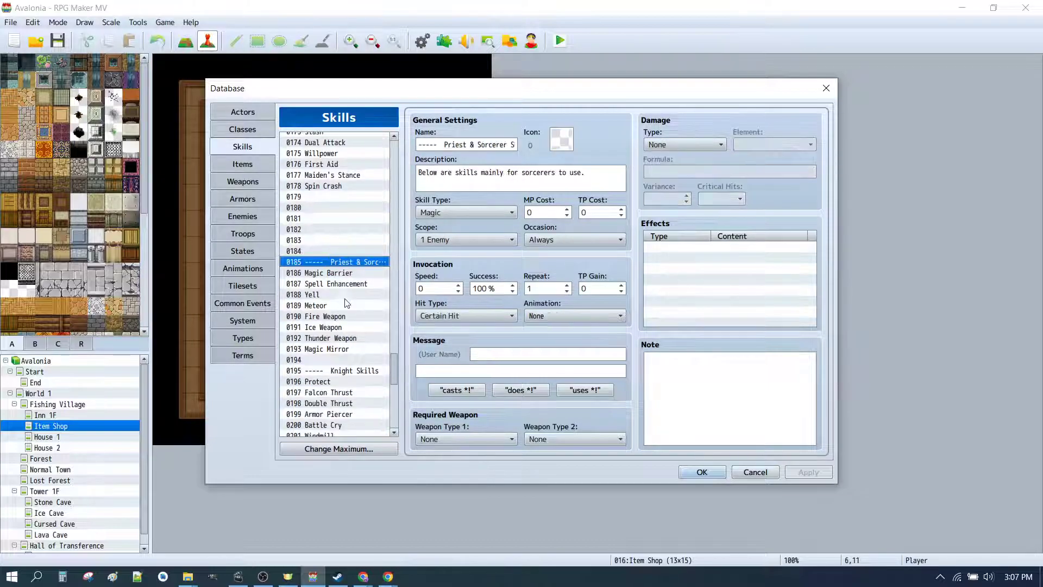
left_click(334, 273)
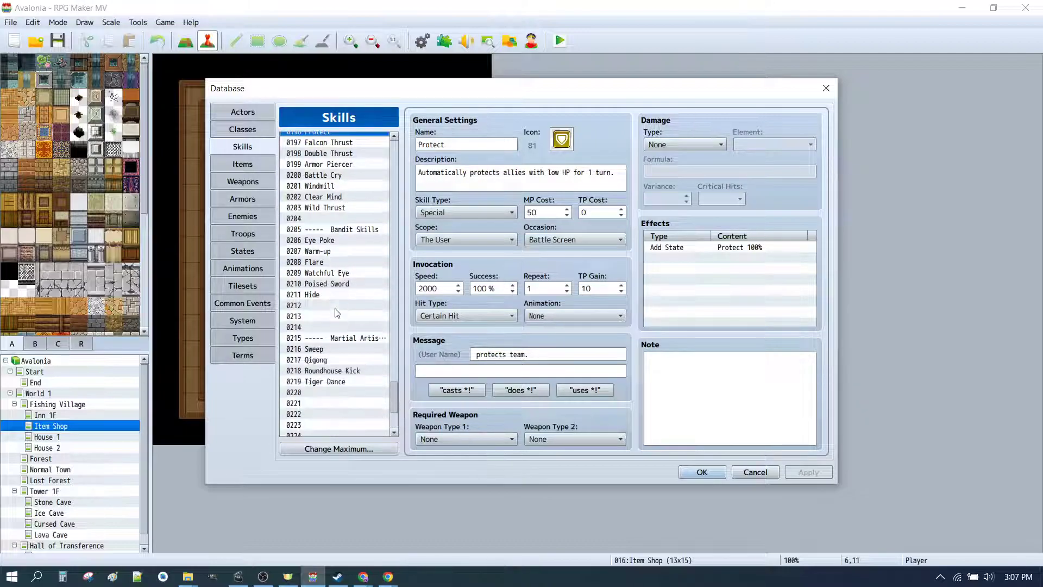
left_click(321, 341)
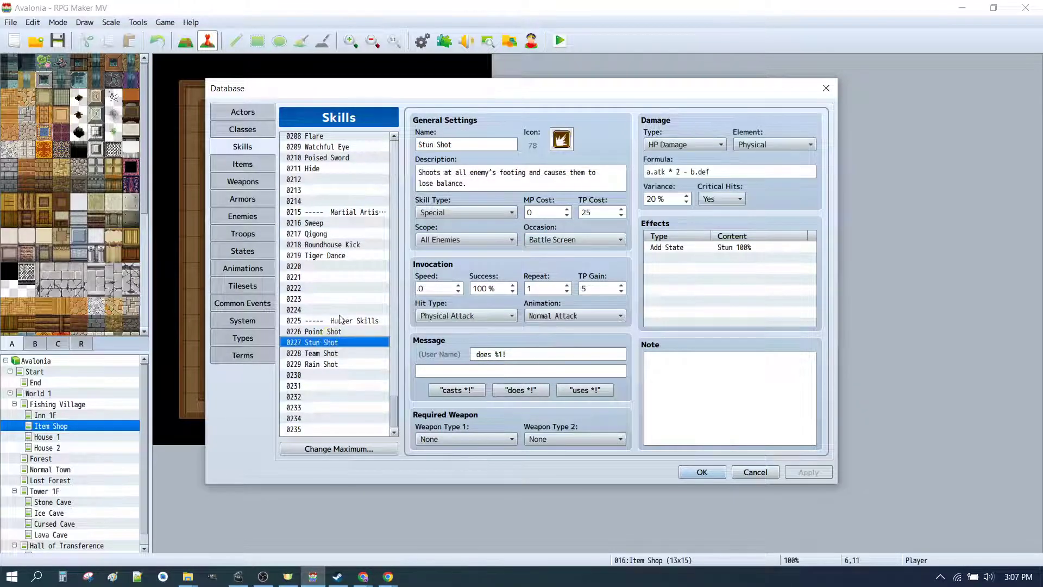
- Select skill 0226 Point Shot and set its Skill Type to Special
left_click(326, 333)
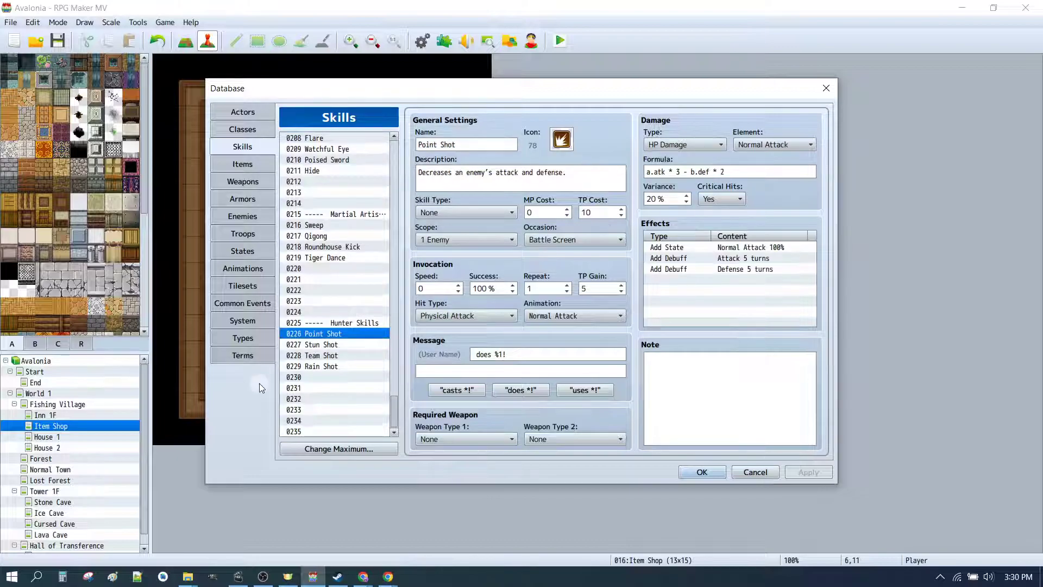
left_click(314, 343)
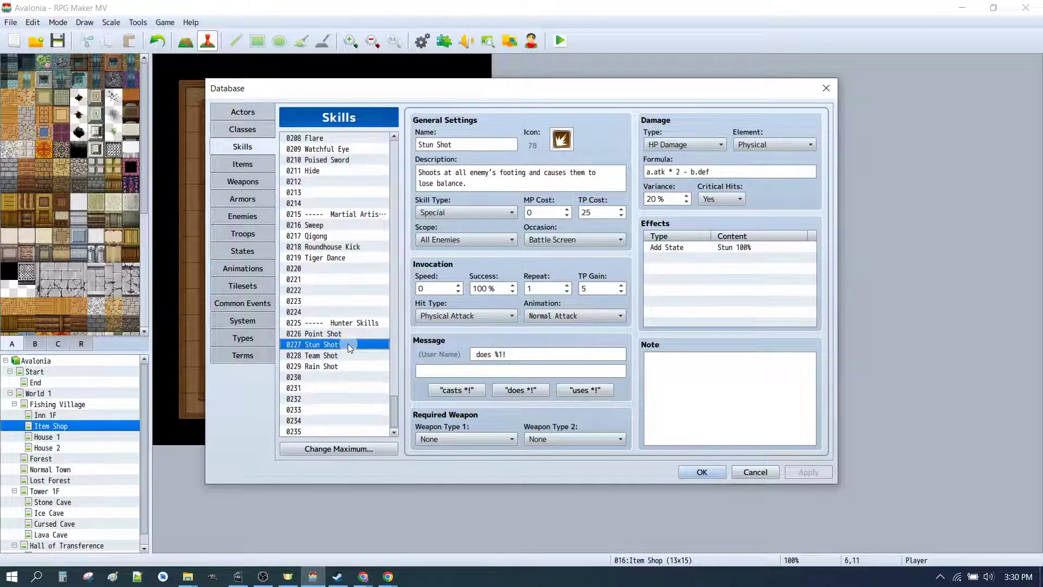
left_click(321, 333)
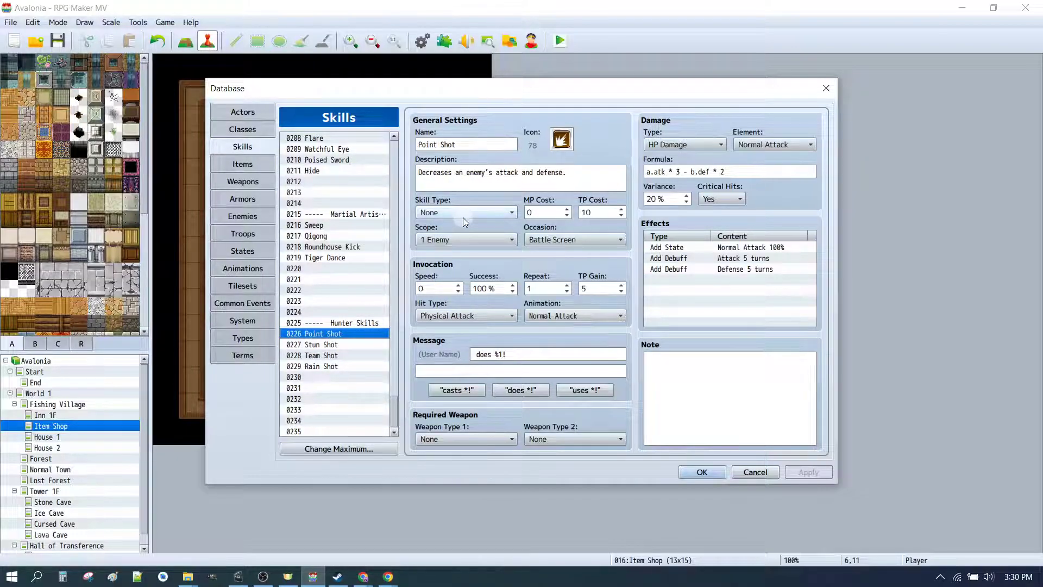
left_click(465, 212)
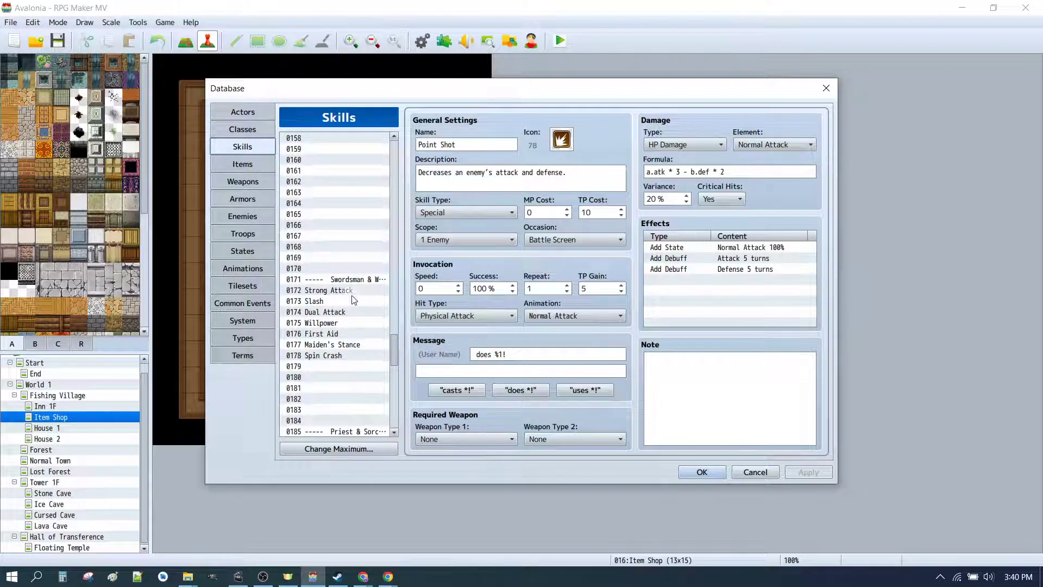
left_click(329, 290)
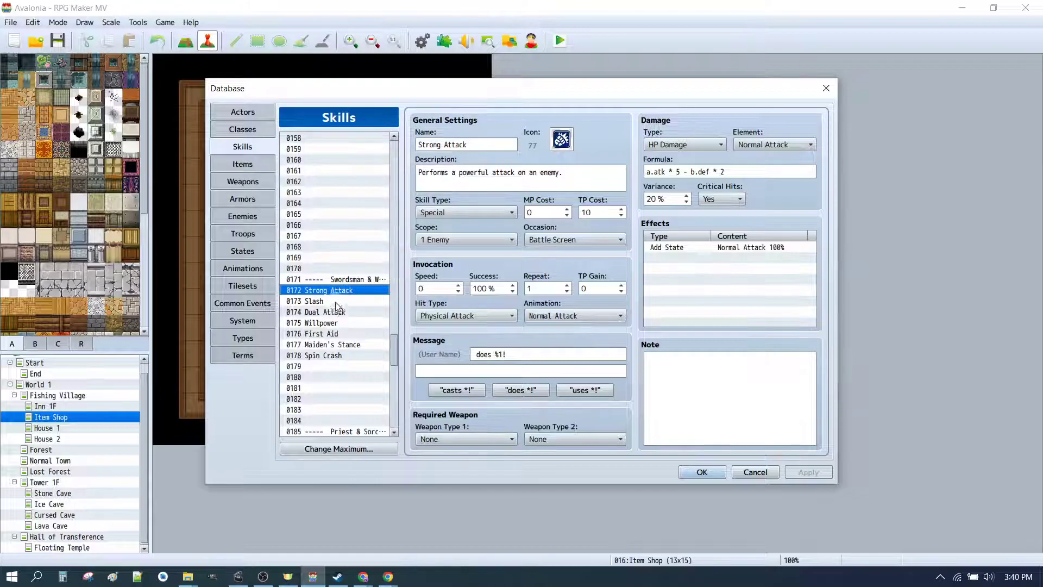
left_click(322, 323)
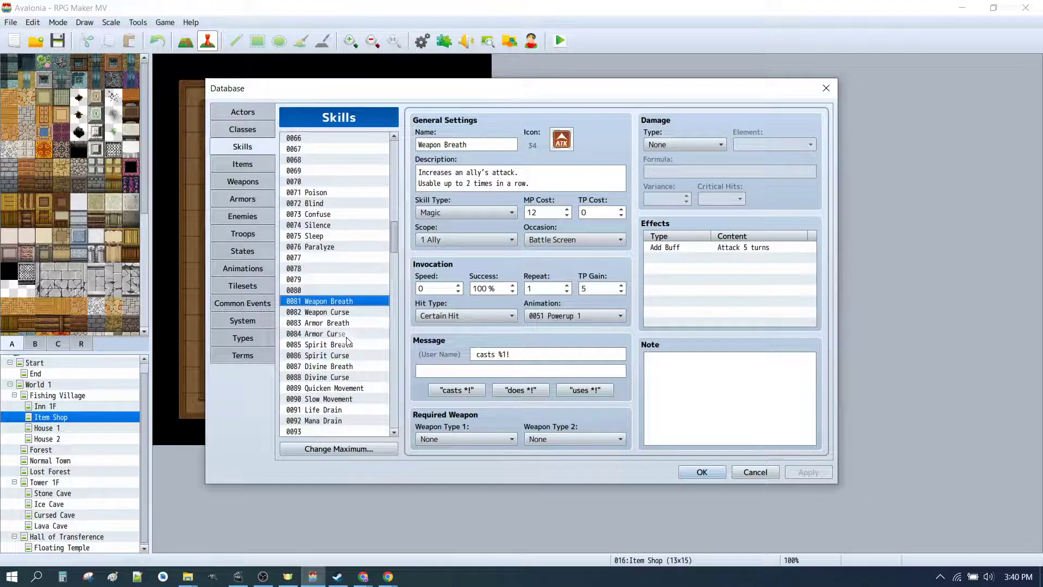
left_click(326, 323)
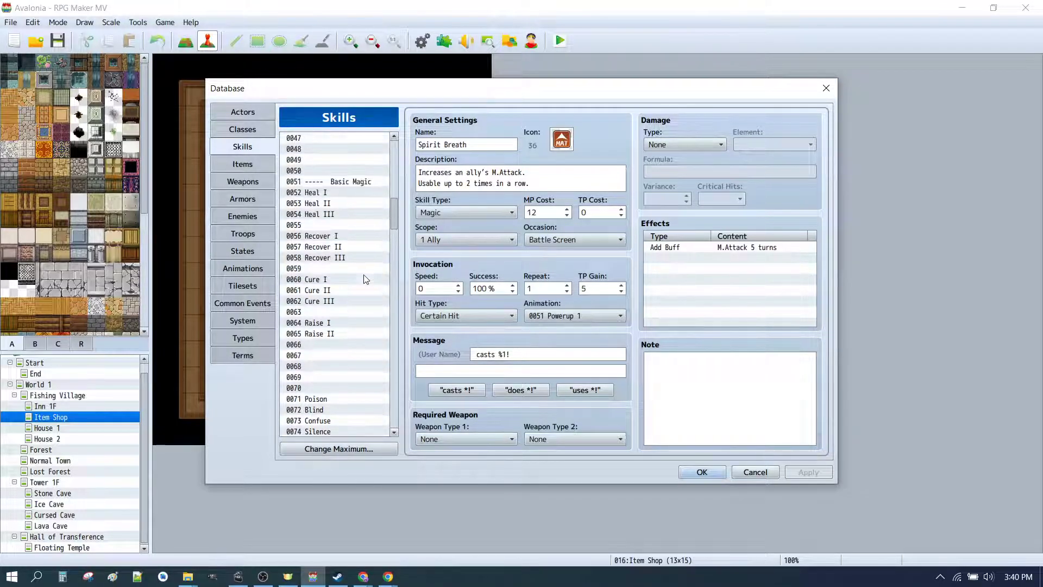
left_click(319, 192)
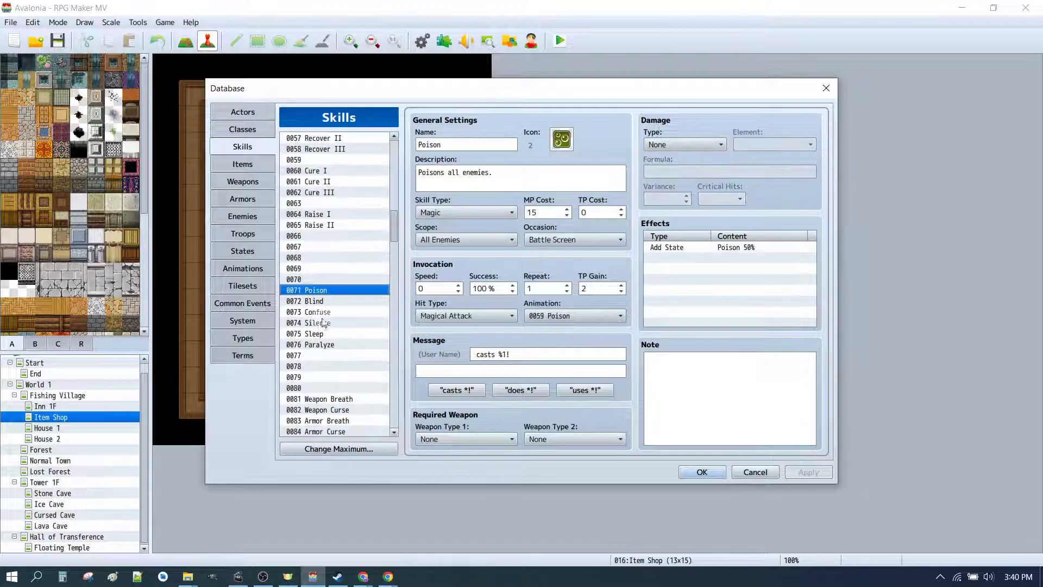
left_click(319, 343)
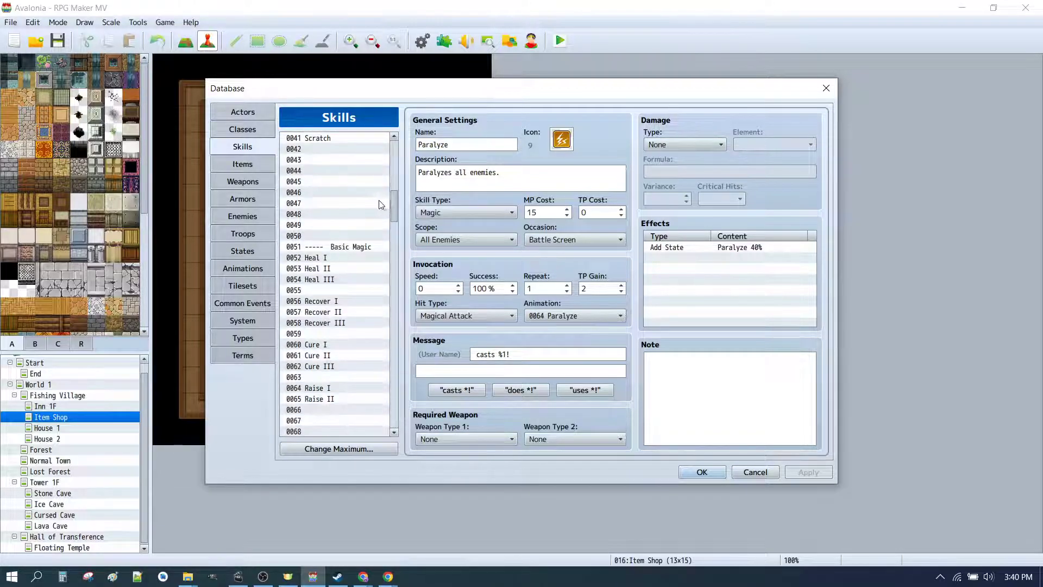
scroll("down", 3)
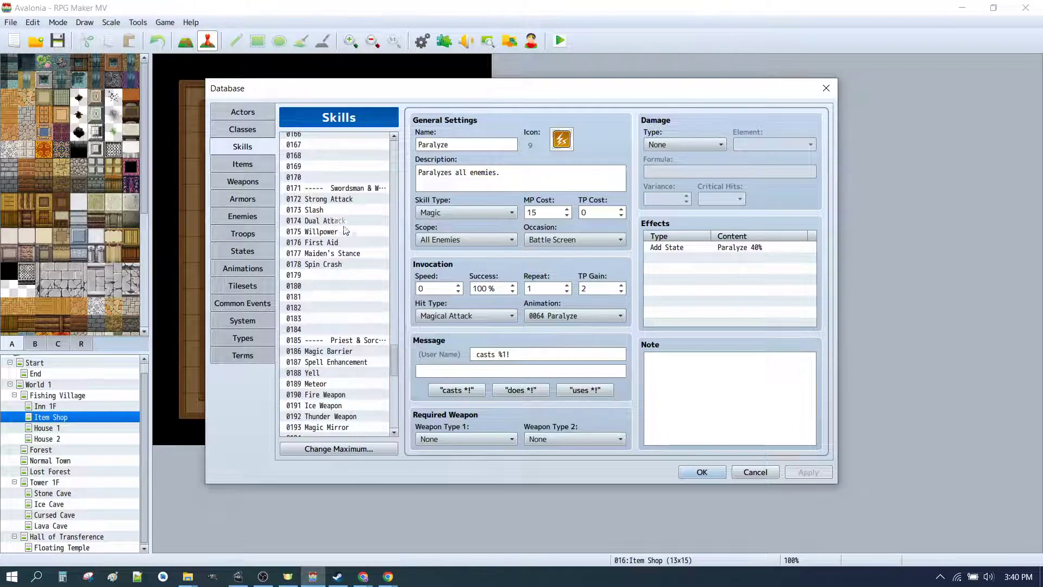
left_click(326, 220)
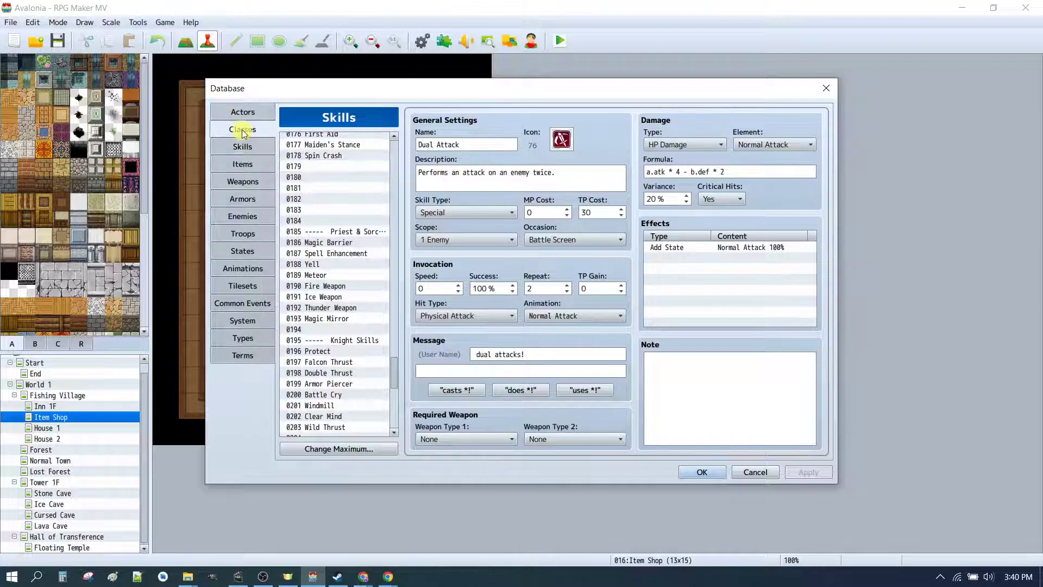
- Select class 0001 Swordsman and confirm its EXP curve of 30, 20, 30, 30
left_click(242, 130)
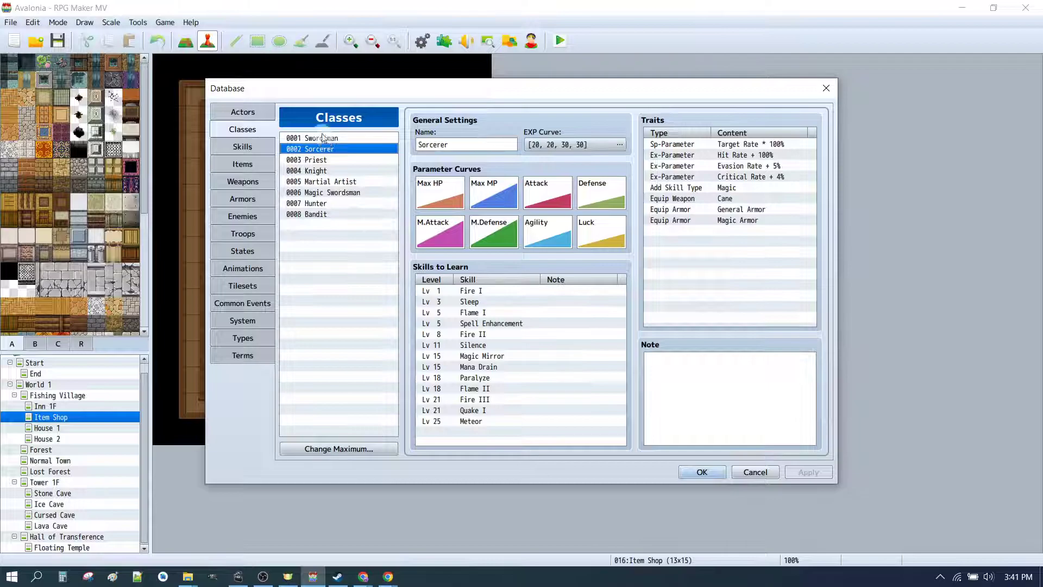
left_click(321, 138)
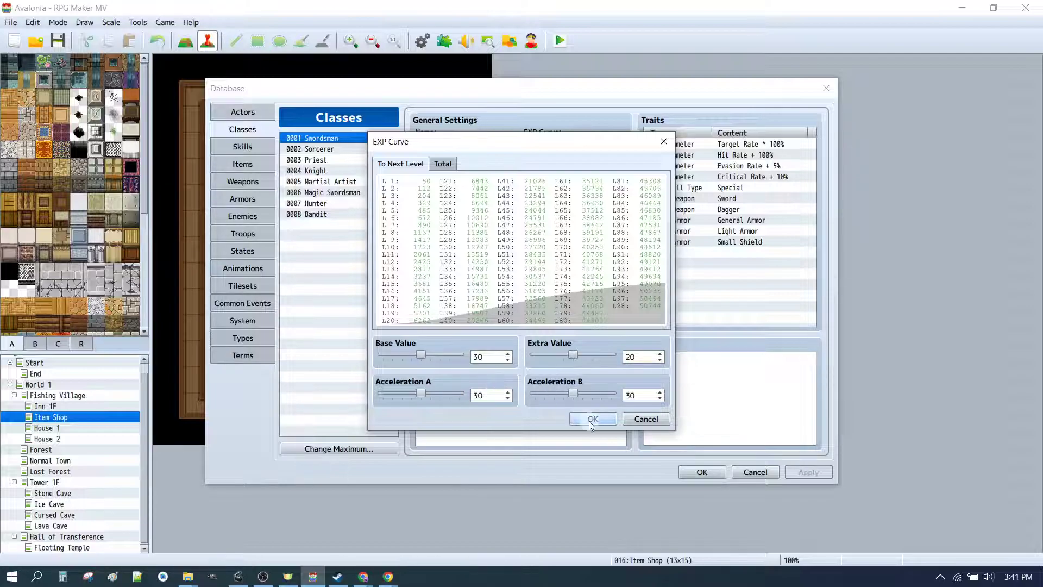
left_click(592, 418)
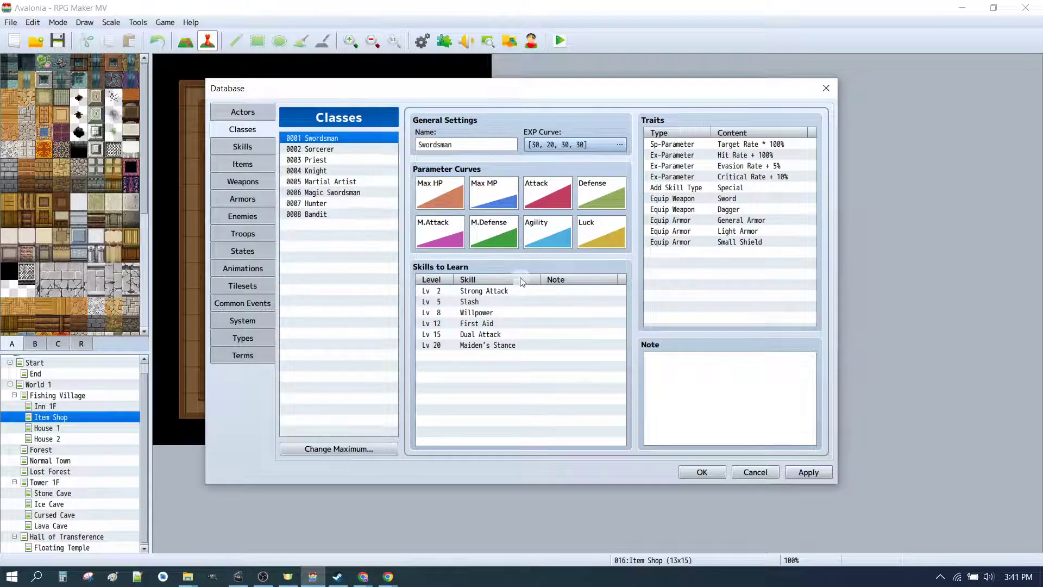
- Review the Swordsman's learnable skills: Strong Attack, First Aid, and Slash
left_click(483, 290)
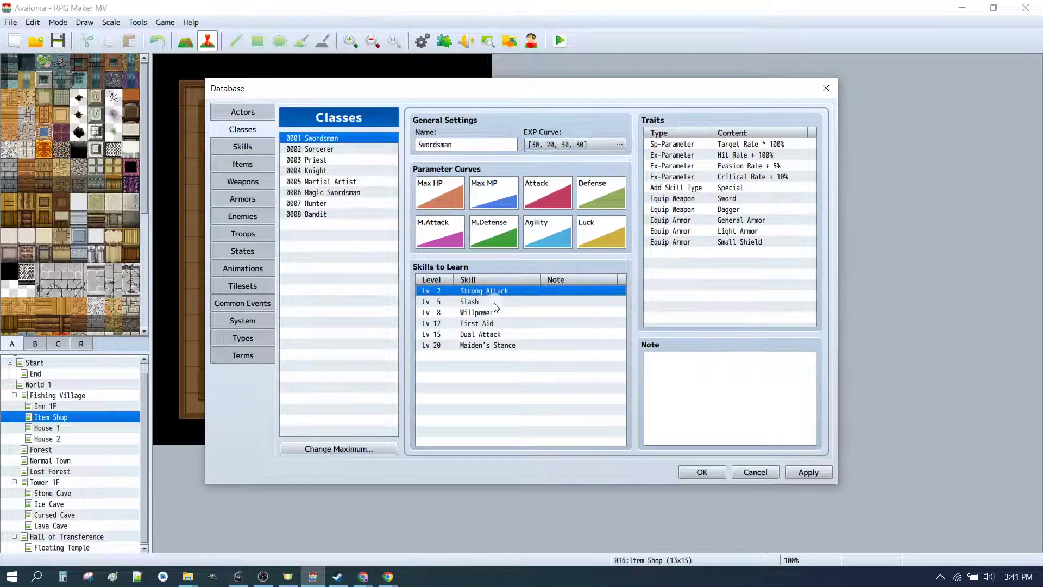
left_click(477, 323)
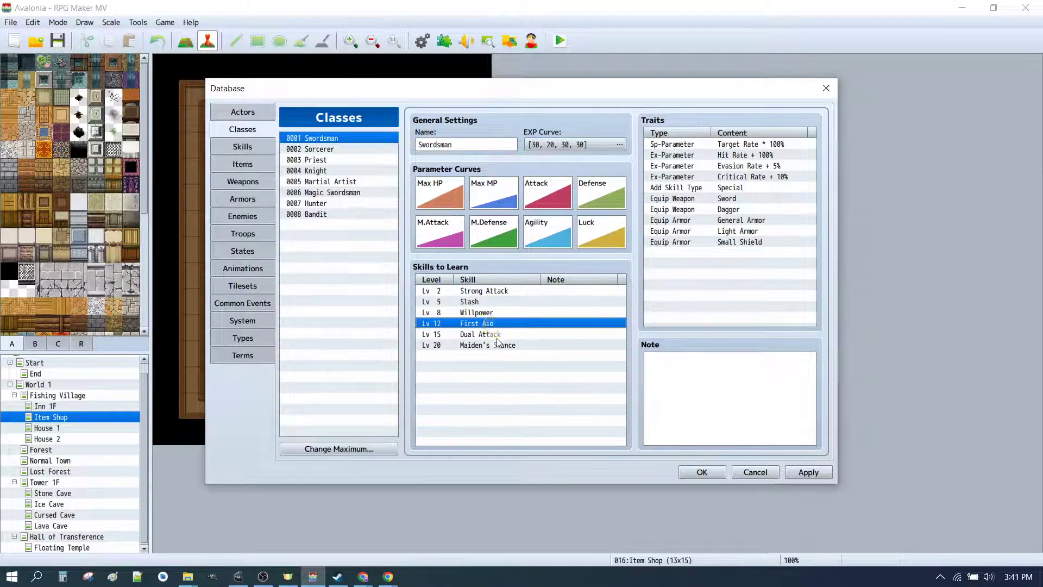
left_click(484, 290)
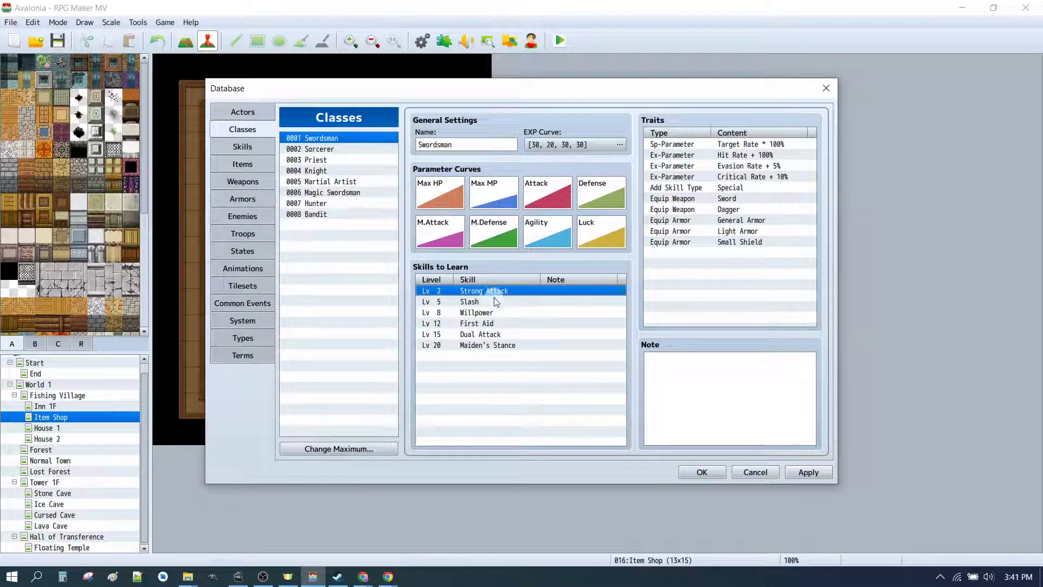
left_click(469, 301)
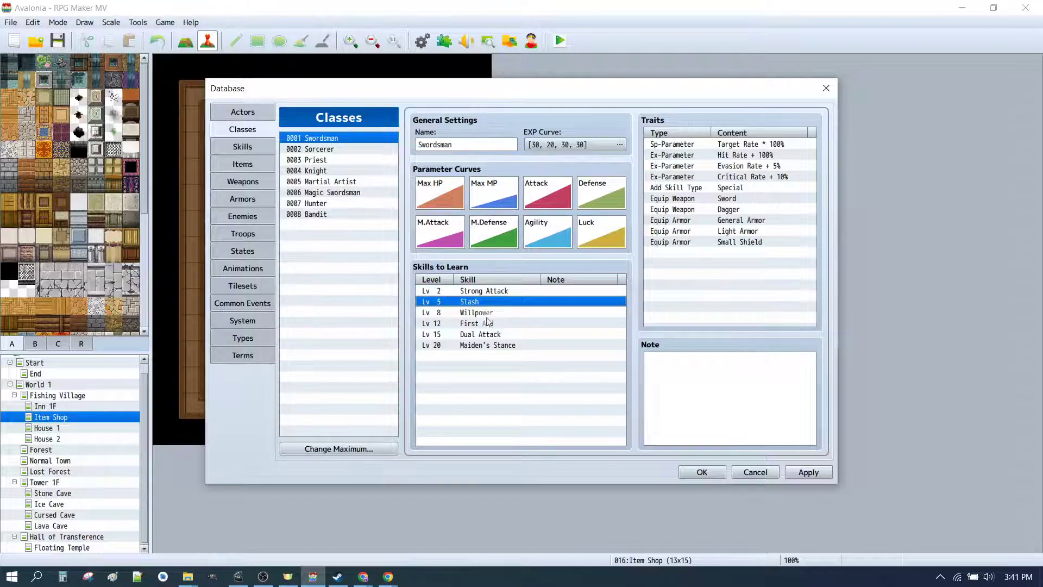
- Review the Sorcerer's Fire I, Sleep, and Spell Enhancement skills, then close the Database
left_click(310, 148)
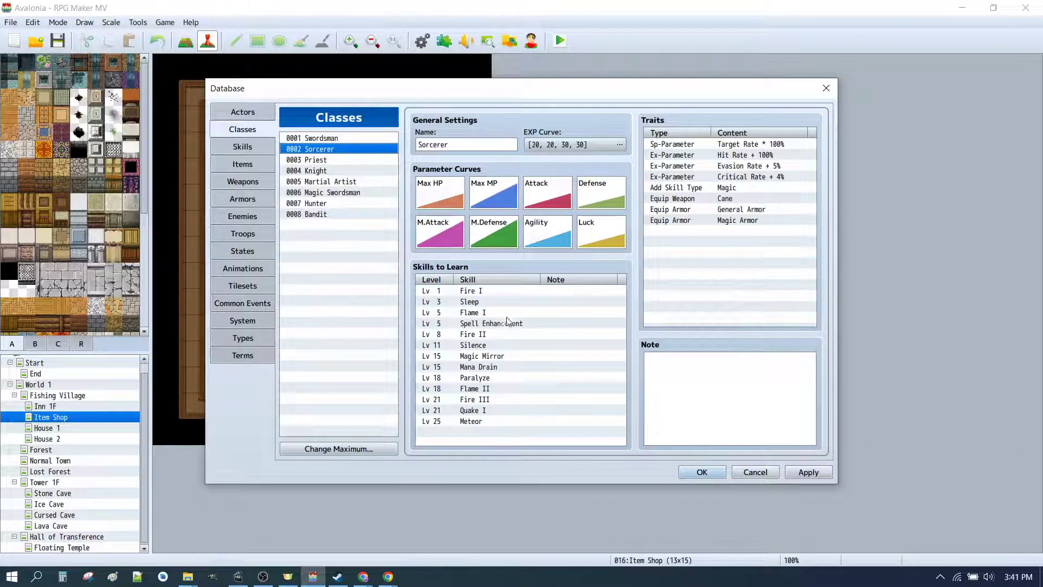
left_click(470, 291)
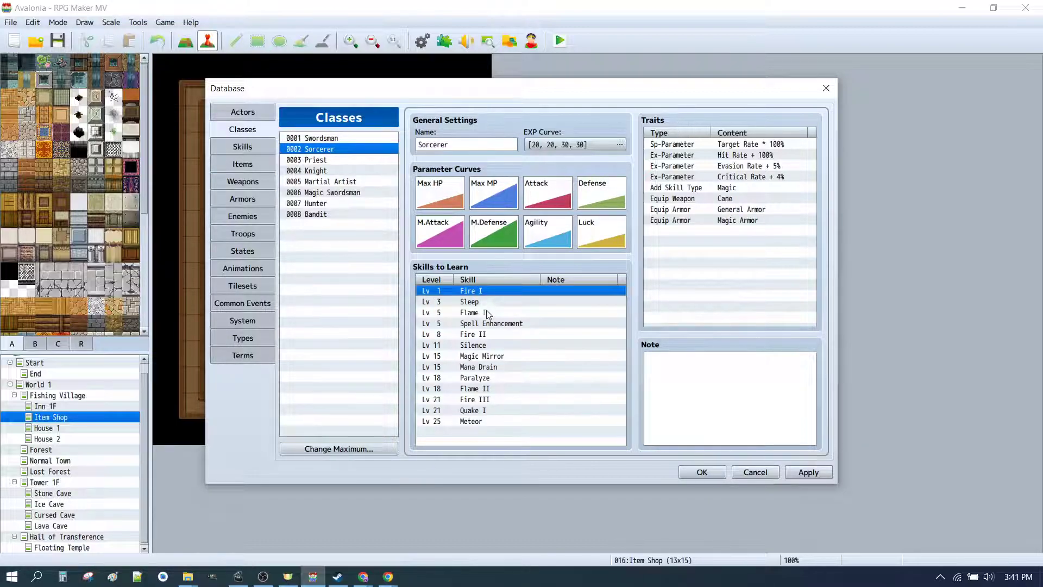
left_click(468, 302)
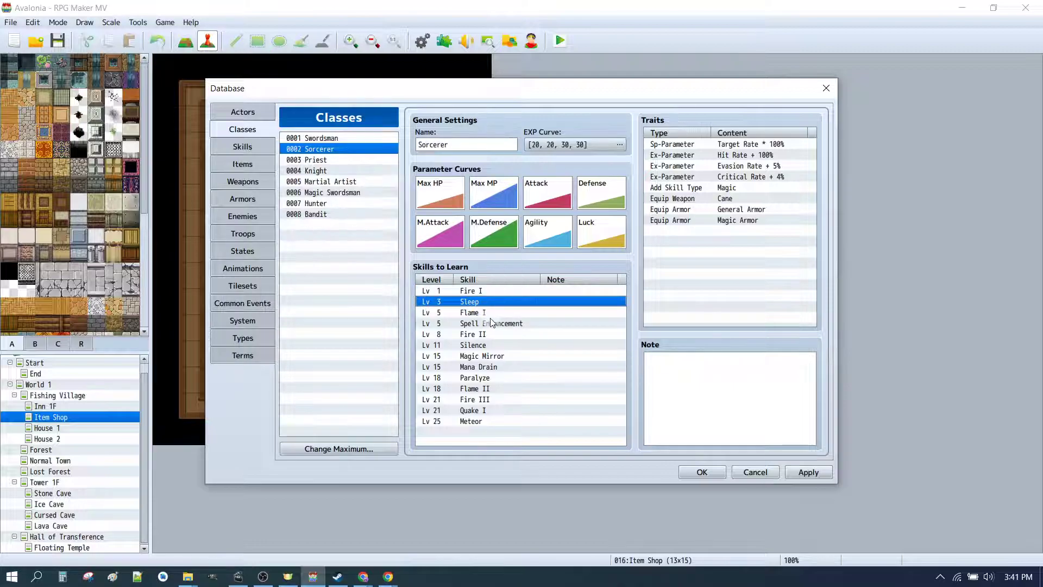
left_click(491, 323)
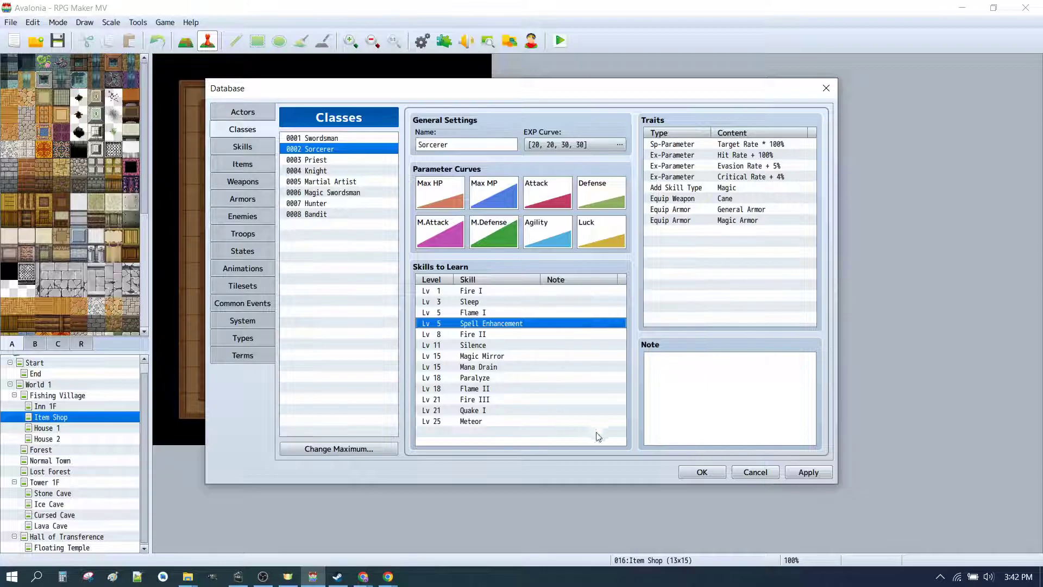
left_click(700, 471)
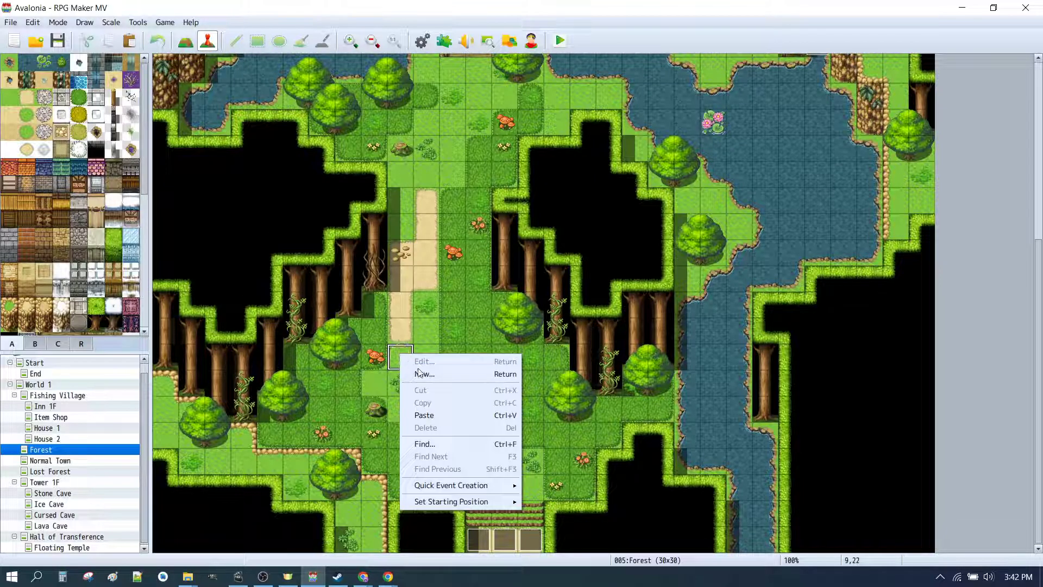
- Create a new event on the Forest path tile with a Monster bat image
left_click(424, 361)
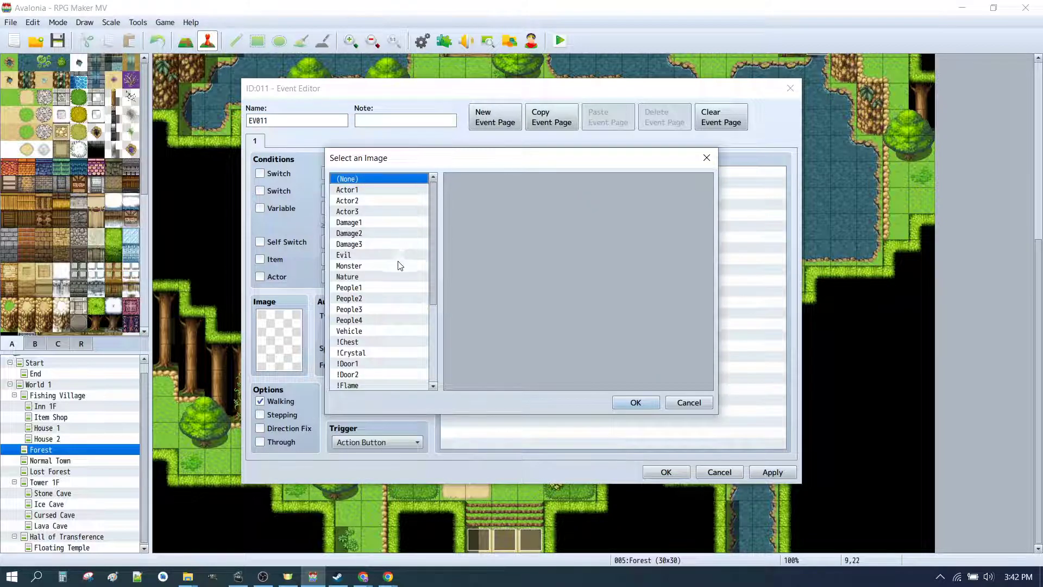
left_click(348, 266)
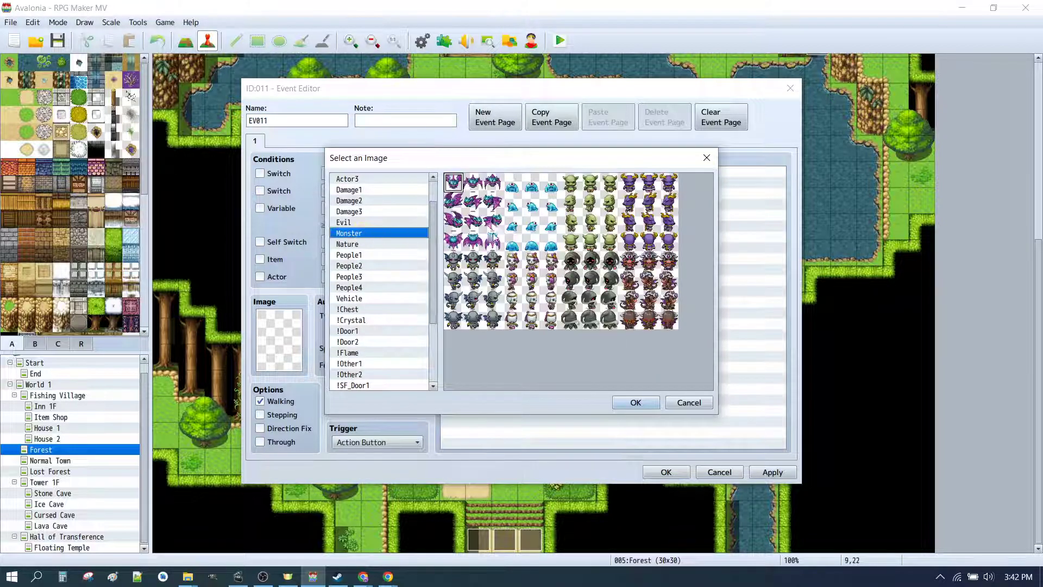
left_click(472, 181)
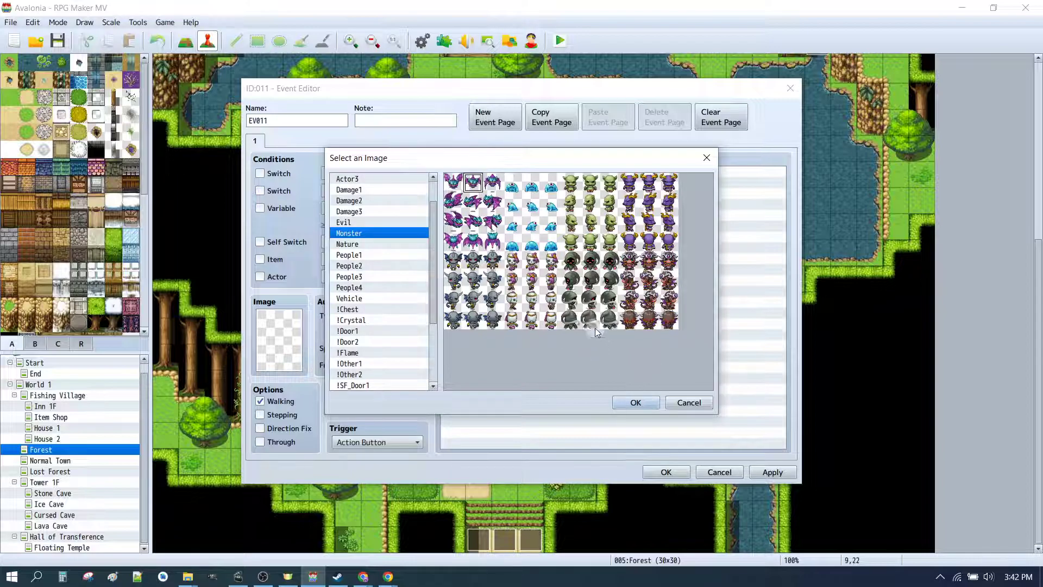
left_click(634, 402)
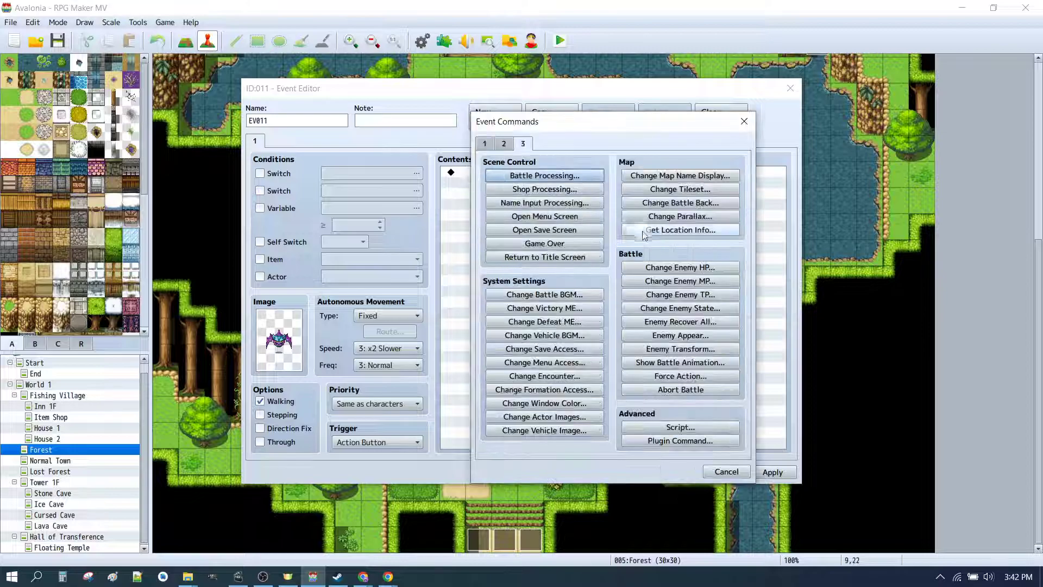
- Add a Battle Processing command against the Bat*2 troop
left_click(543, 175)
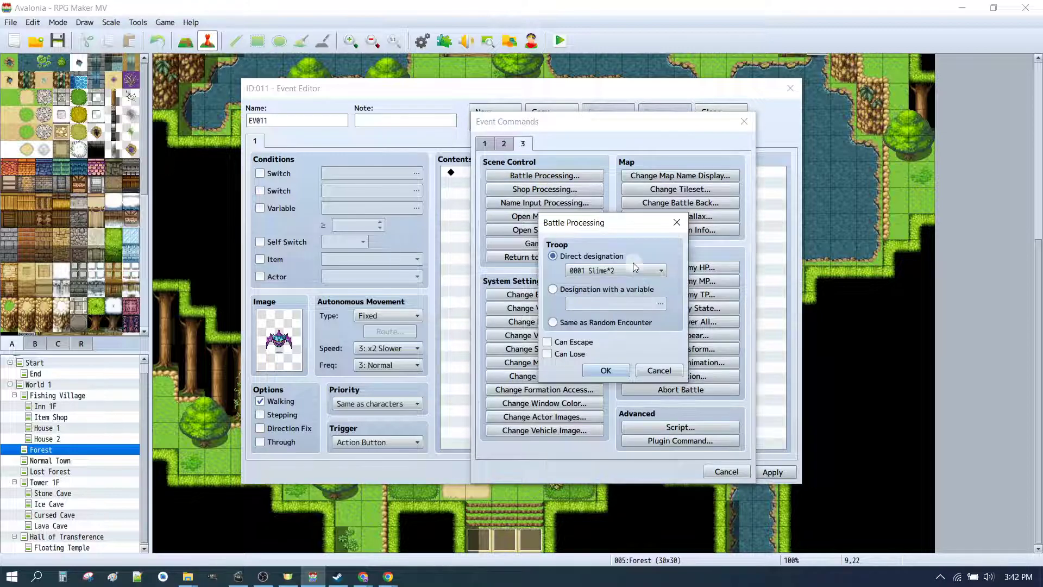
left_click(659, 270)
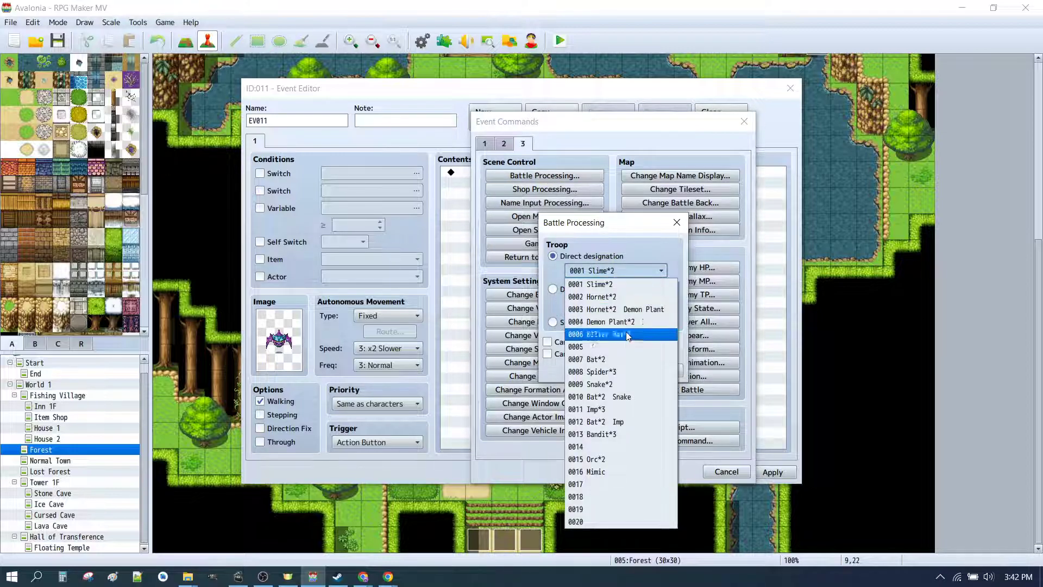
left_click(587, 358)
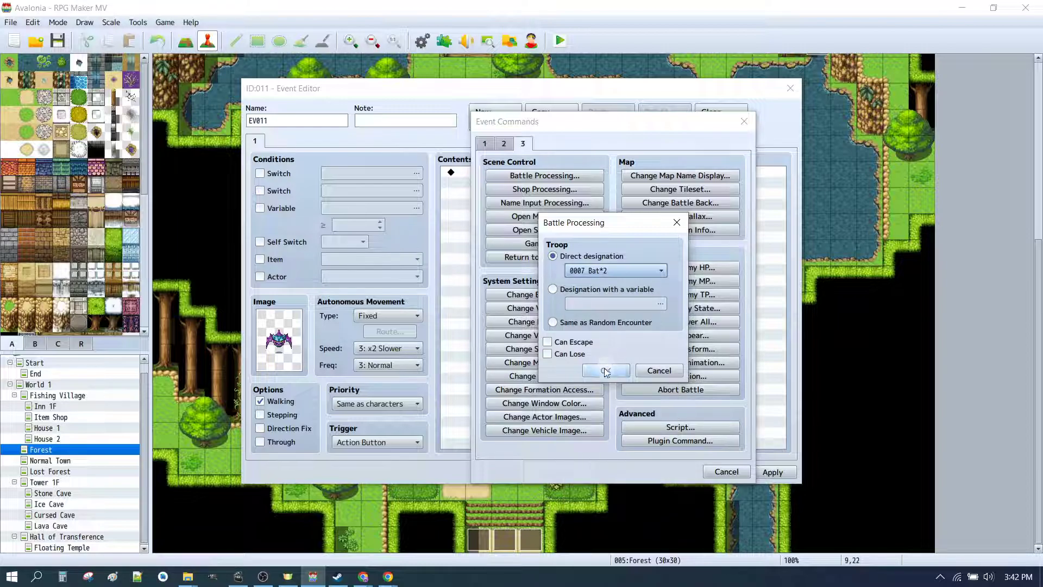
left_click(604, 370)
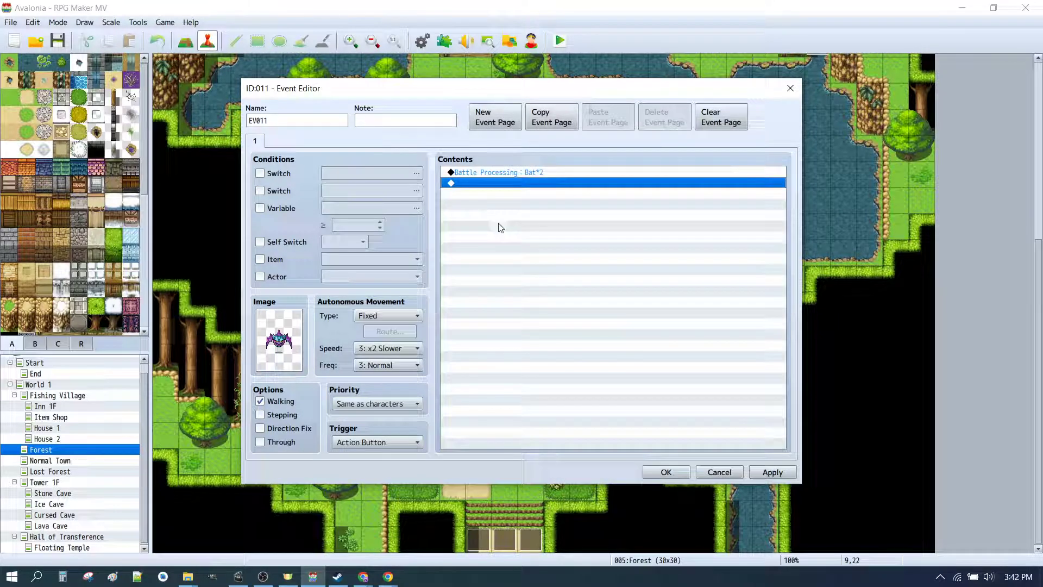
- Add a second event page conditioned on self switch A and save the event
double_click(612, 182)
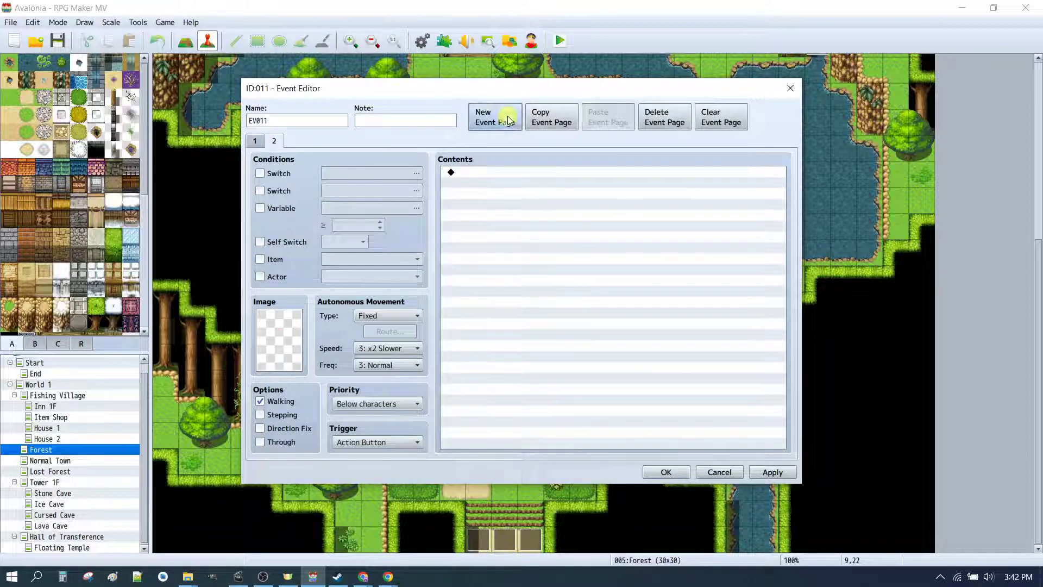
left_click(260, 241)
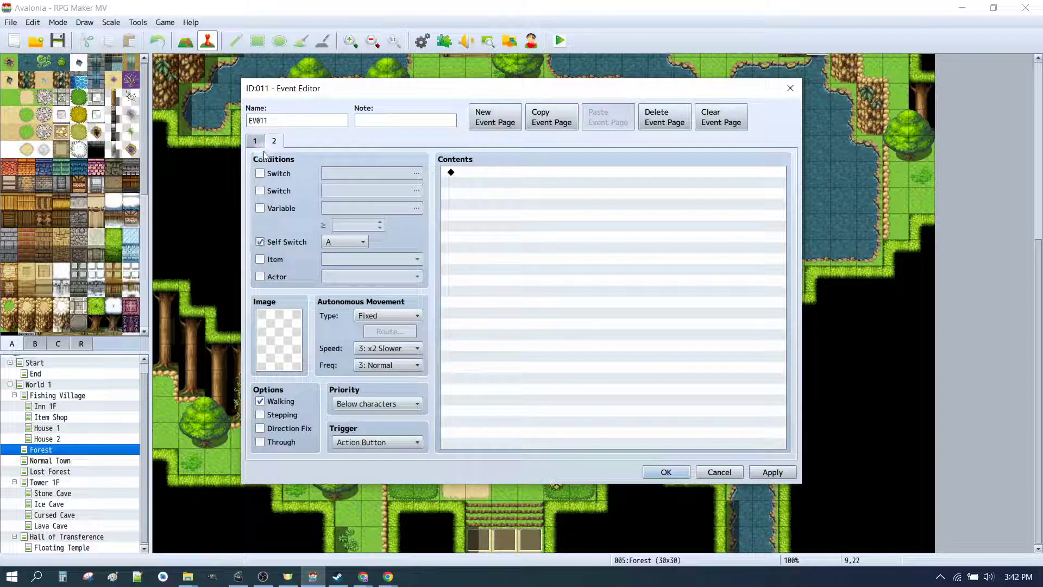
left_click(665, 471)
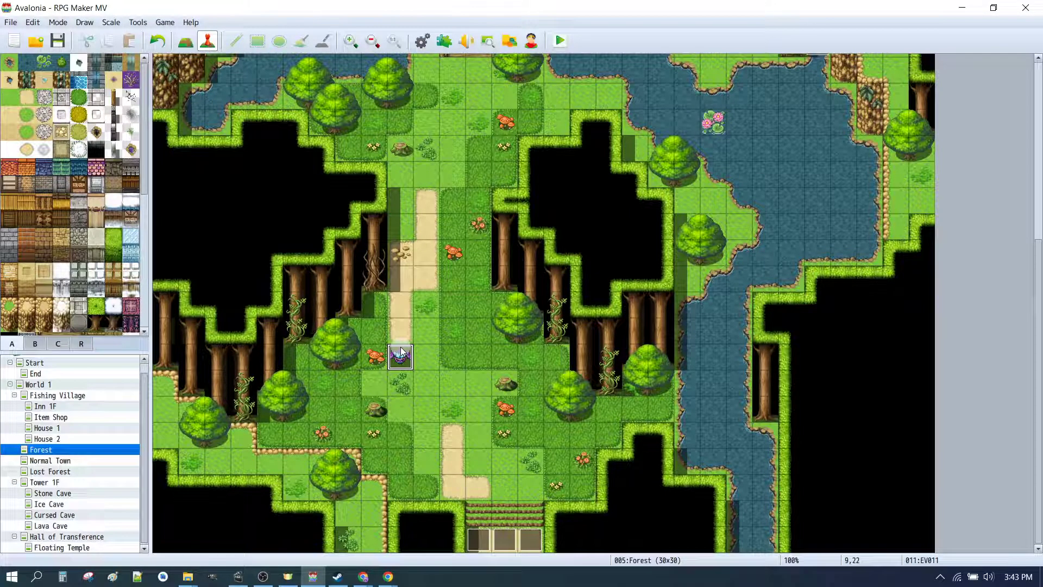
- Set the player's start below the bat, then playtest and fight the Bat*2 battle
right_click(452, 436)
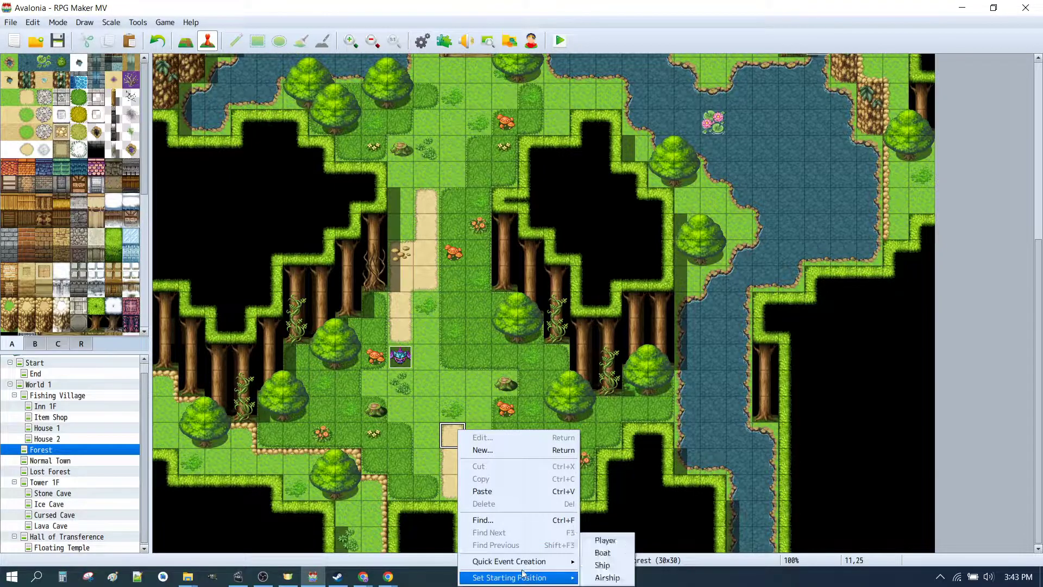
mouse_move(602, 553)
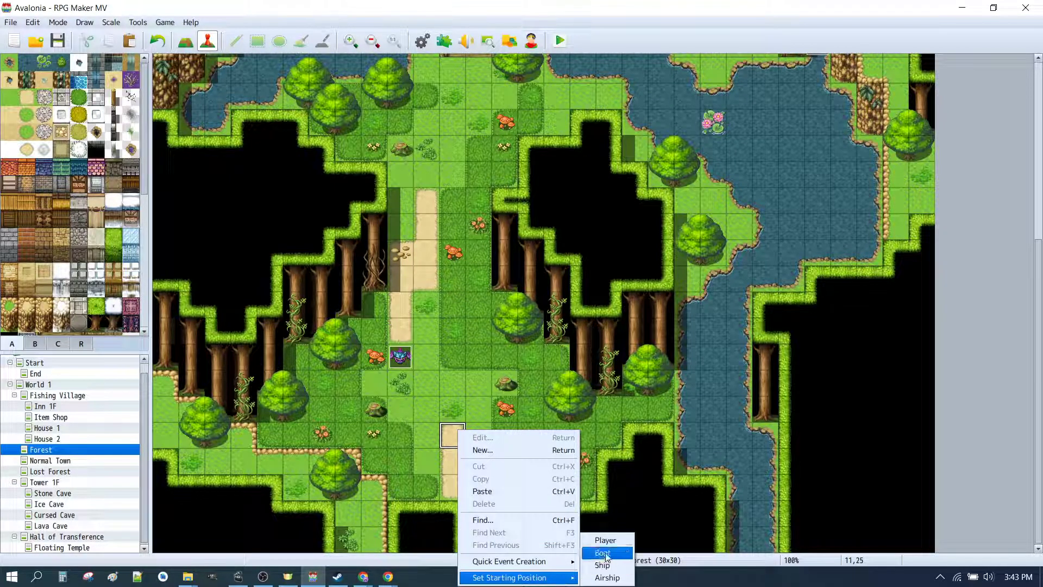
left_click(604, 539)
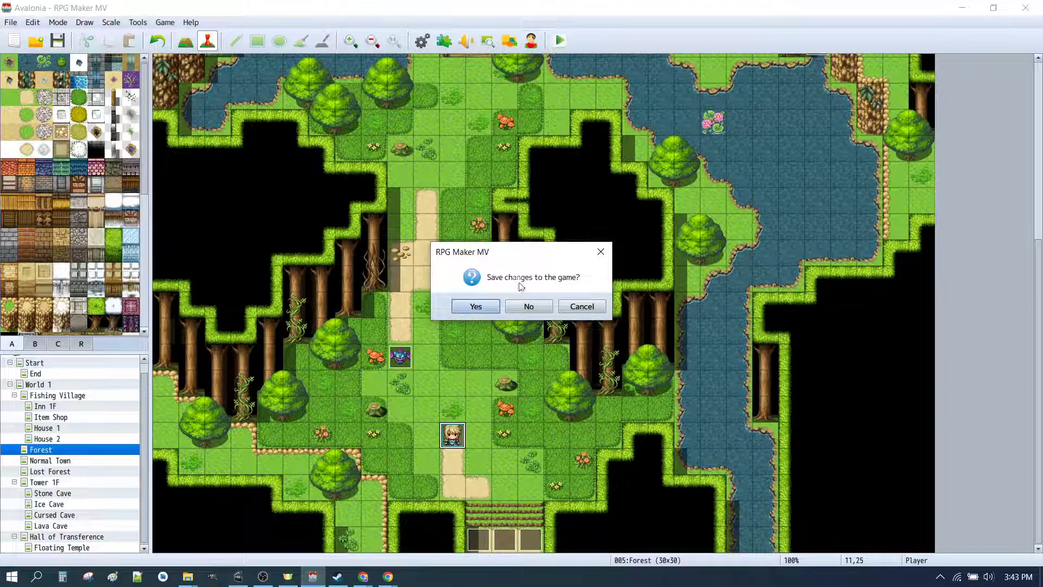
left_click(475, 306)
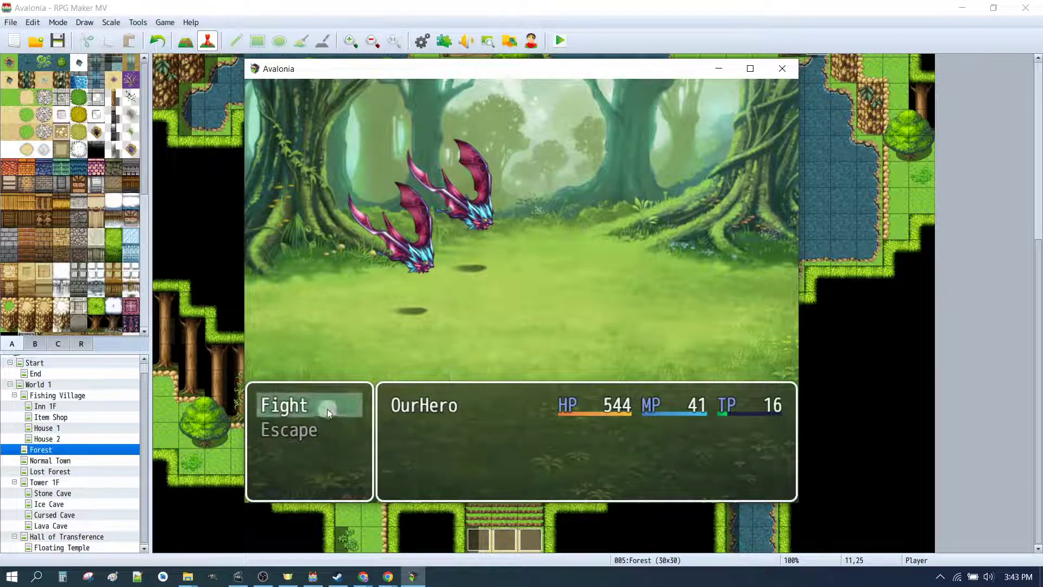
left_click(284, 404)
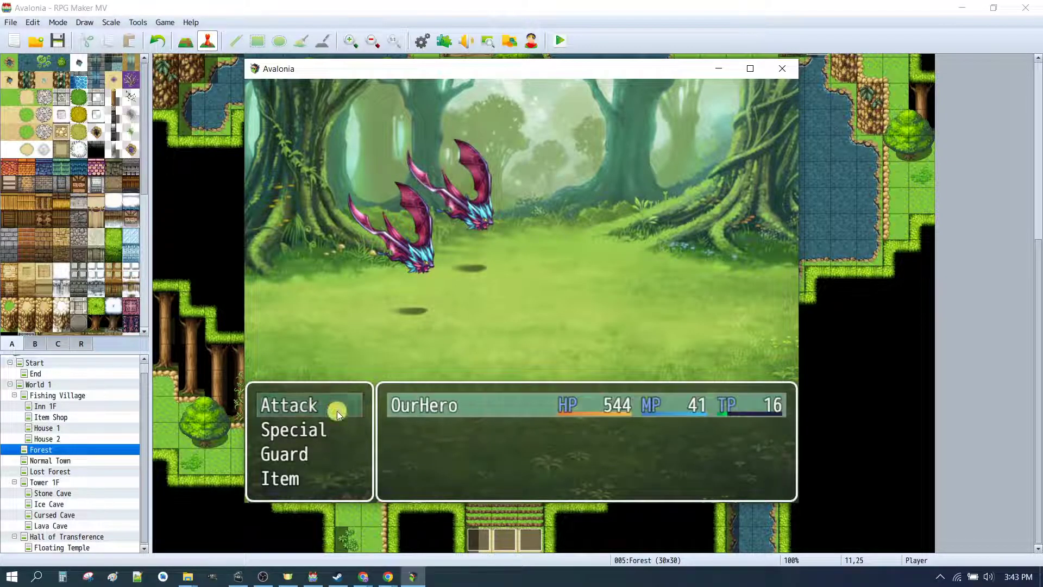
mouse_move(325, 456)
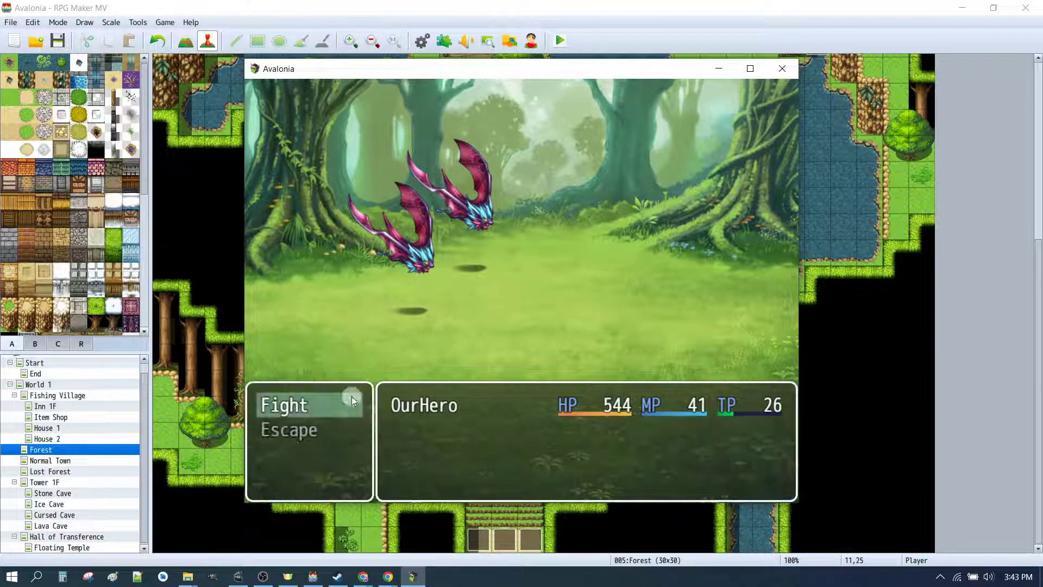
left_click(284, 403)
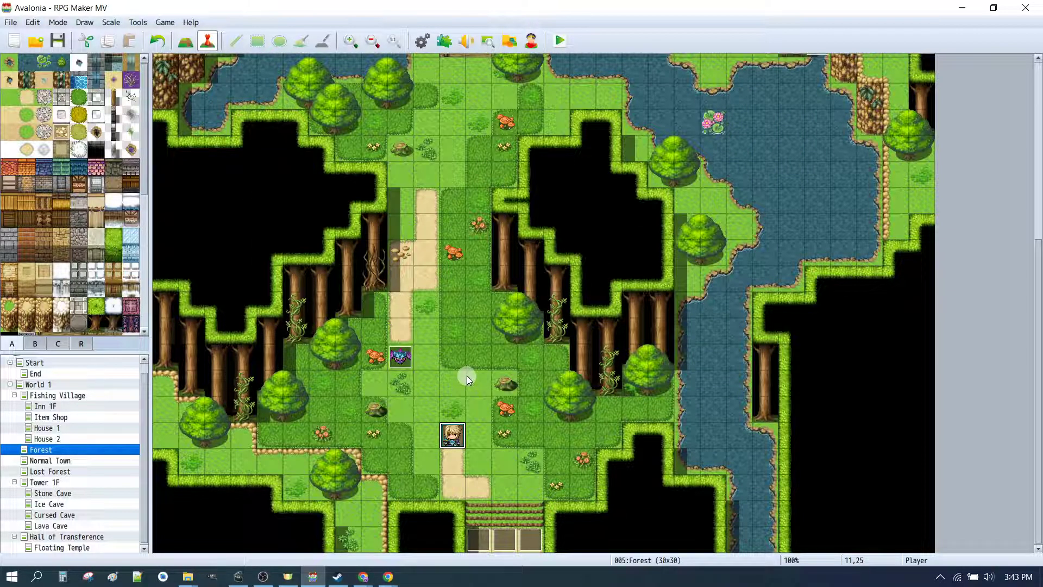
- Create a grass-tile event giving the entire party 500 EXP with Show Level Up ticked
right_click(477, 381)
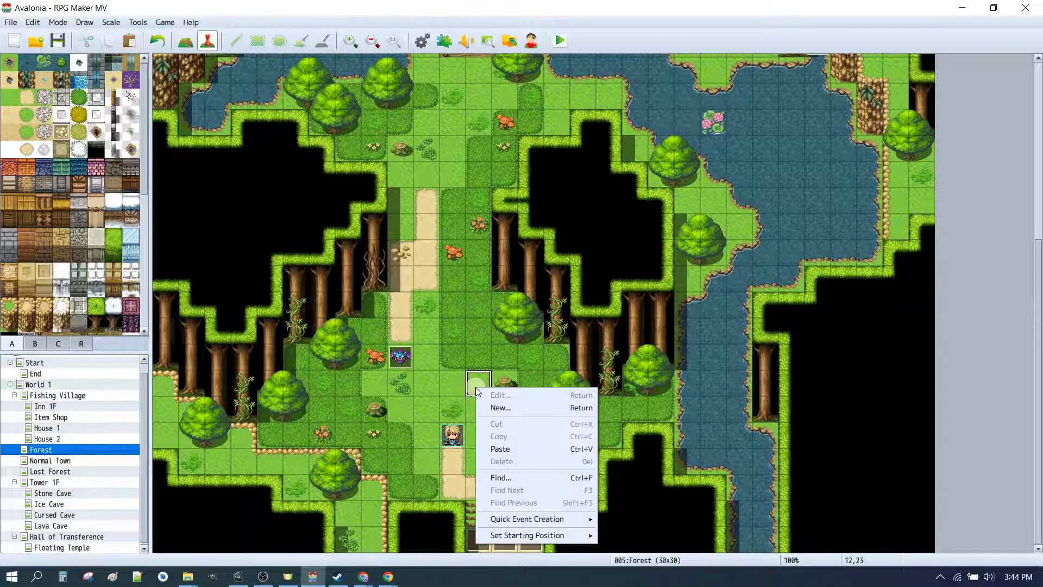
left_click(500, 407)
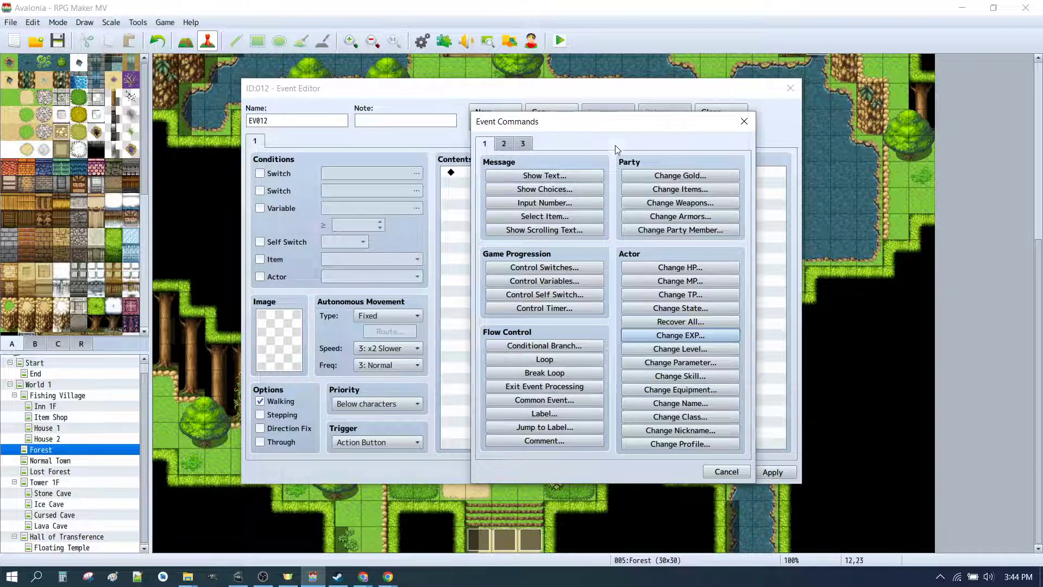
mouse_move(679, 334)
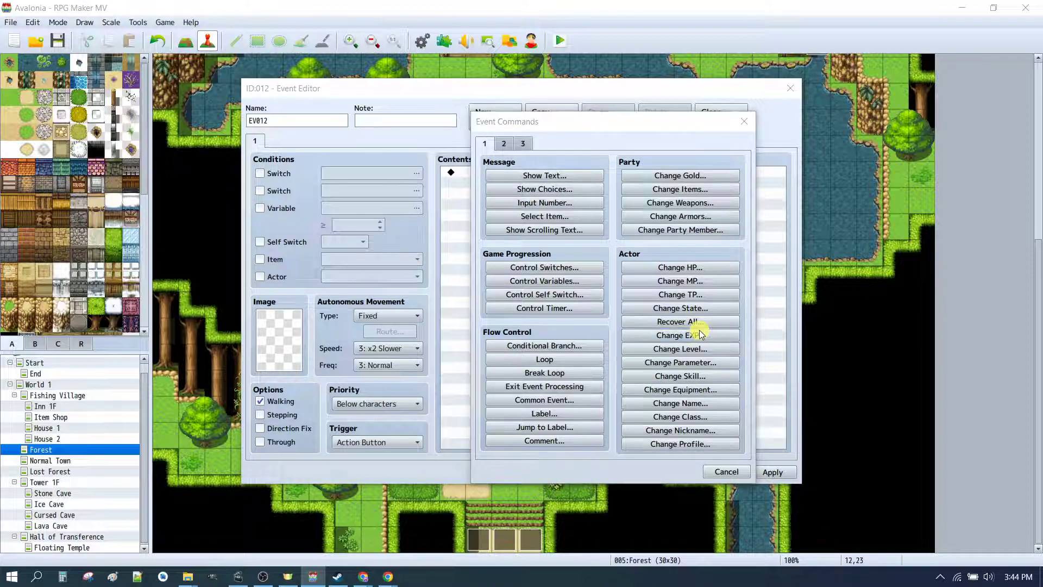
left_click(679, 334)
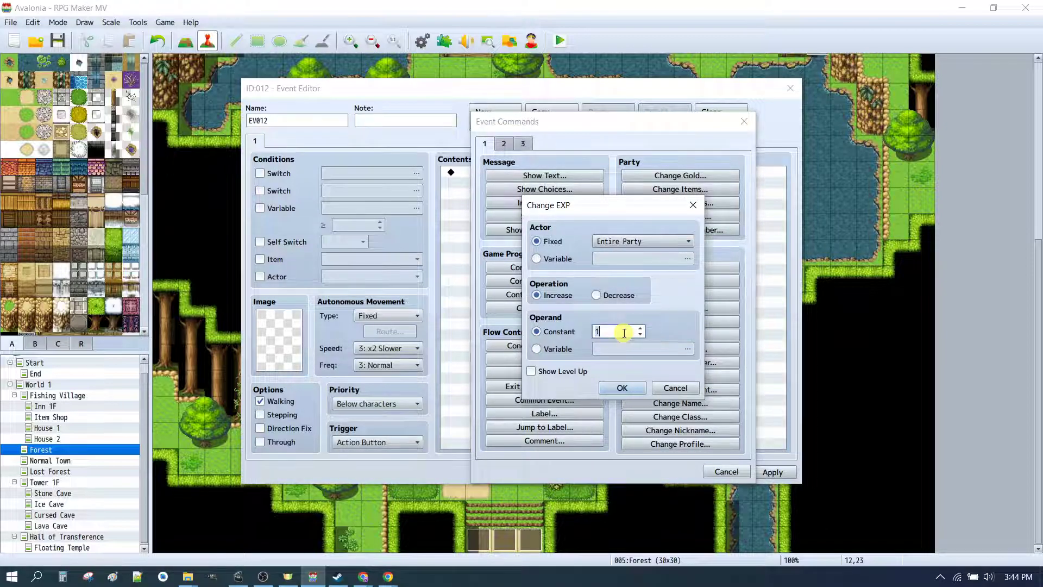
type("500")
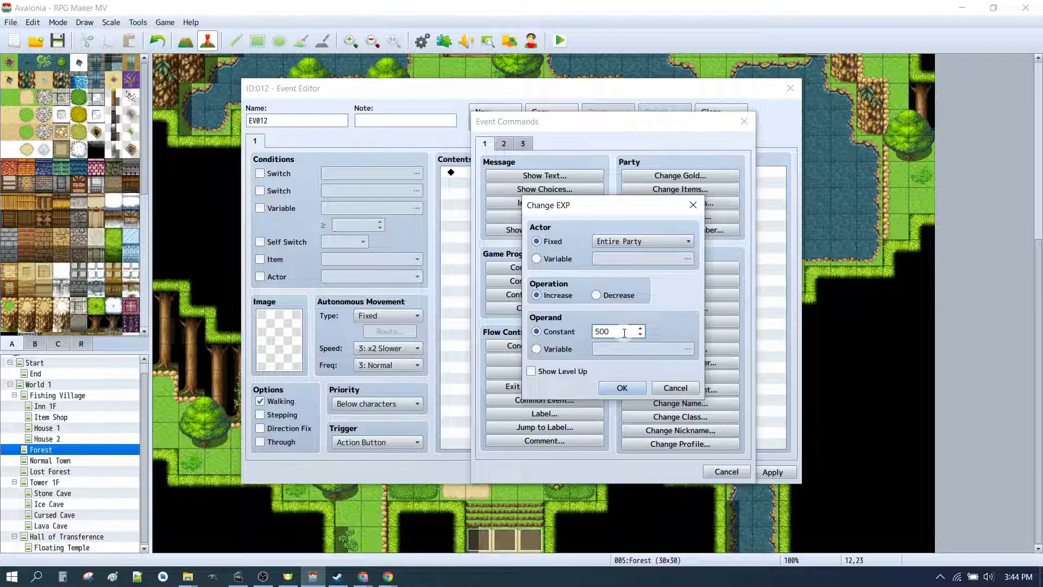
left_click(532, 370)
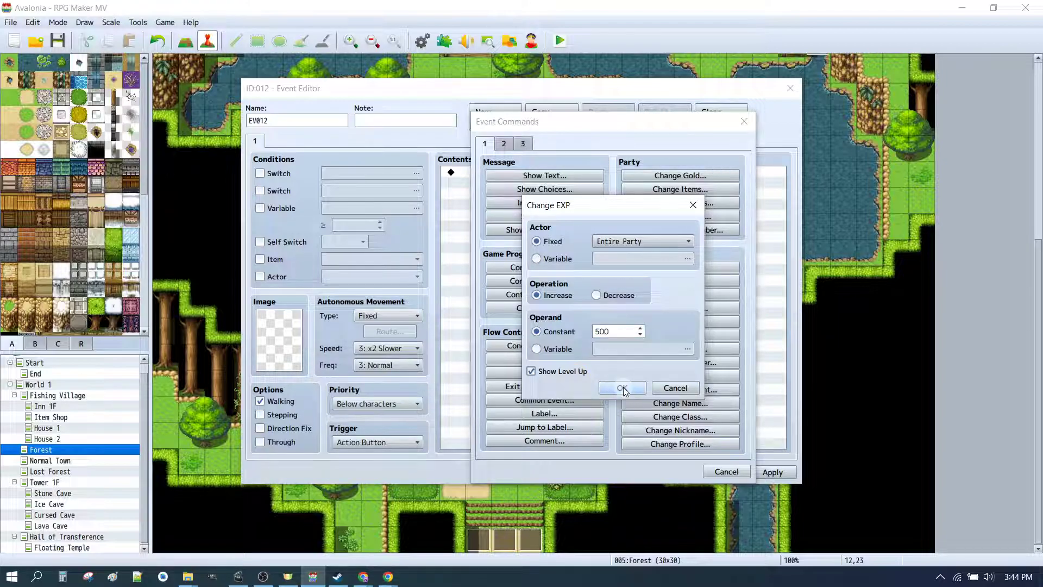
left_click(621, 387)
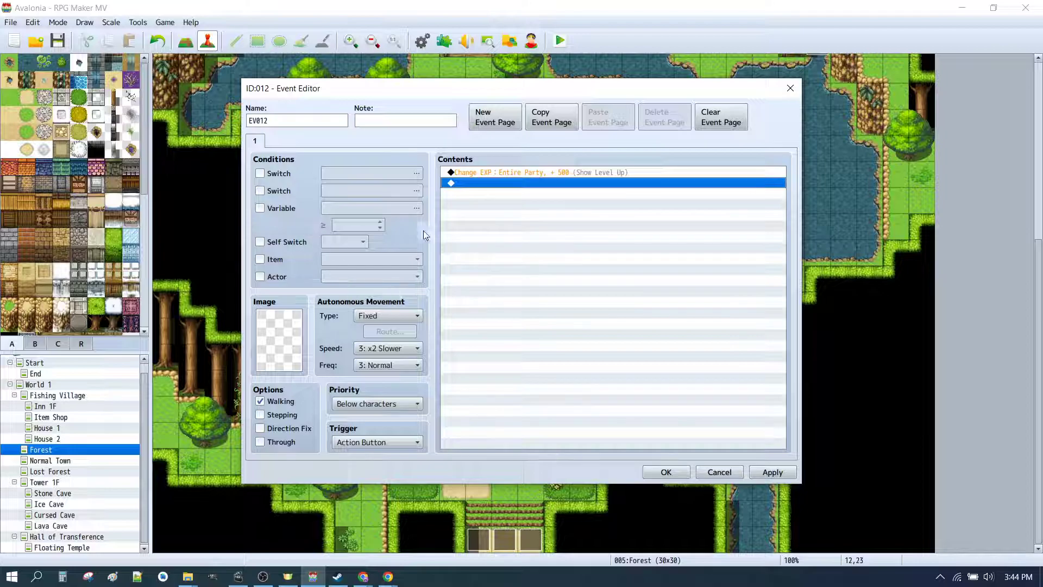
left_click(666, 471)
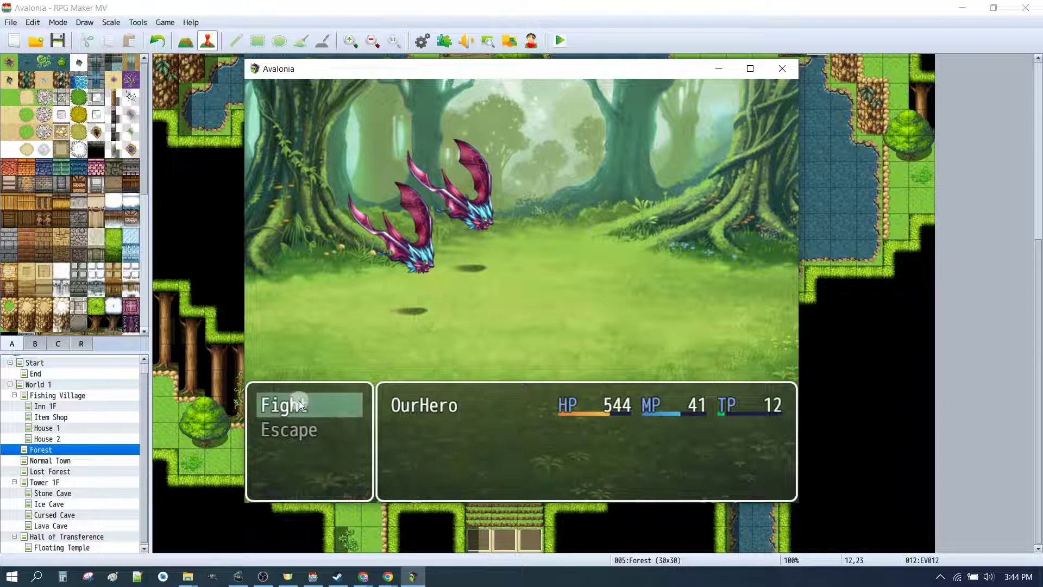
- Choose Fight to battle the forest enemies with OurHero alone
left_click(287, 403)
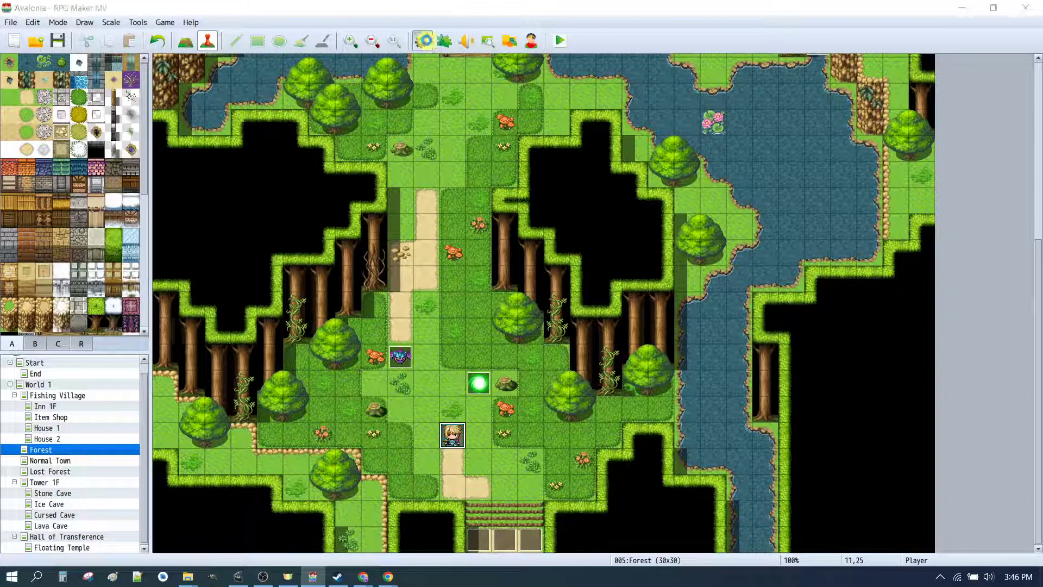
- In Database System, add Therese and Lucius to the Starting Party
left_click(422, 40)
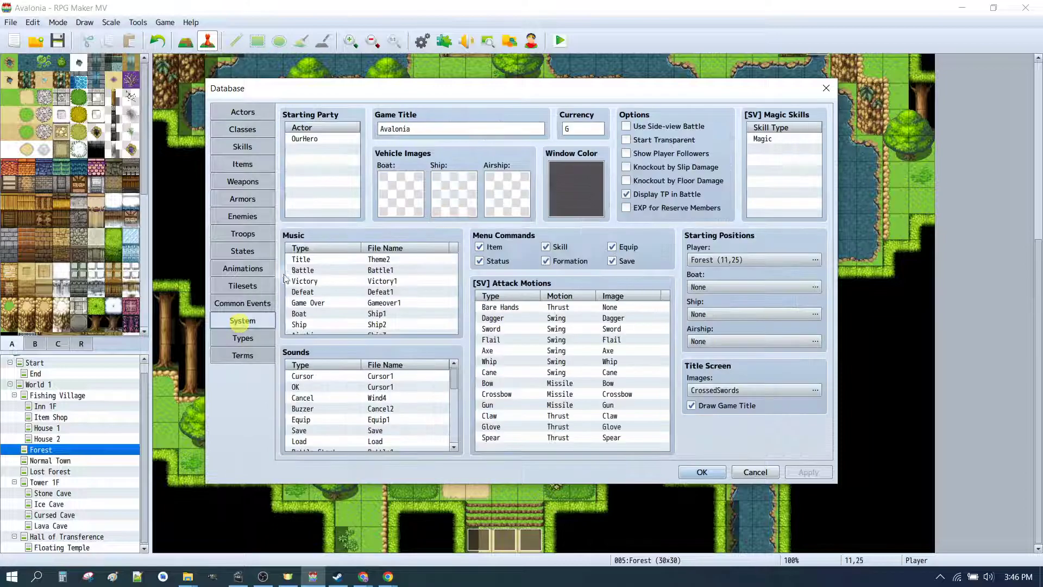
left_click(305, 139)
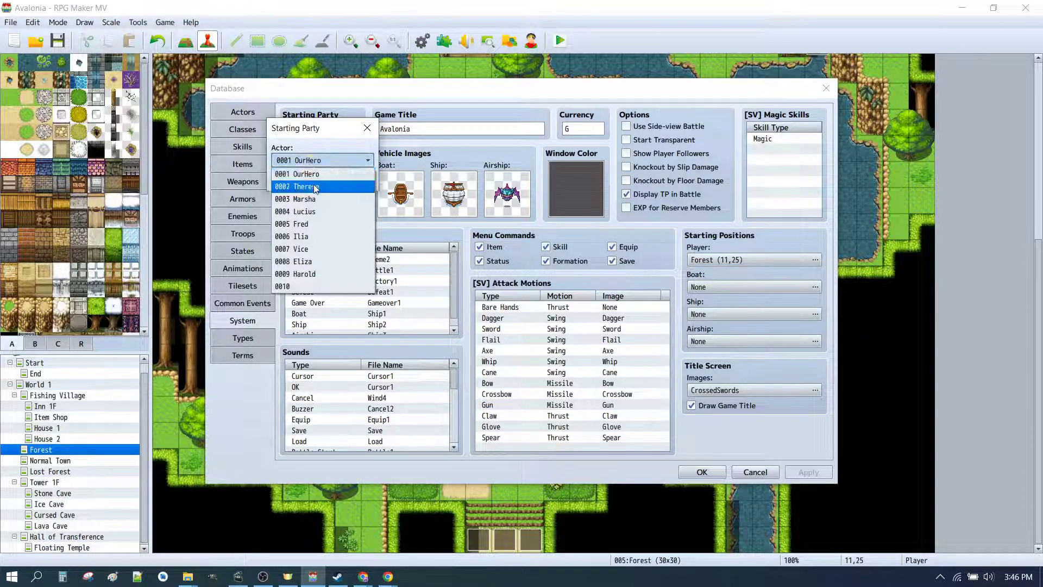
left_click(304, 186)
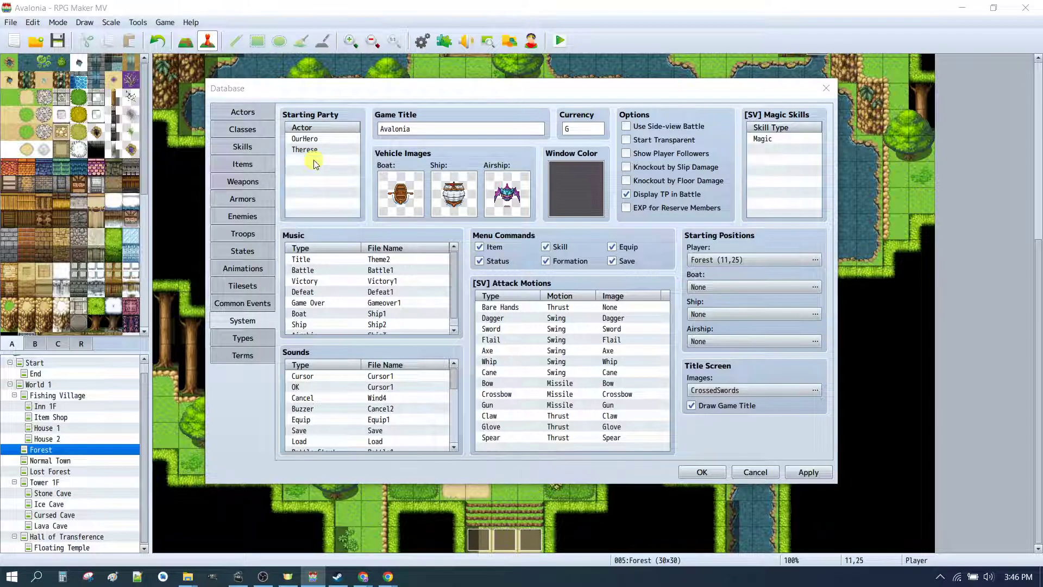
double_click(305, 149)
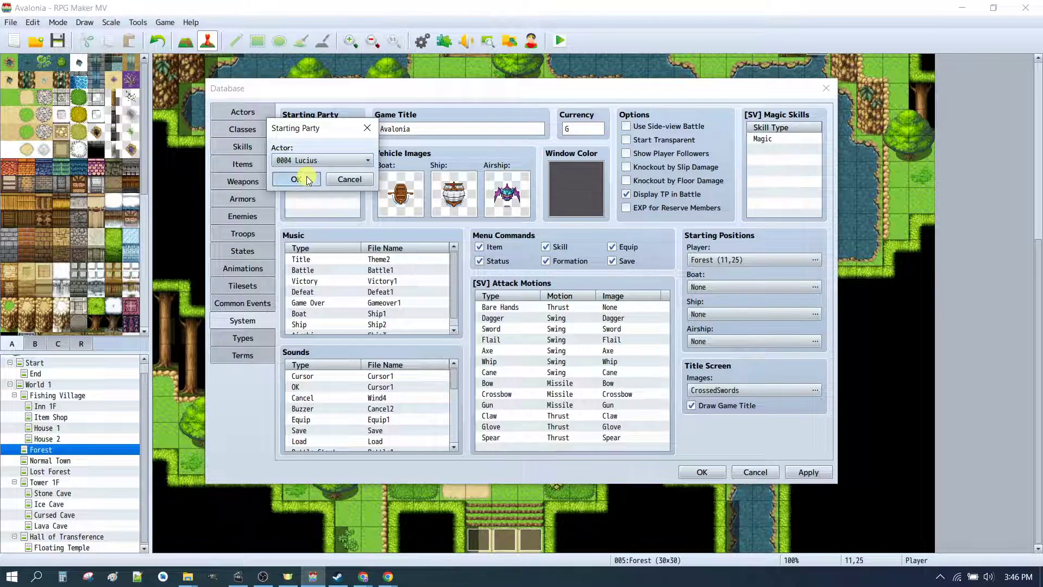
left_click(294, 179)
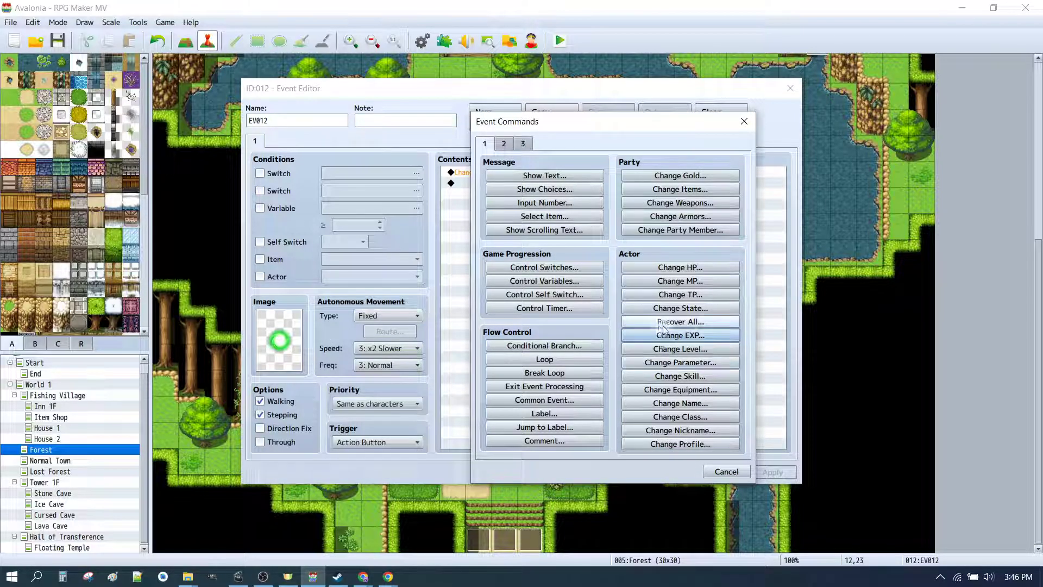
- Set the orb event's Change EXP command to grant 5000 EXP
left_click(679, 335)
type("5000")
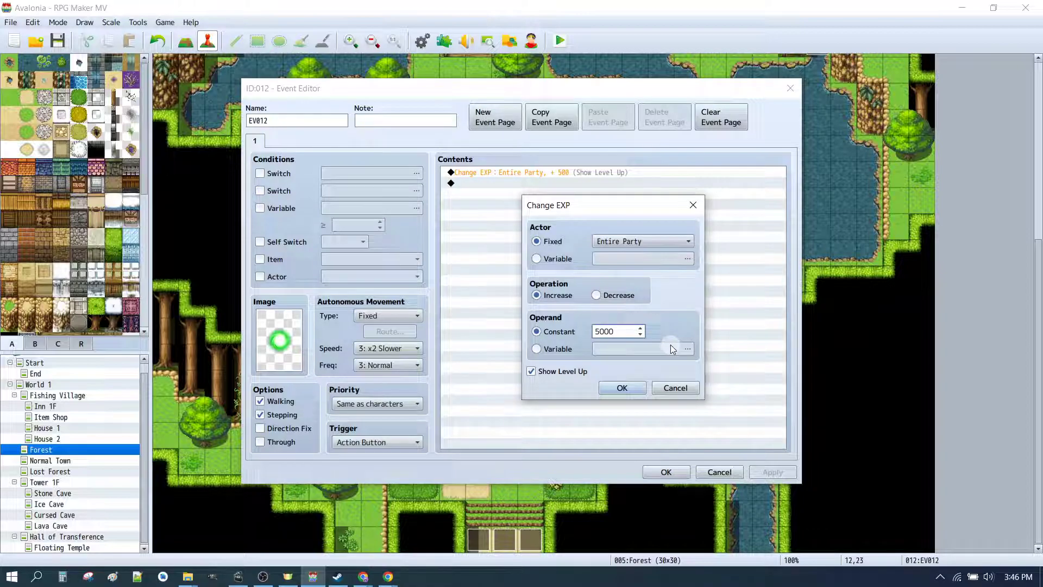
left_click(620, 387)
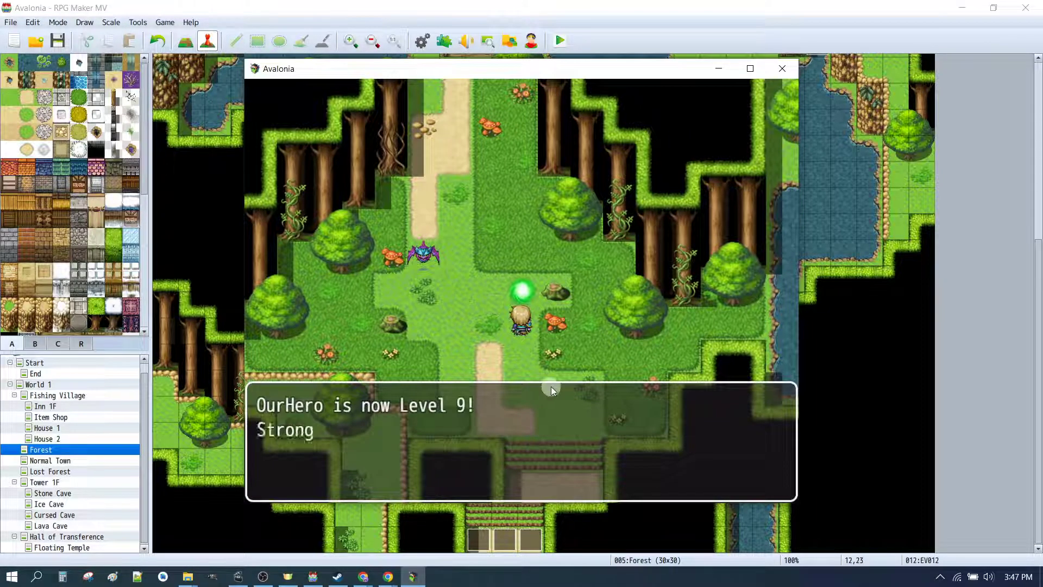
- In the playtest, pass the level-up message, fight, and choose Therese's Battle Cry and Lucius's action
left_click(521, 438)
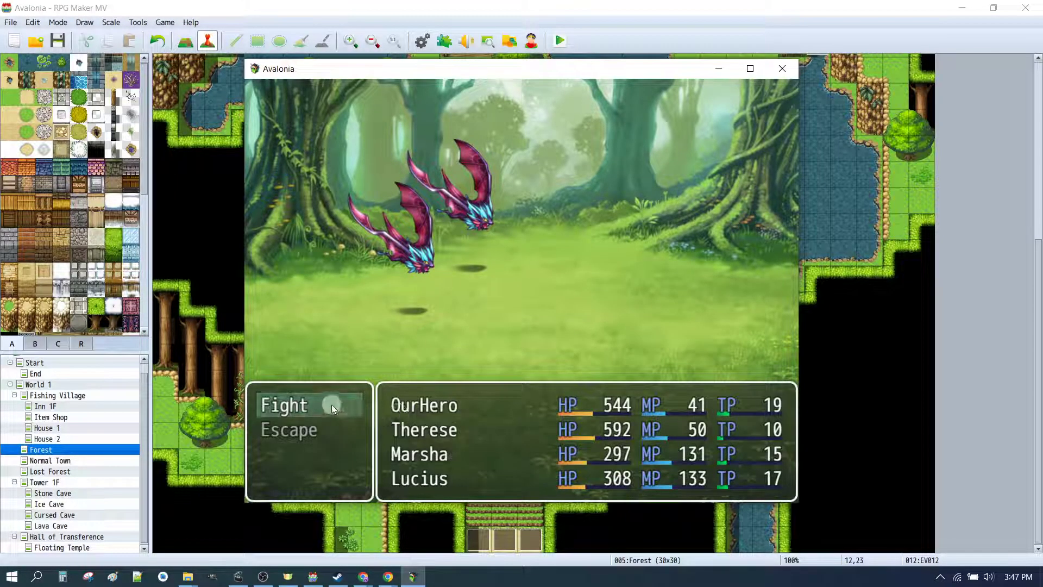
left_click(284, 404)
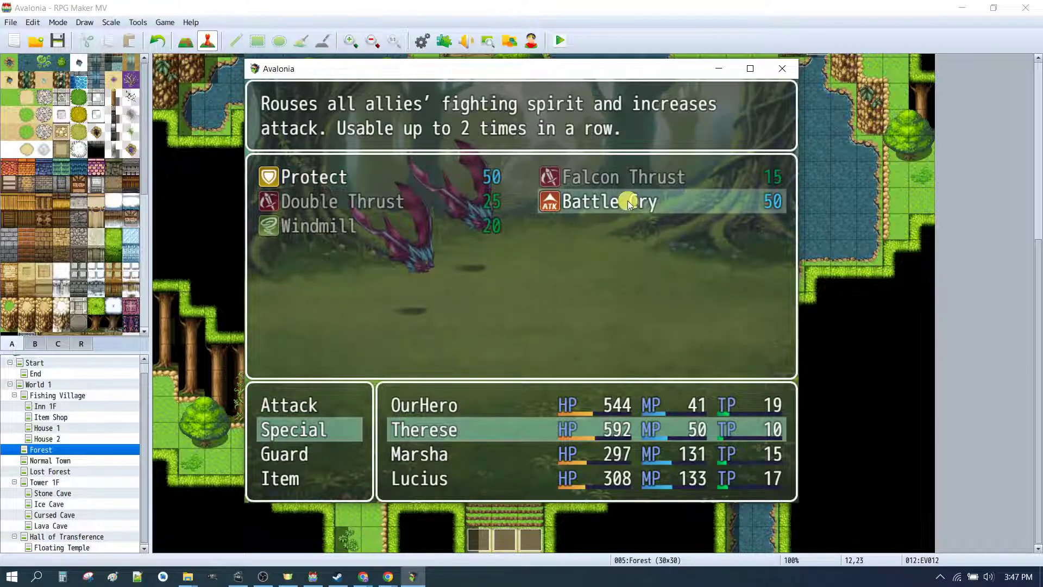
left_click(293, 429)
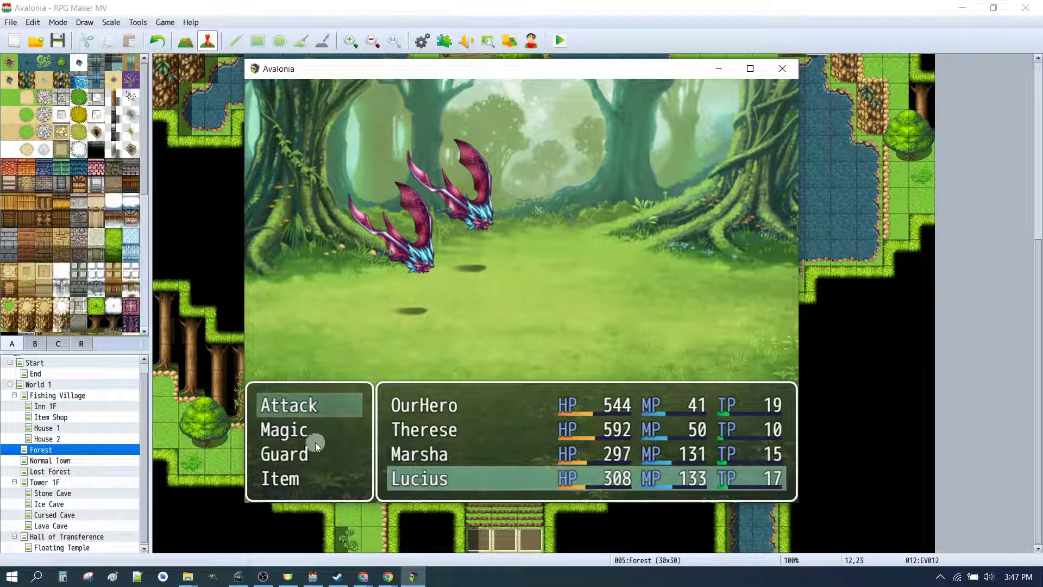
left_click(285, 429)
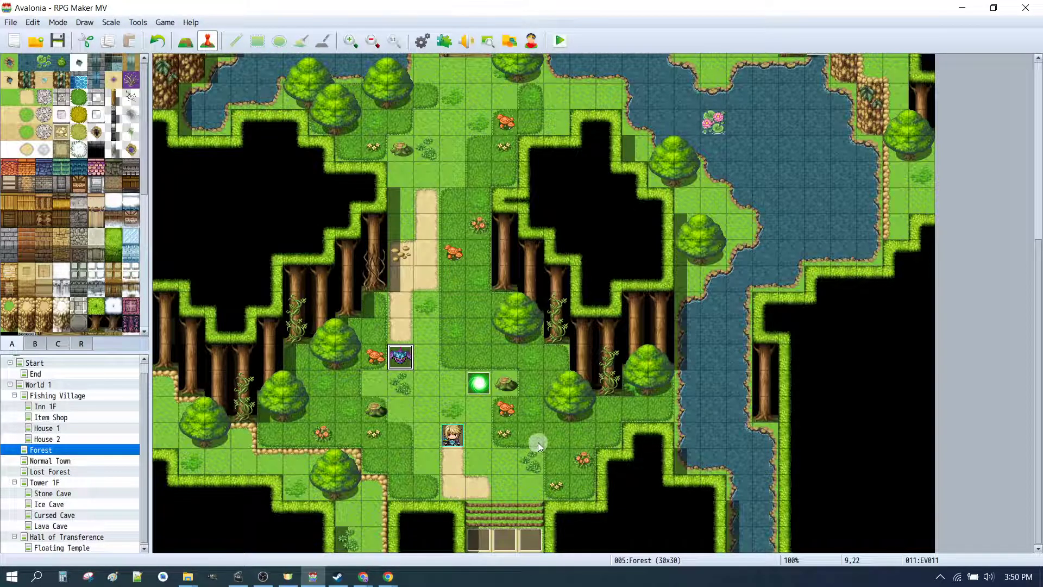
- Create a new event on the map tile with the pink Nature fairy sprite
right_click(530, 435)
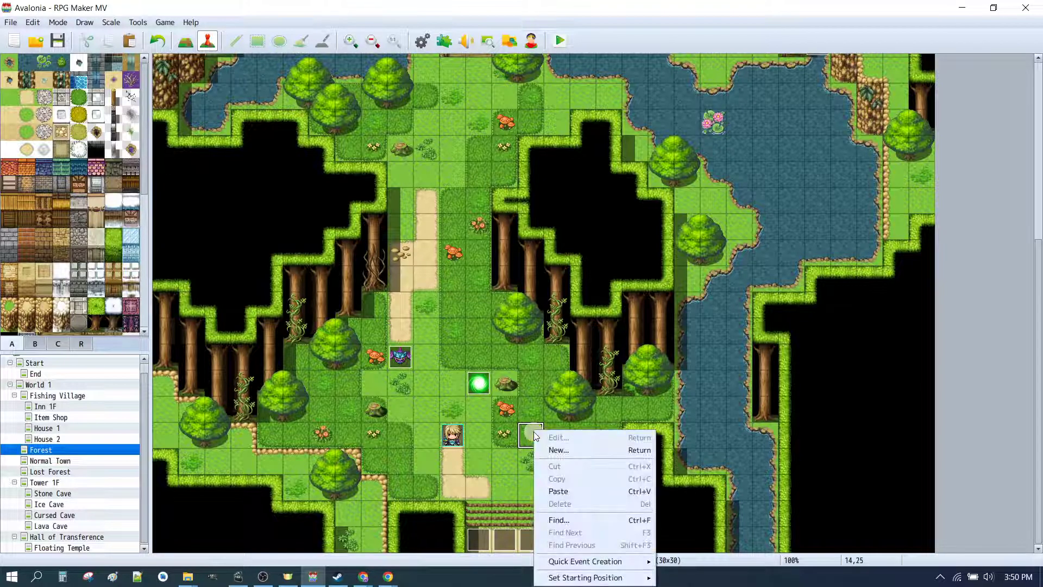
left_click(558, 437)
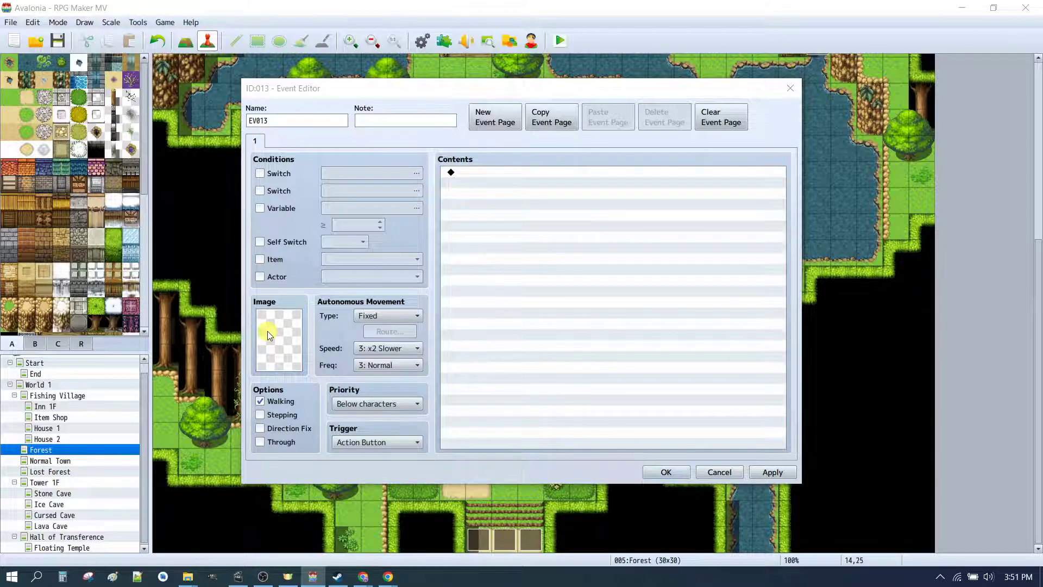
left_click(278, 339)
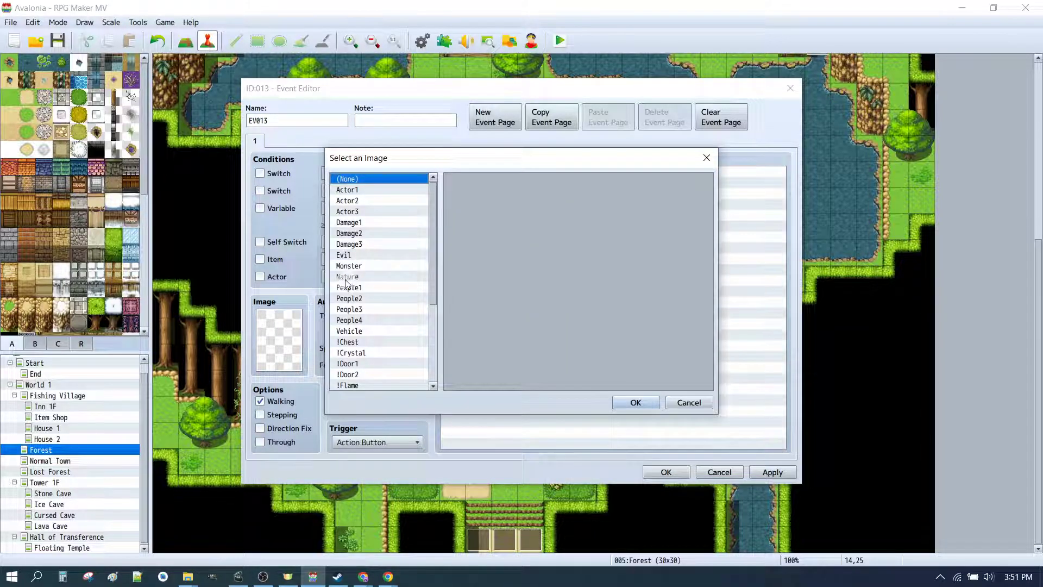
left_click(347, 276)
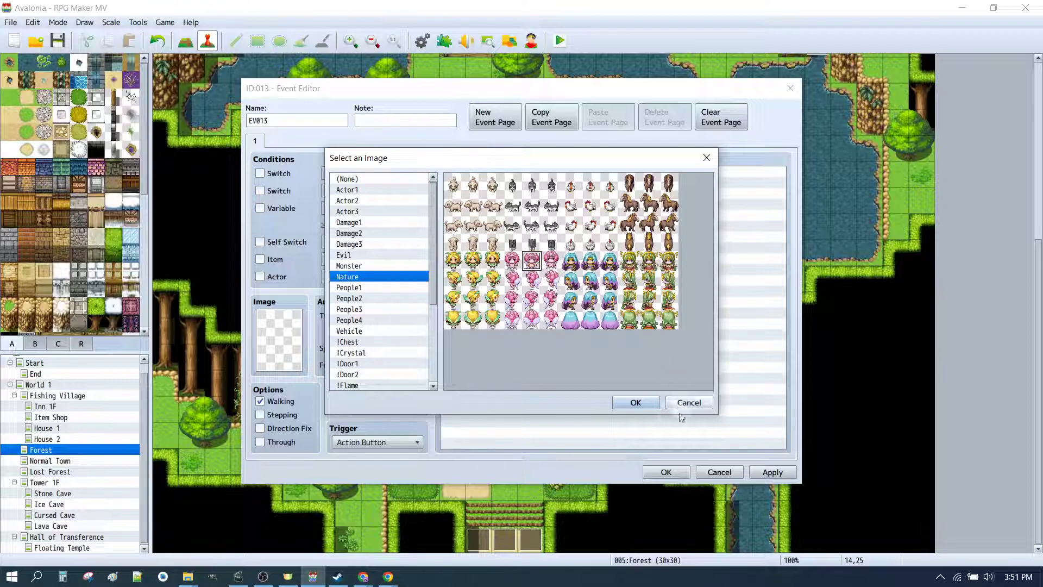
left_click(634, 402)
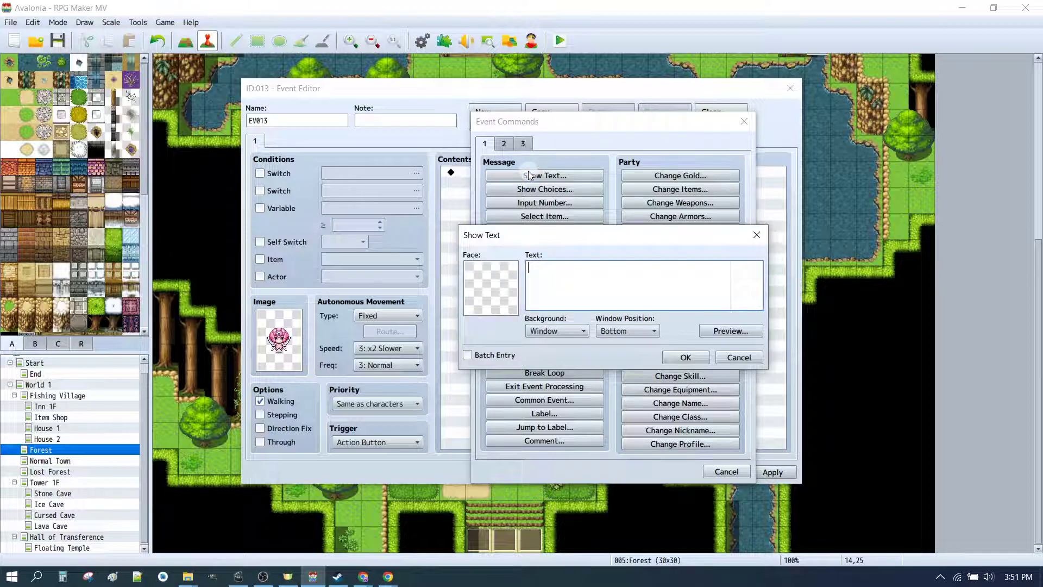
- Add a Show Text message 'Here is a new skill.' with the fairy face
type("Here is a new")
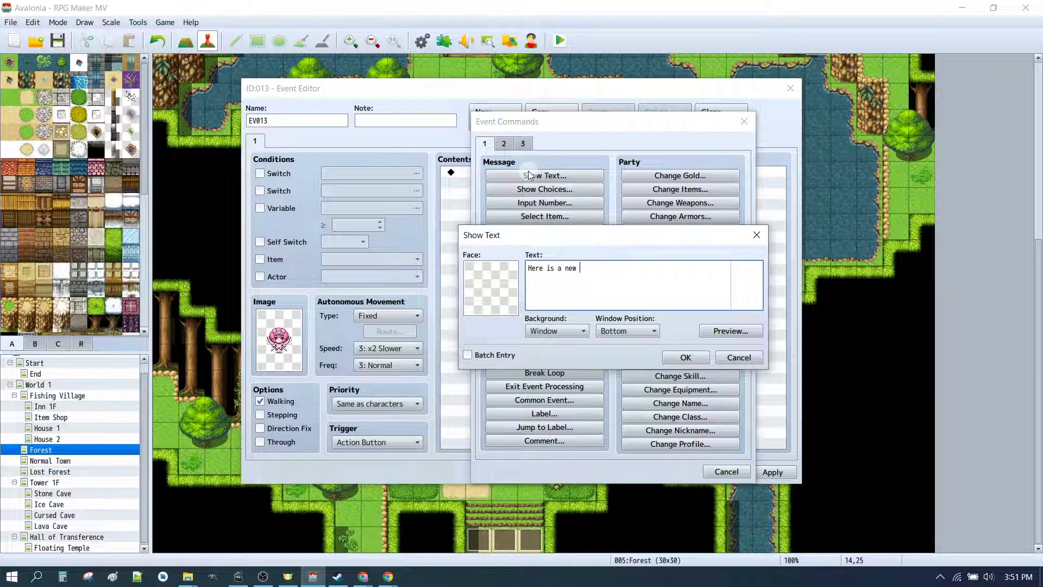
type("skill.")
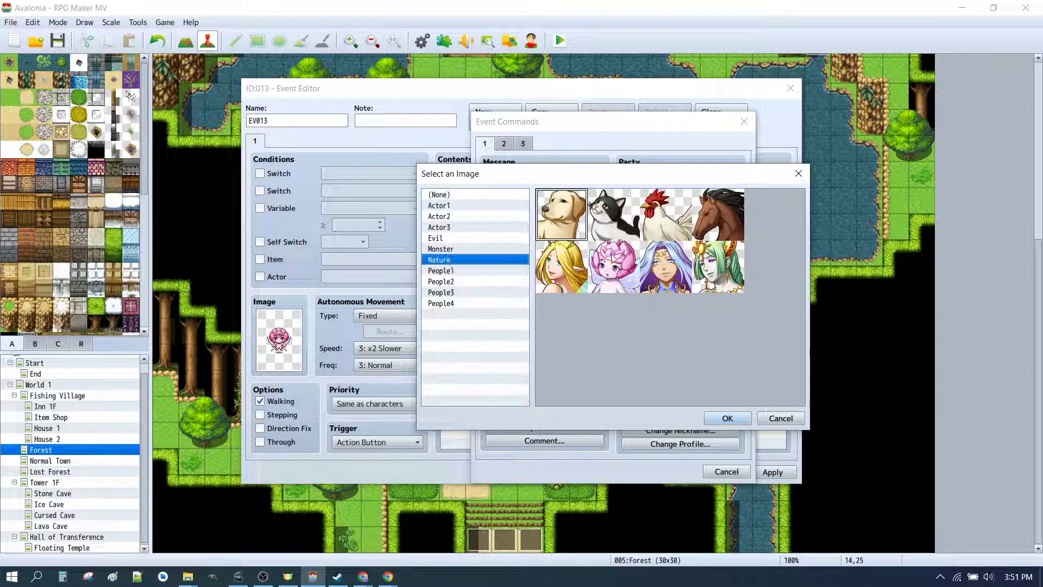
left_click(726, 418)
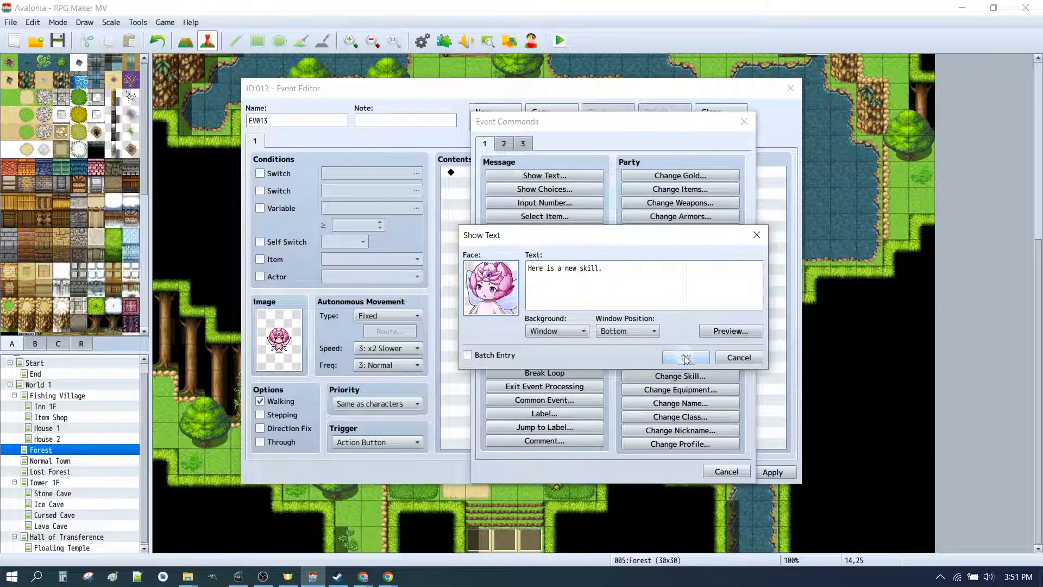
left_click(685, 358)
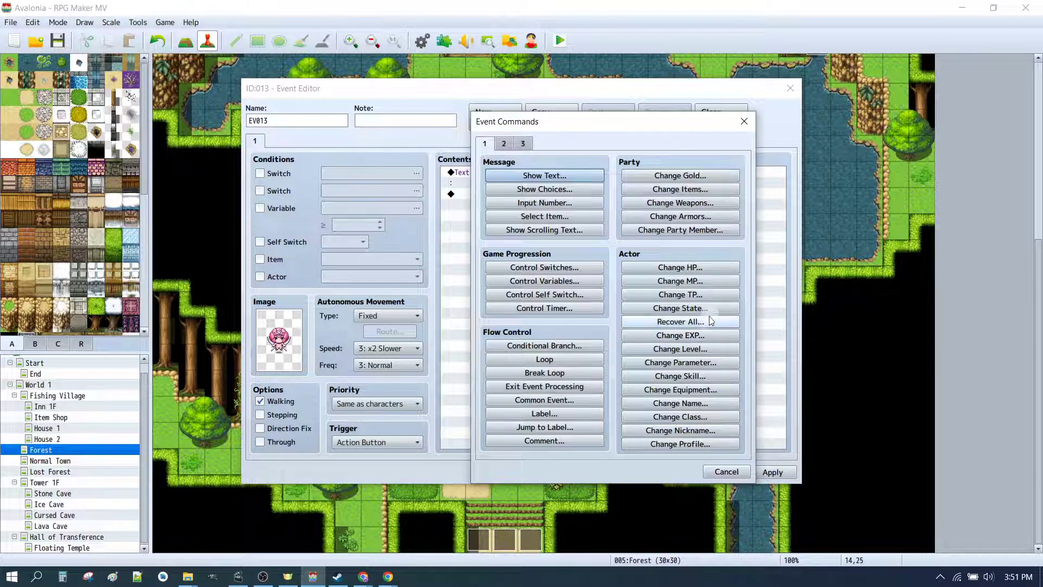
mouse_move(680, 375)
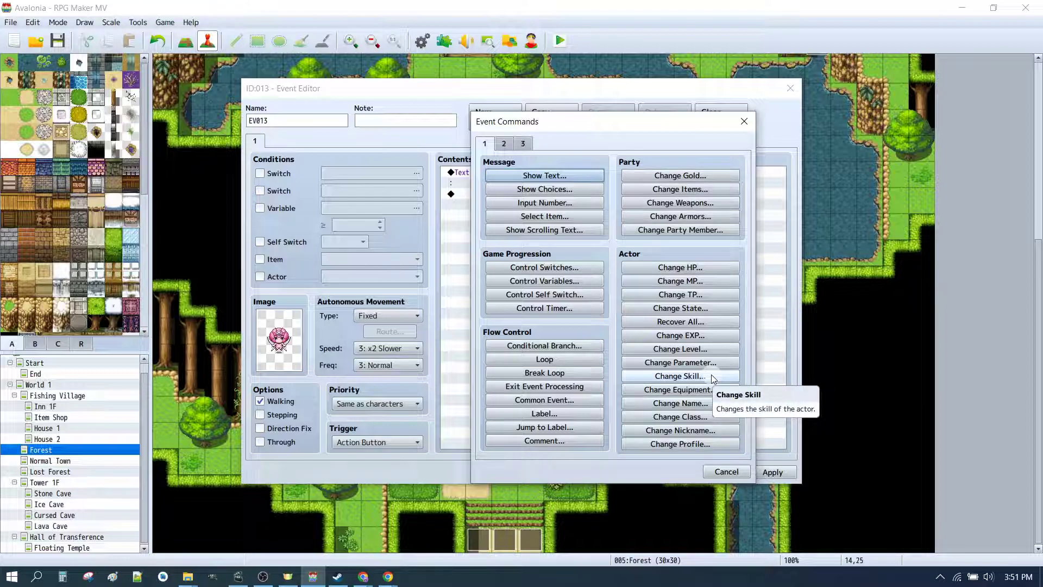
- Add a Change Skill command teaching Marsha Blizzard III, then save the fairy event
left_click(680, 376)
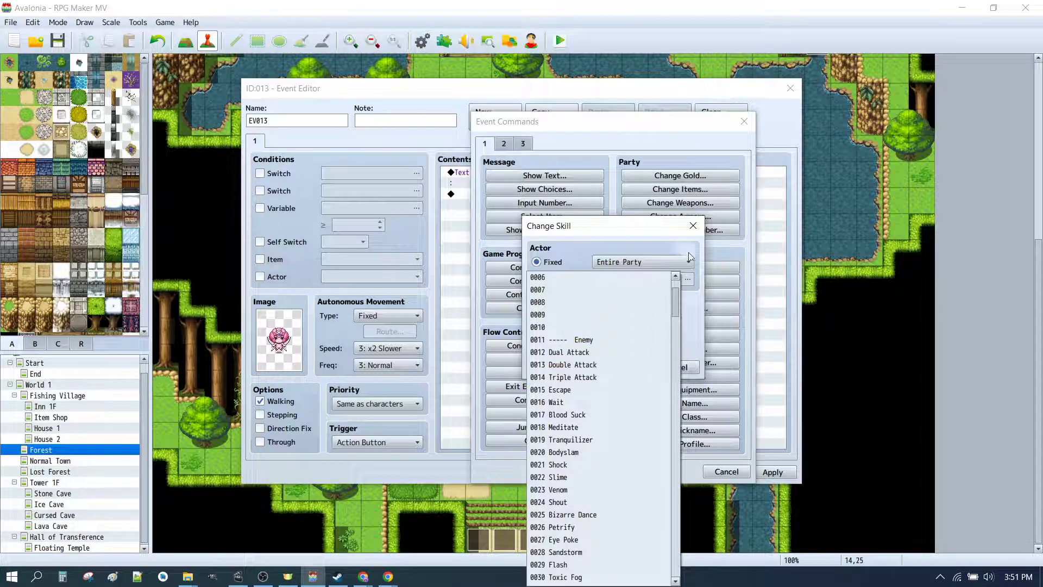
scroll("down", 3)
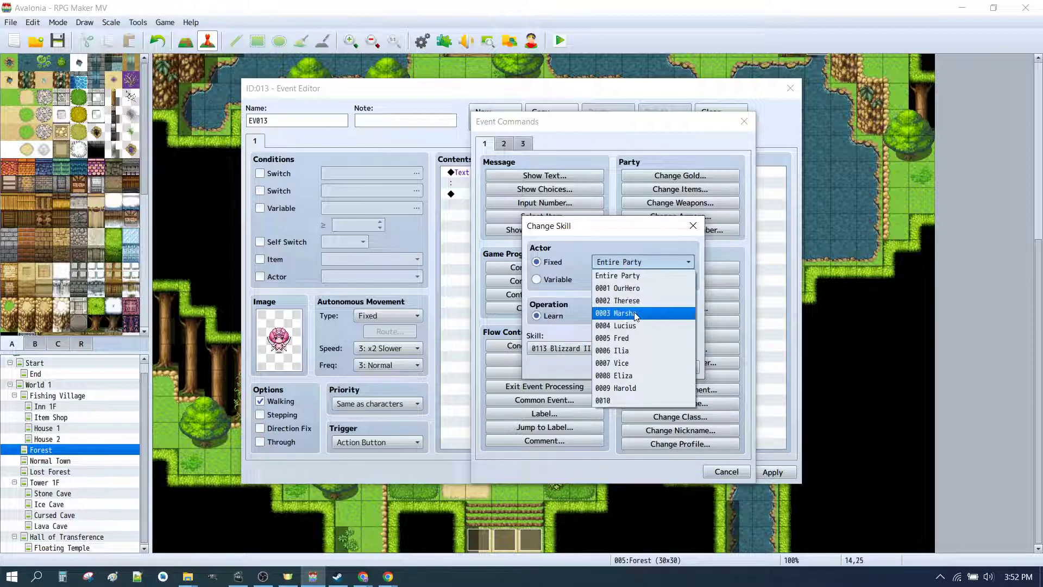
left_click(615, 313)
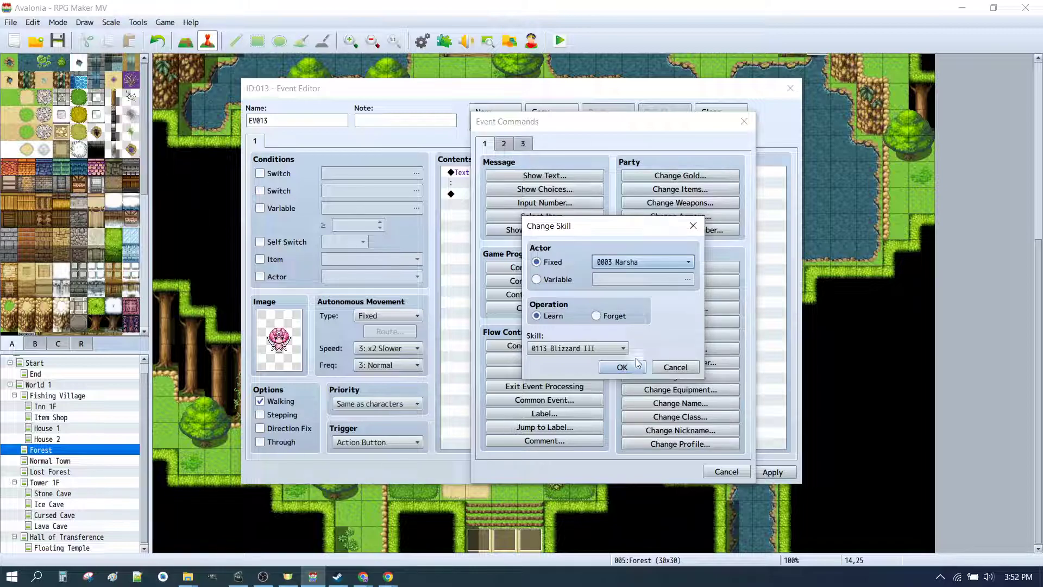
left_click(621, 366)
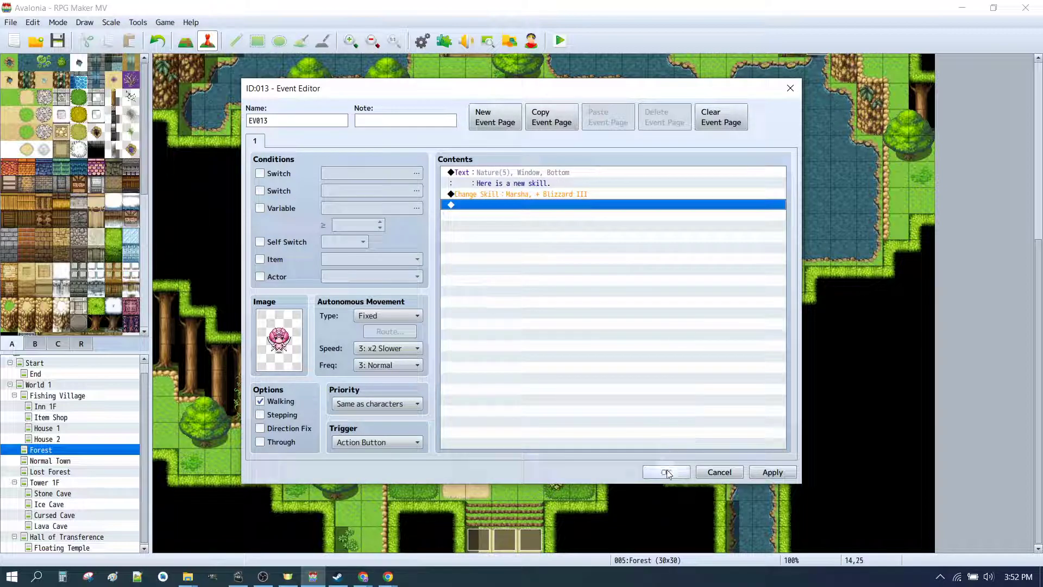
left_click(665, 472)
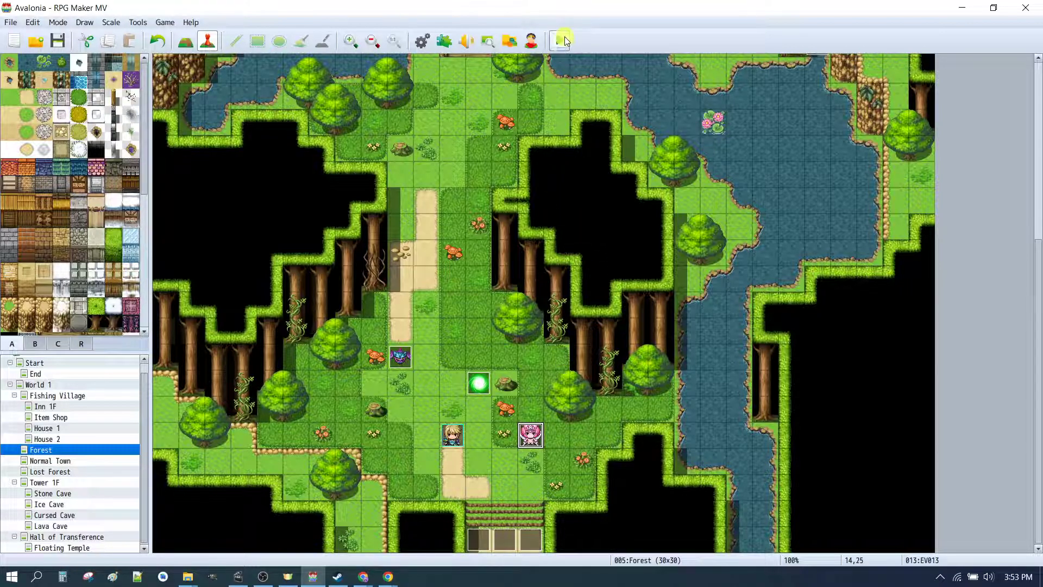
- Playtest the battle, choose party actions, and dismiss the victory message
left_click(562, 41)
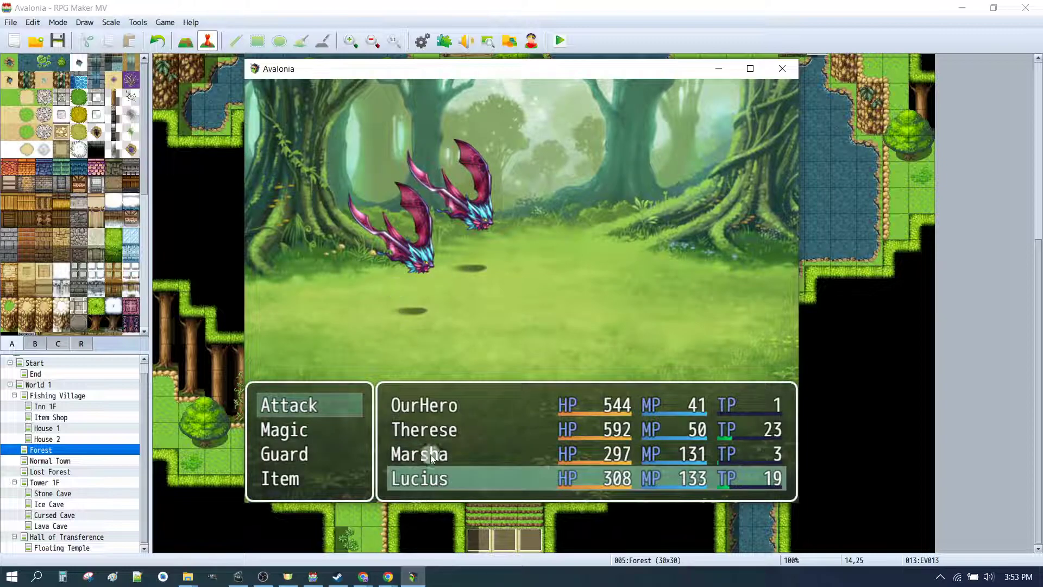
left_click(288, 404)
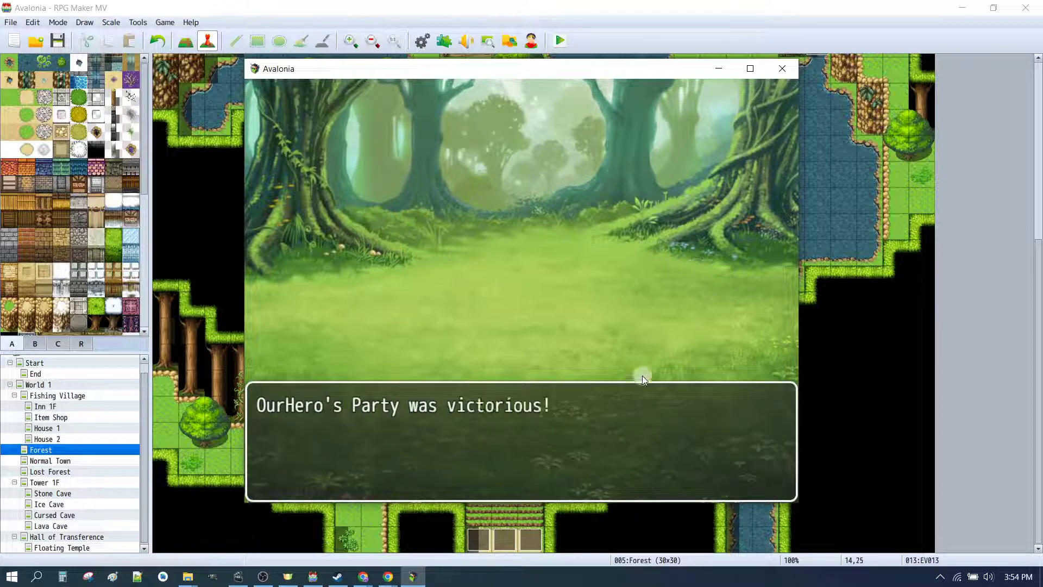
left_click(642, 373)
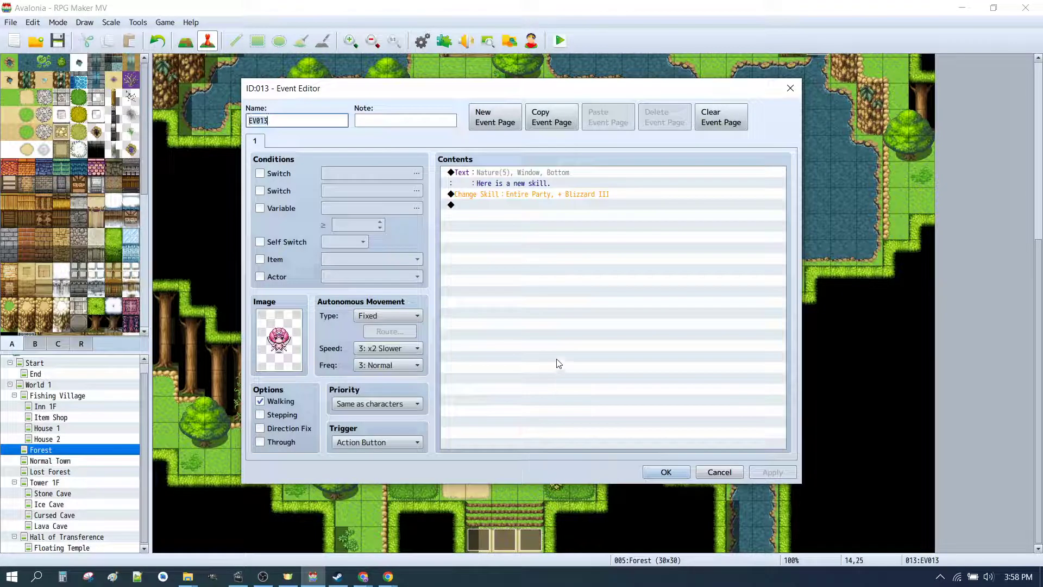
- Change the second Change Skill command to 0301 Windmill and save the event
left_click(531, 194)
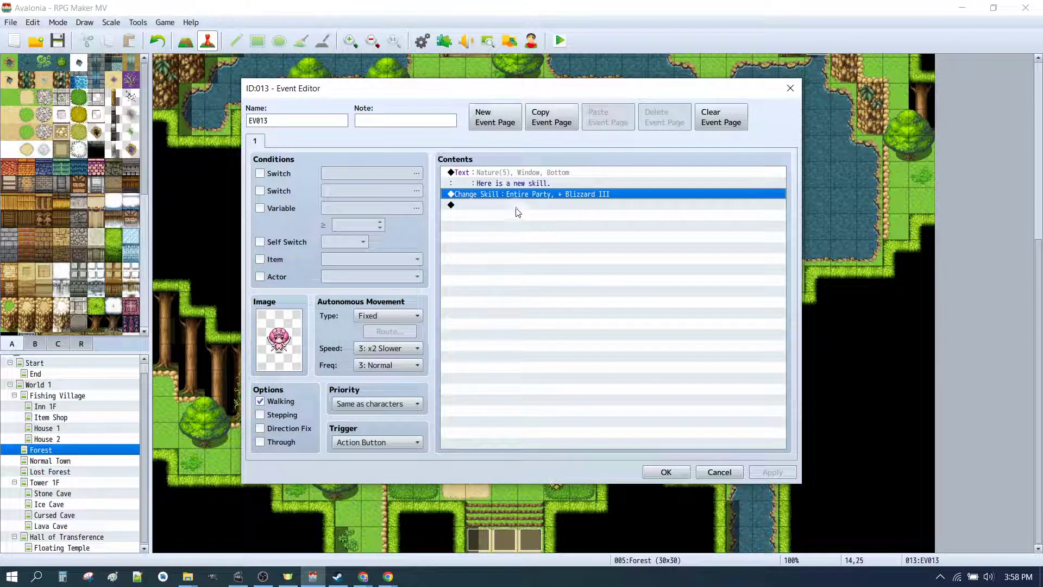
double_click(525, 205)
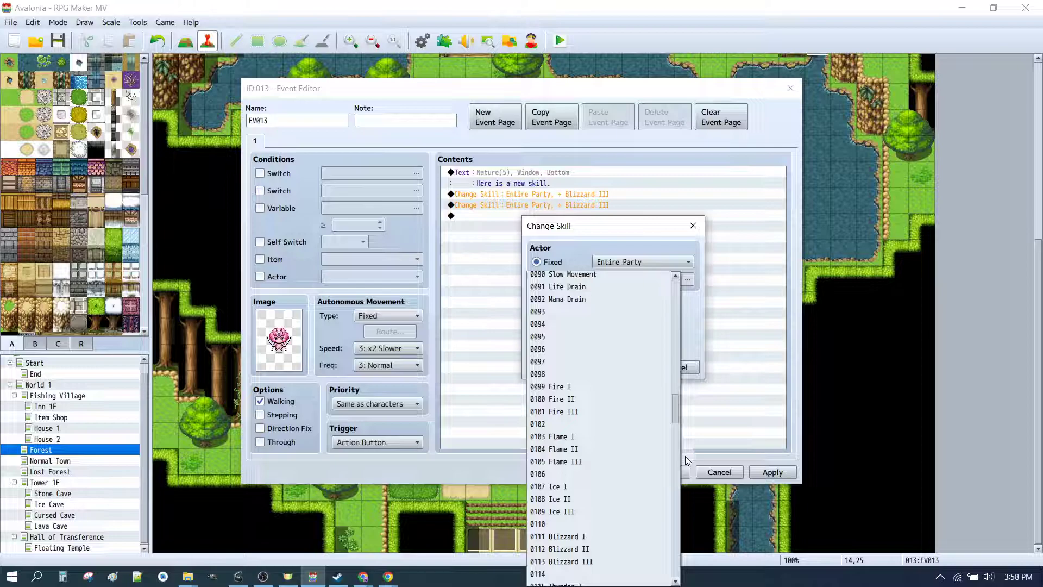
scroll("down", 3)
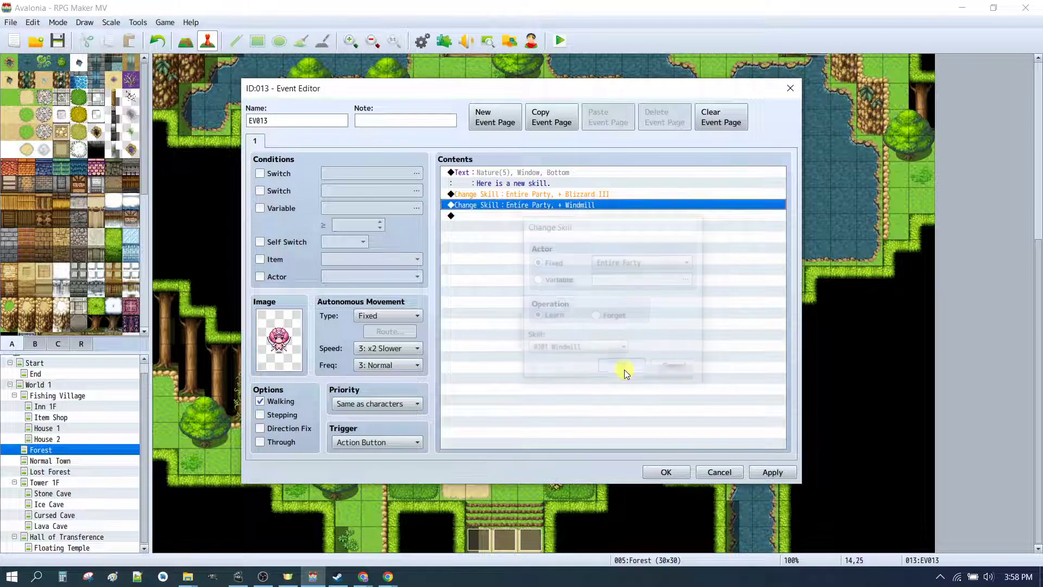
left_click(665, 472)
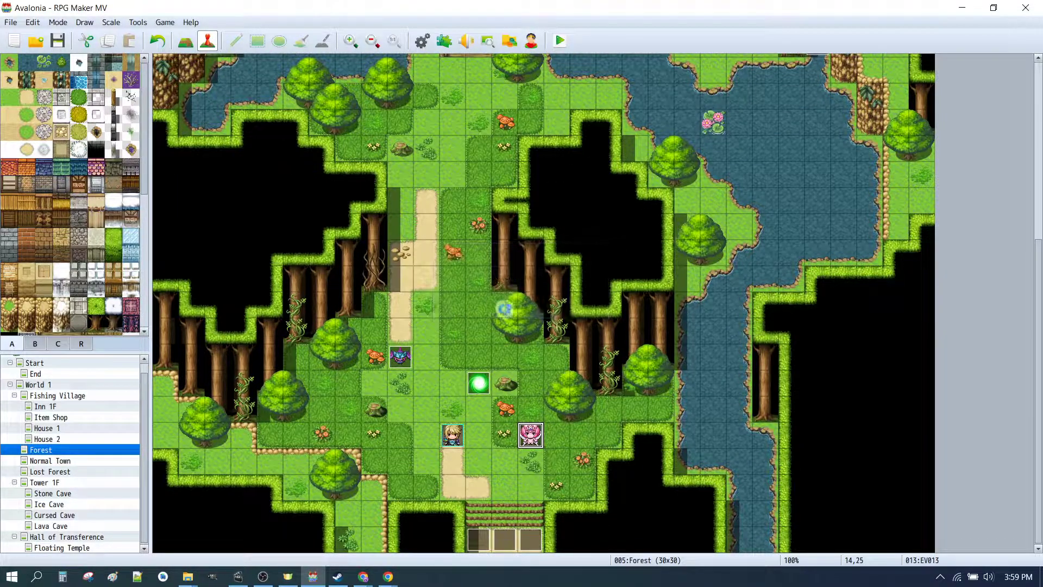
left_click(559, 40)
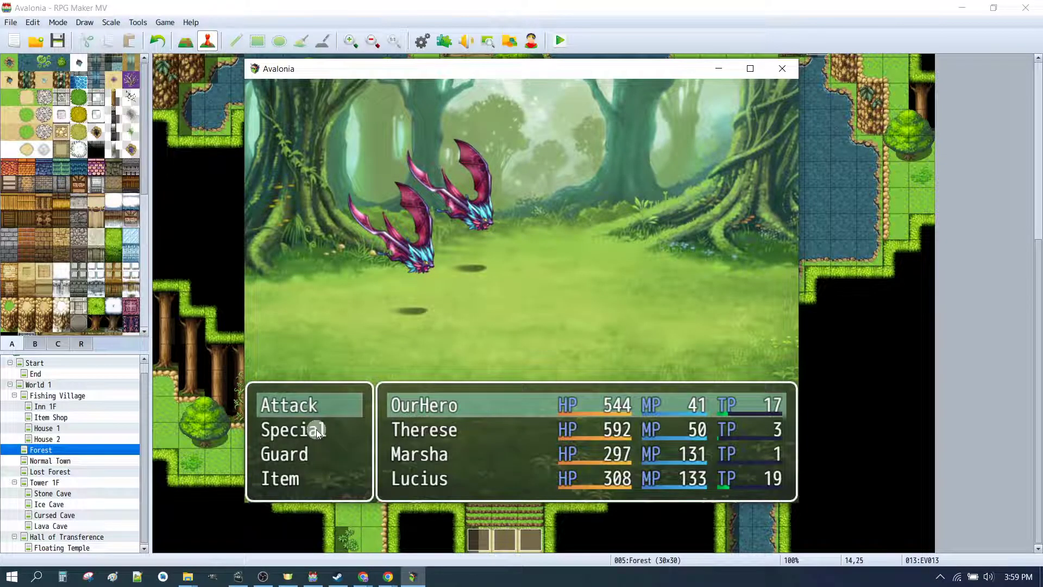
left_click(292, 429)
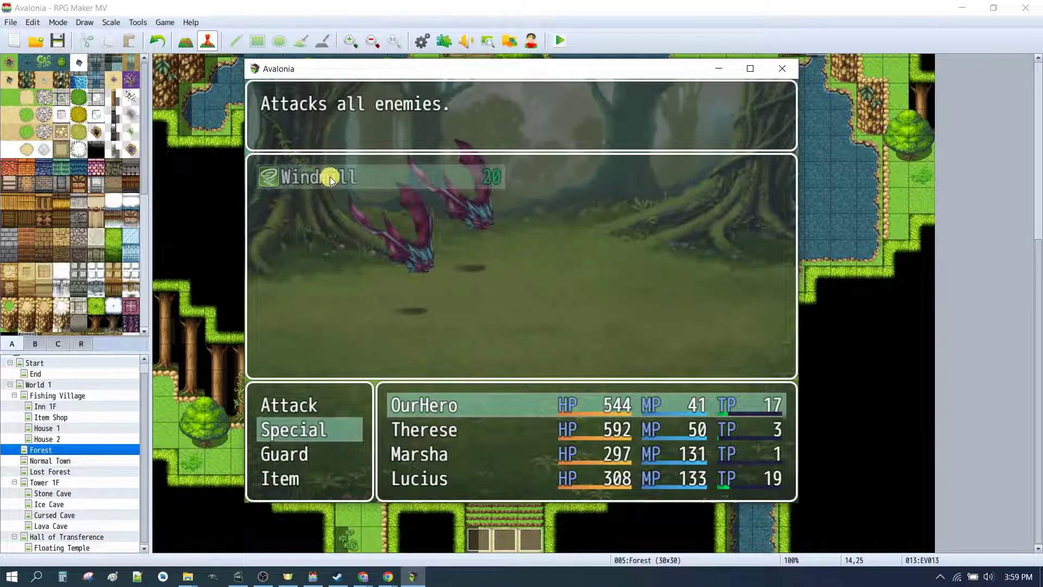
mouse_move(506, 193)
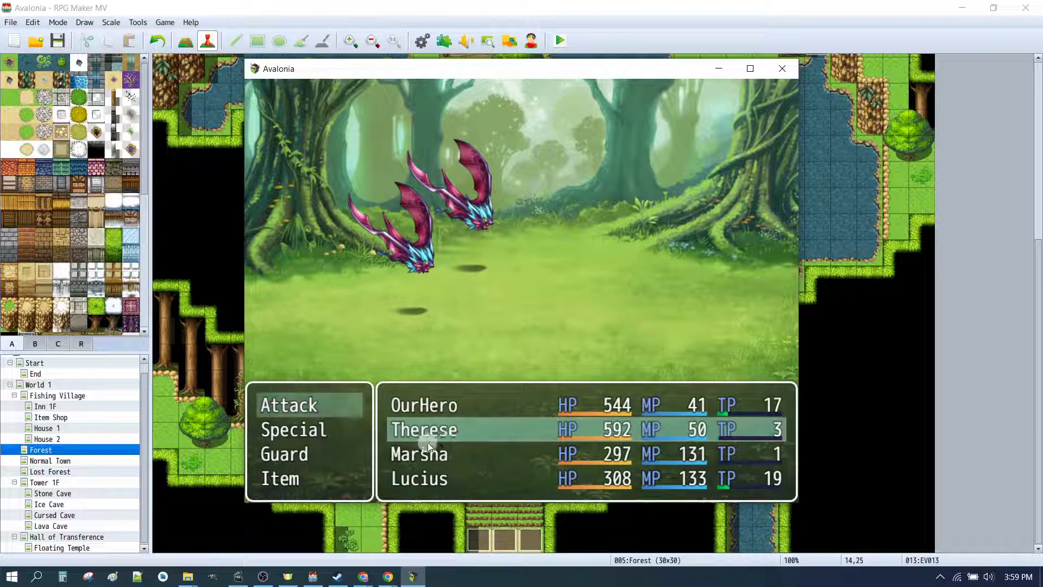
left_click(288, 404)
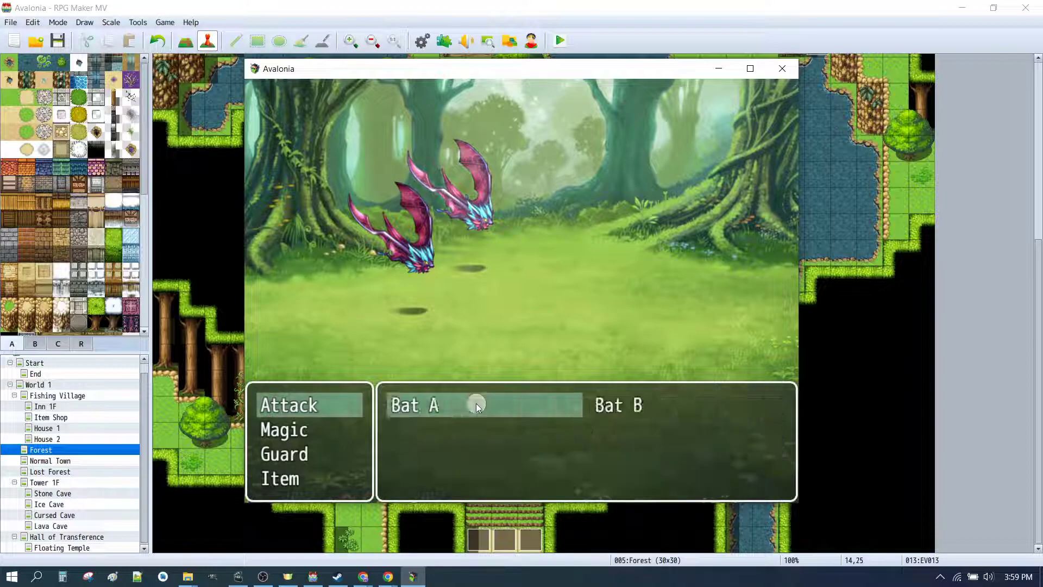
left_click(480, 404)
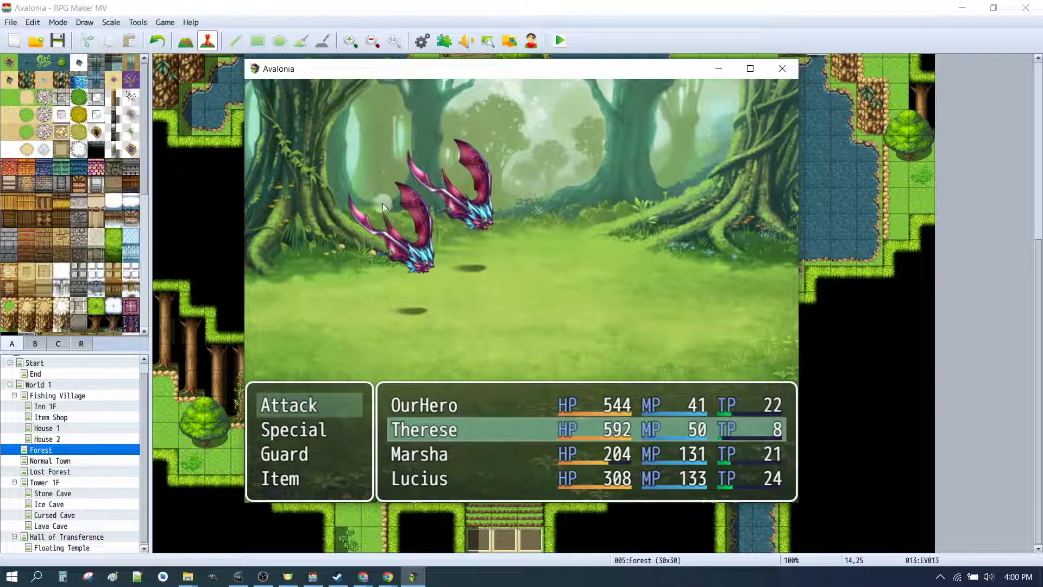
mouse_move(316, 436)
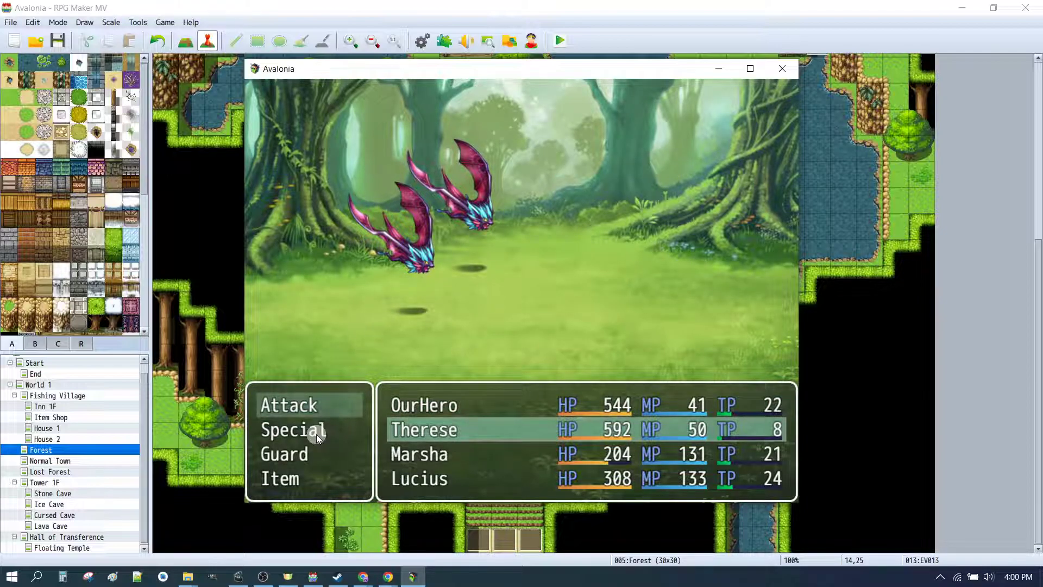
left_click(293, 430)
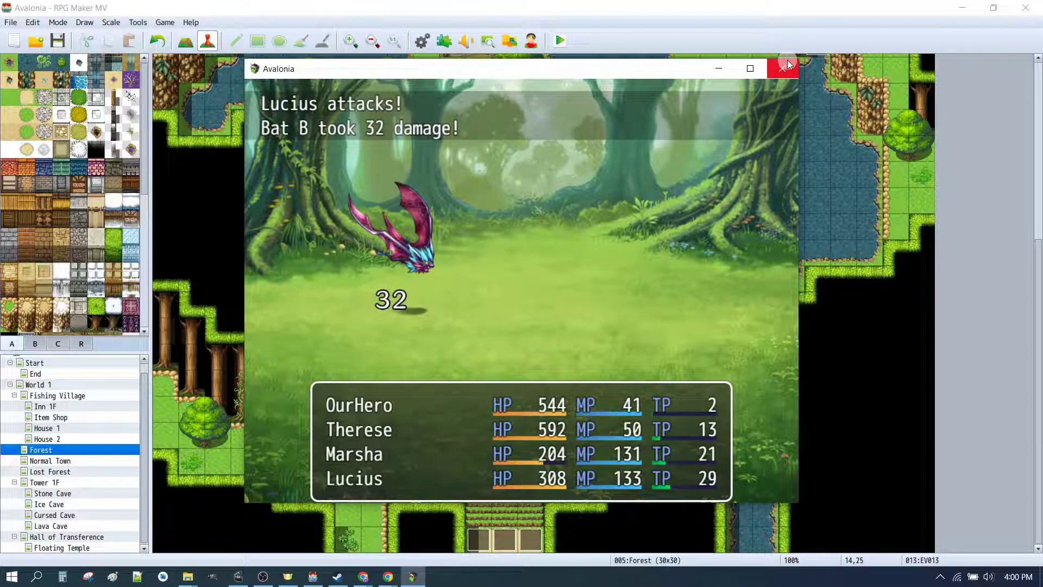
left_click(782, 69)
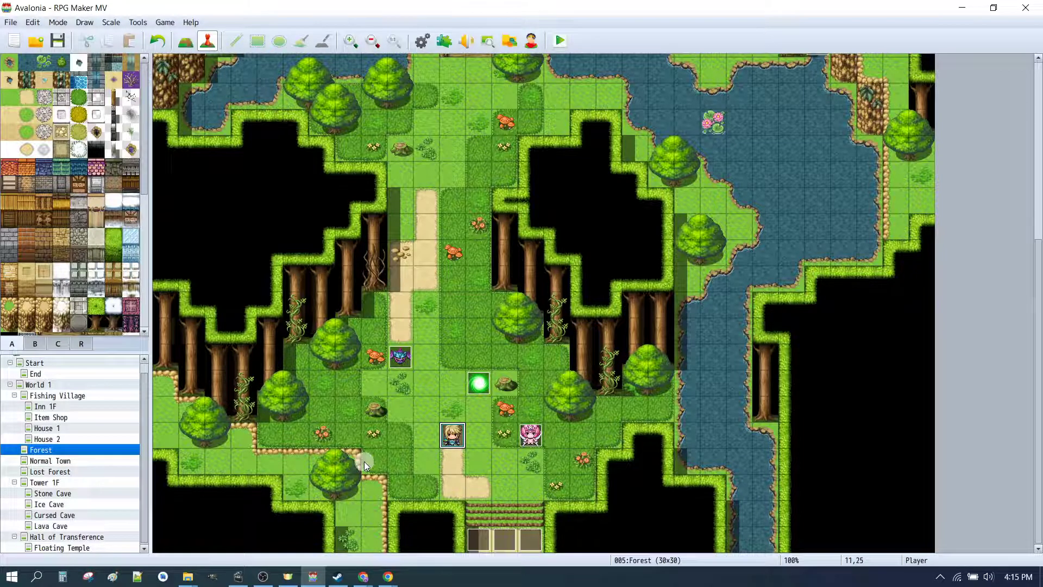
- Place a quick Treasure chest event on the grass tile left of the path
right_click(371, 461)
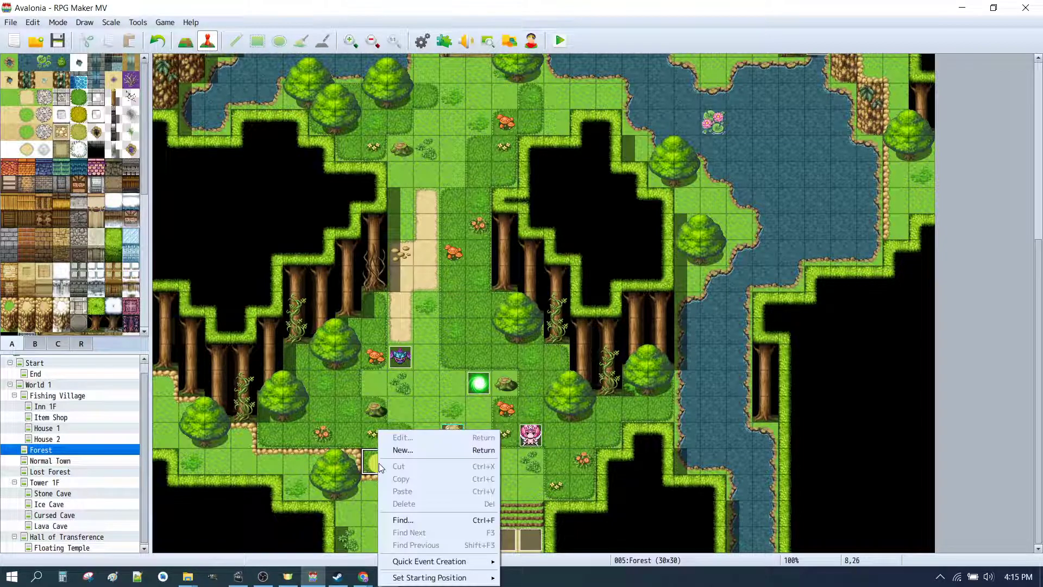
mouse_move(429, 561)
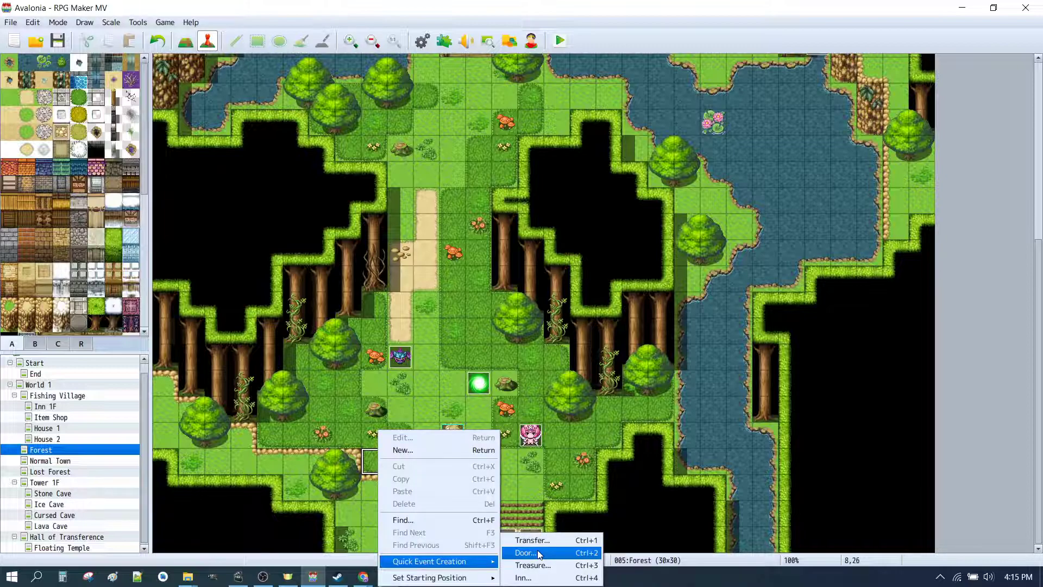
left_click(532, 565)
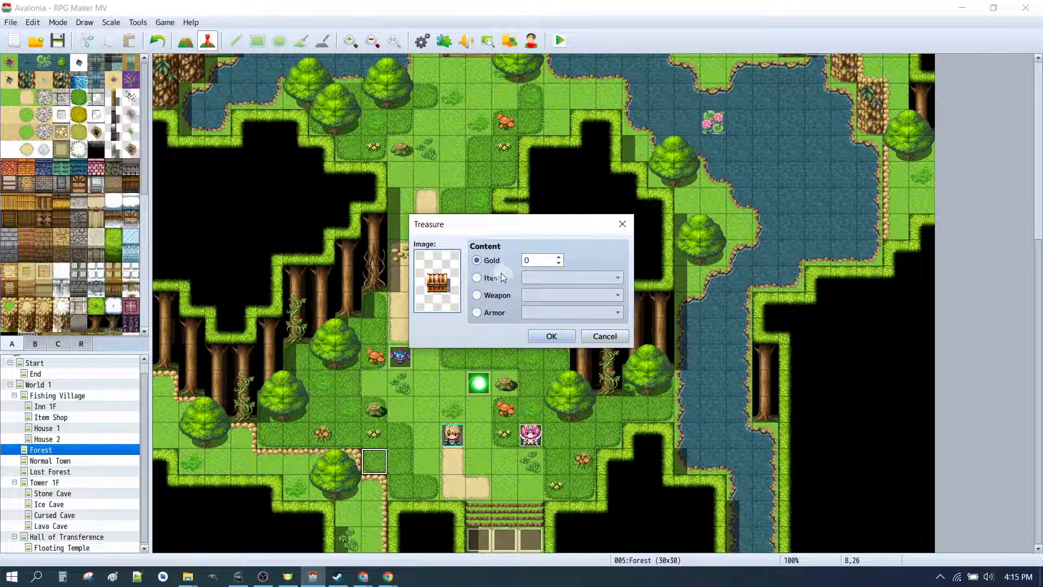
left_click(477, 294)
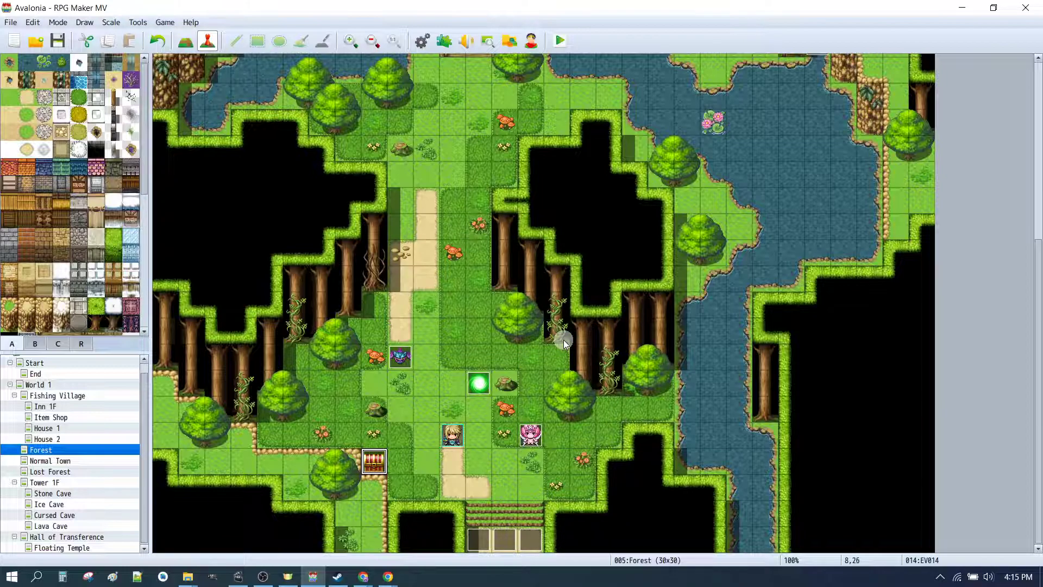
mouse_move(413, 432)
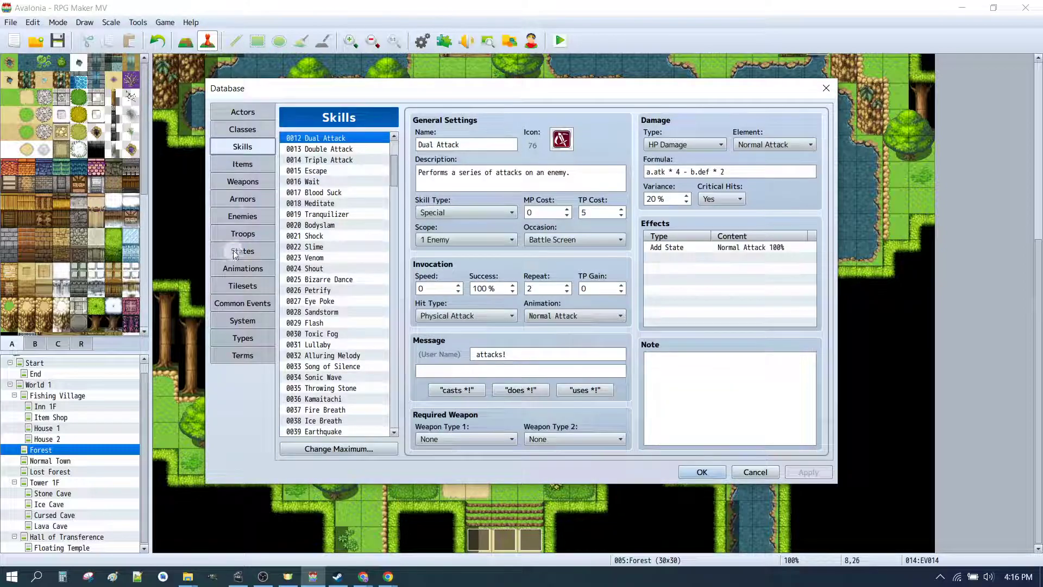
- Give the Dragon Staff Add Skill Type Magic and Add Skill Flame III traits
left_click(242, 181)
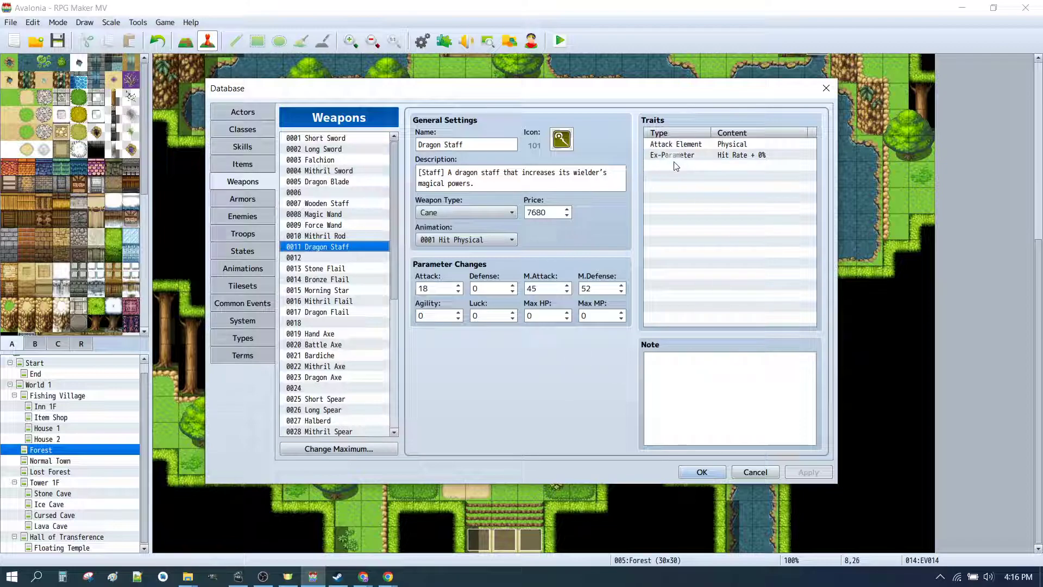
left_click(728, 166)
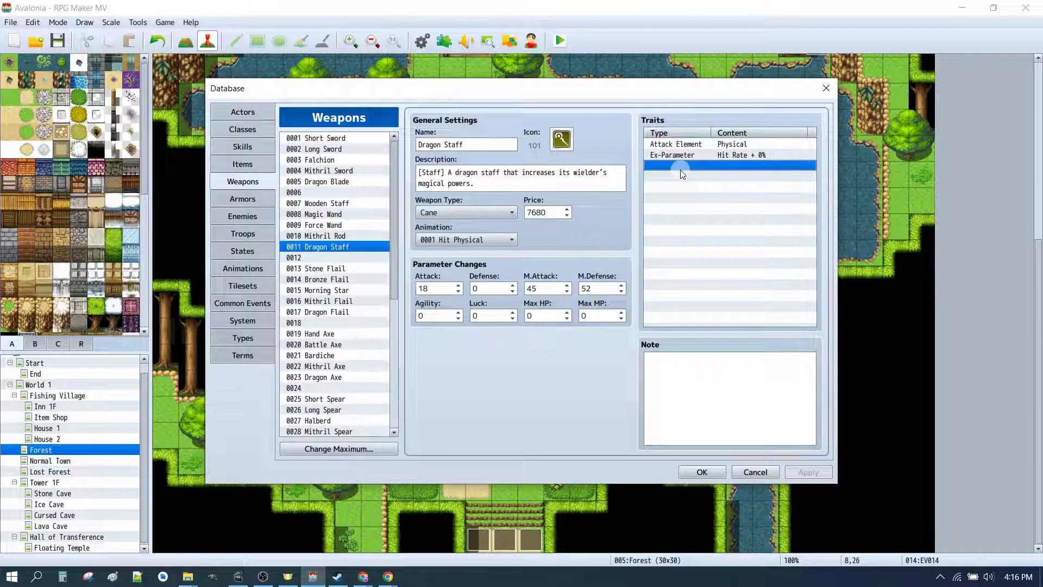
double_click(729, 166)
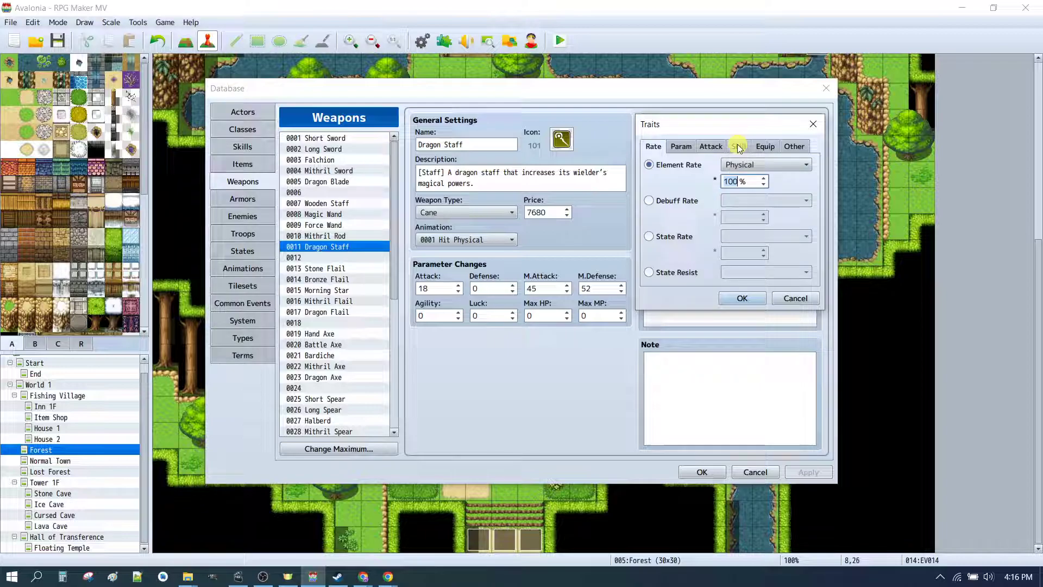
left_click(737, 146)
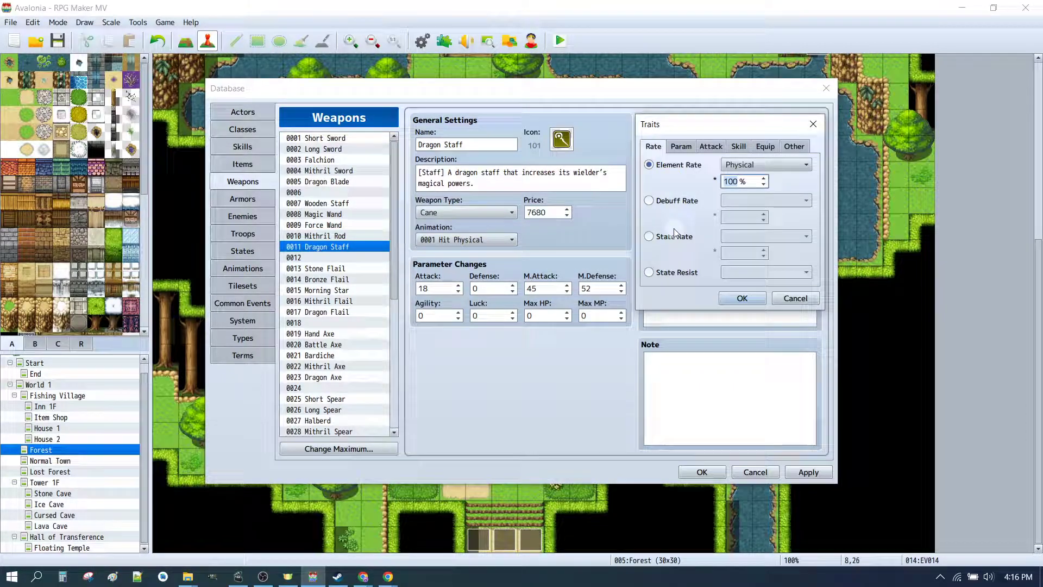
left_click(737, 146)
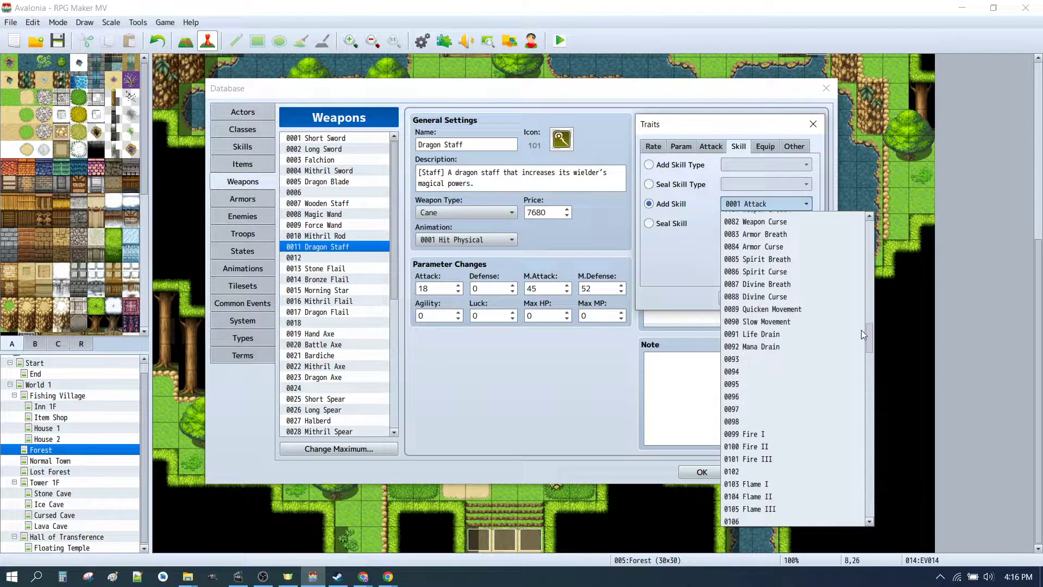
scroll("down", 3)
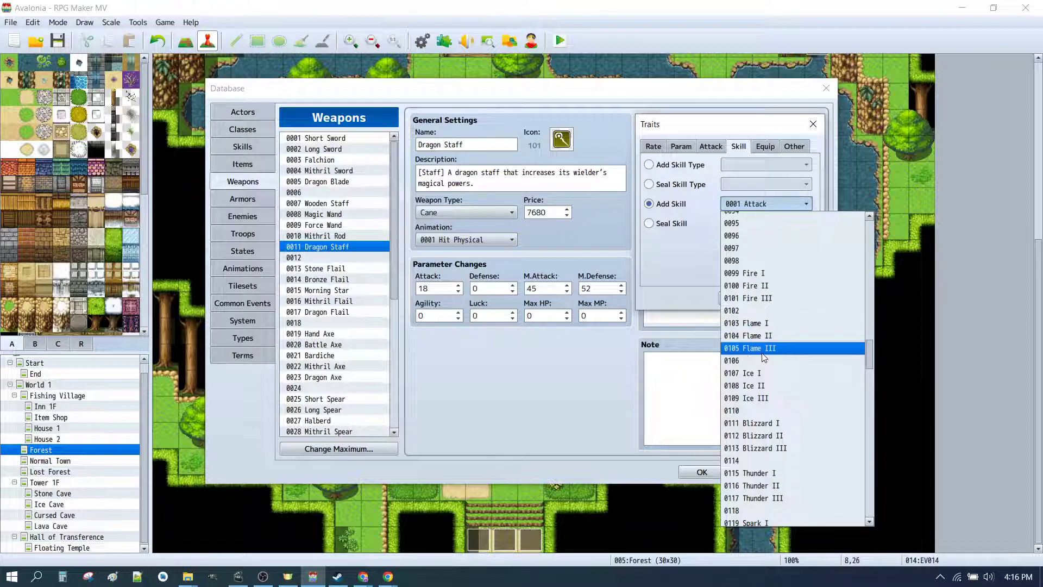
left_click(750, 347)
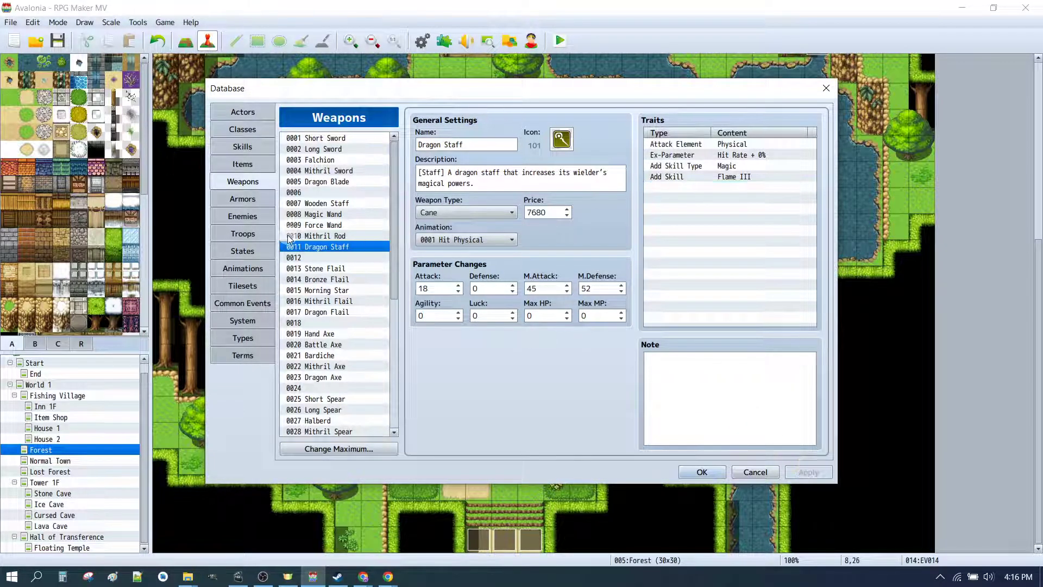
mouse_move(619, 240)
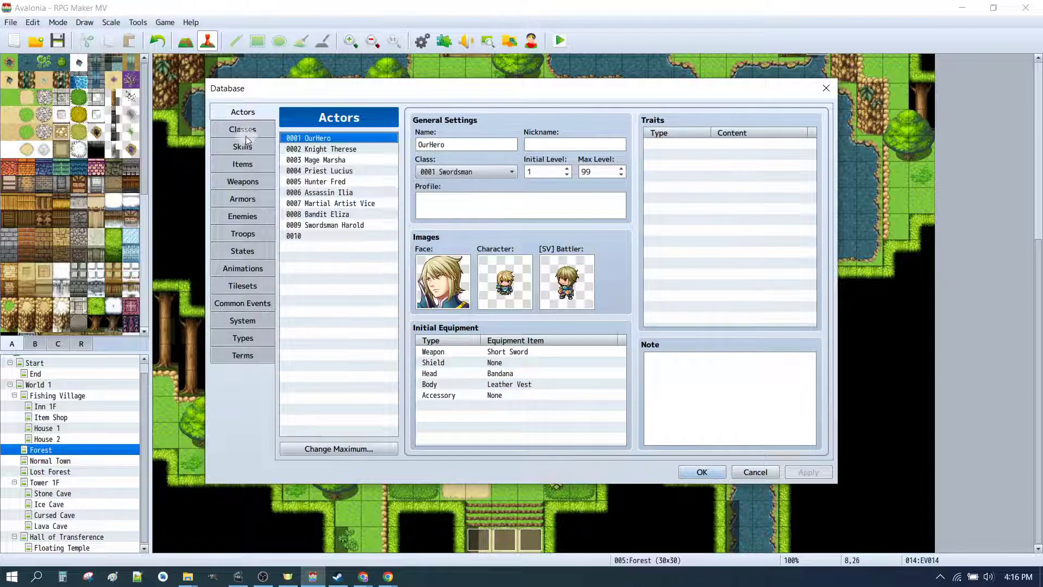
- In Database Types, rename weapon type 06 from Cane to Staff
left_click(242, 129)
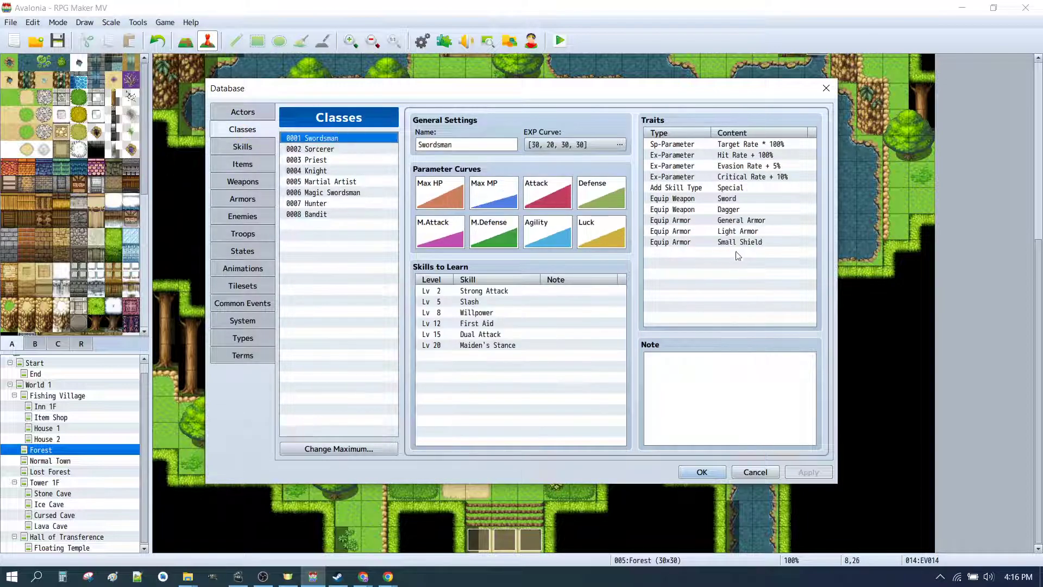
mouse_move(681, 257)
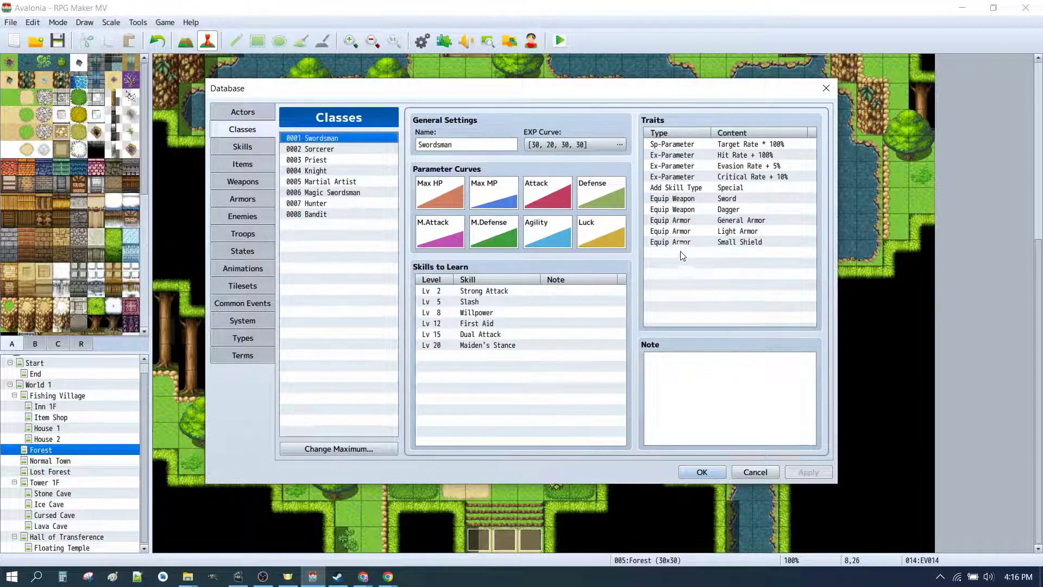
mouse_move(670, 249)
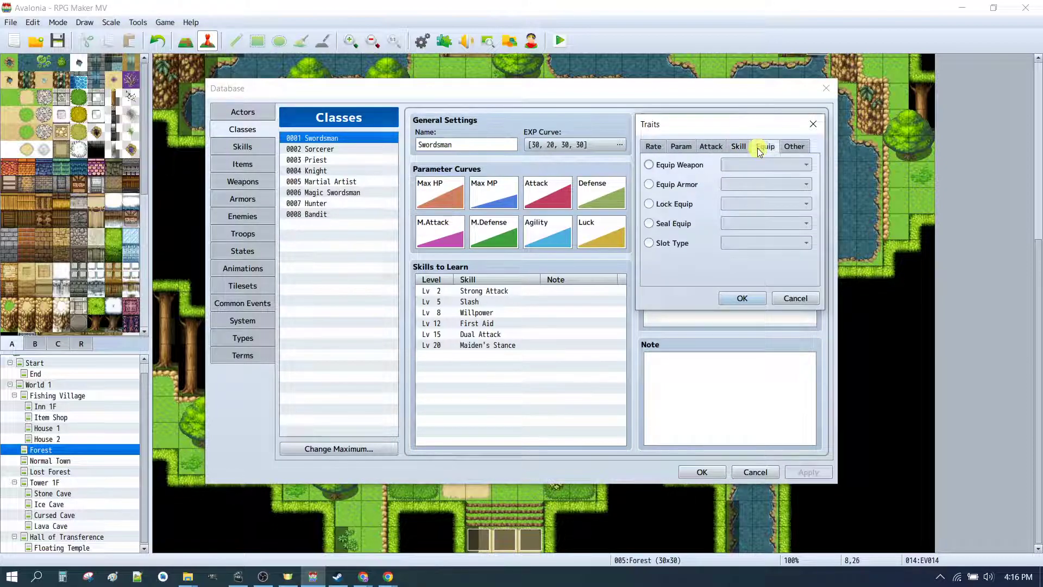
left_click(805, 164)
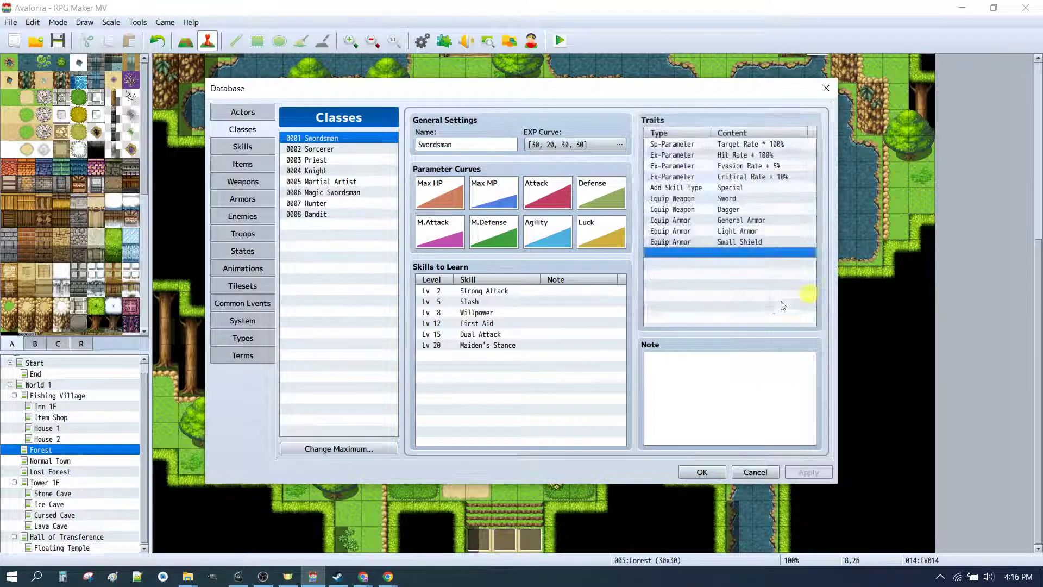
left_click(243, 320)
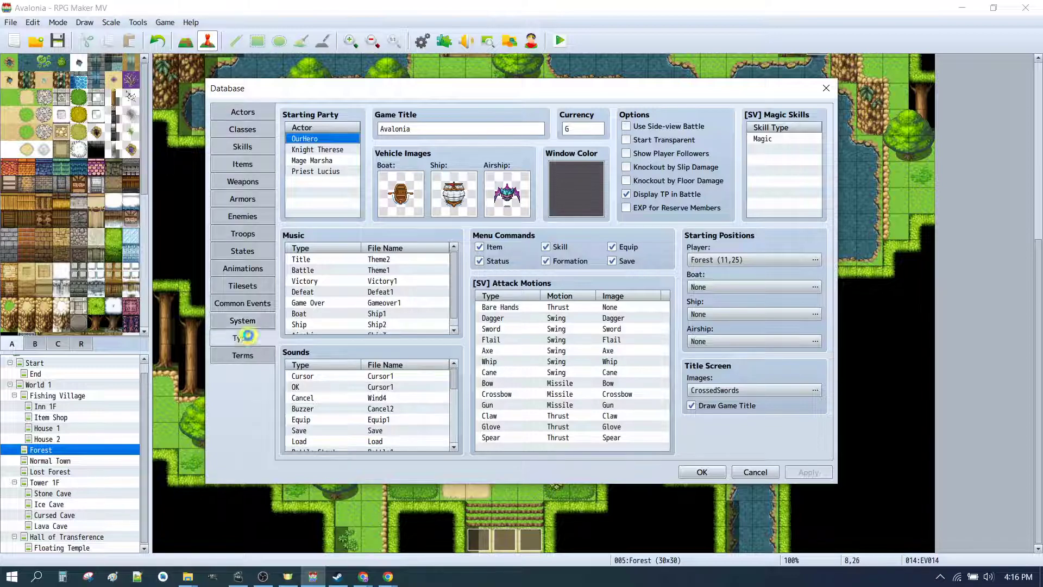
left_click(243, 337)
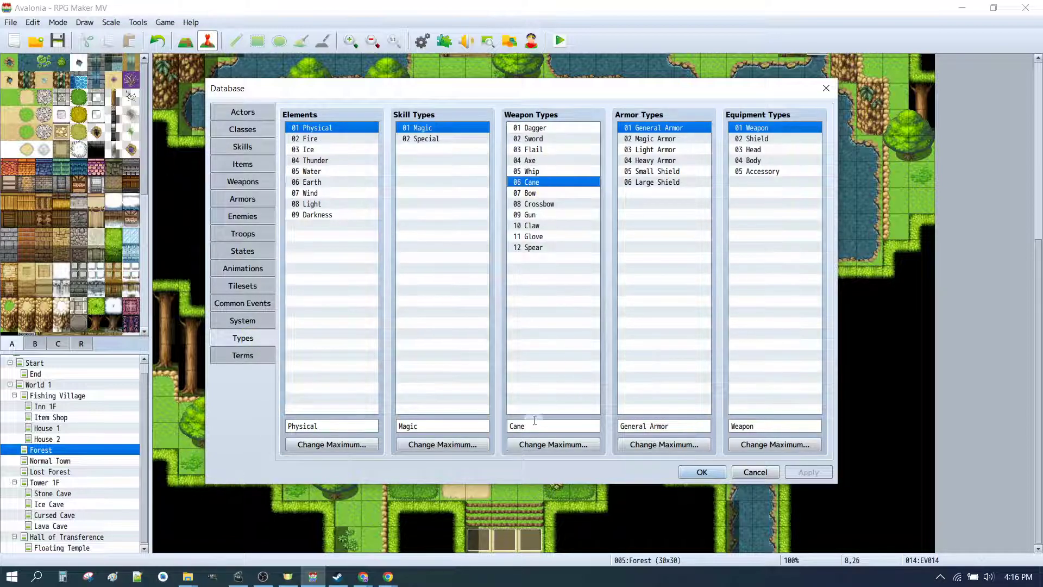
type("Staff")
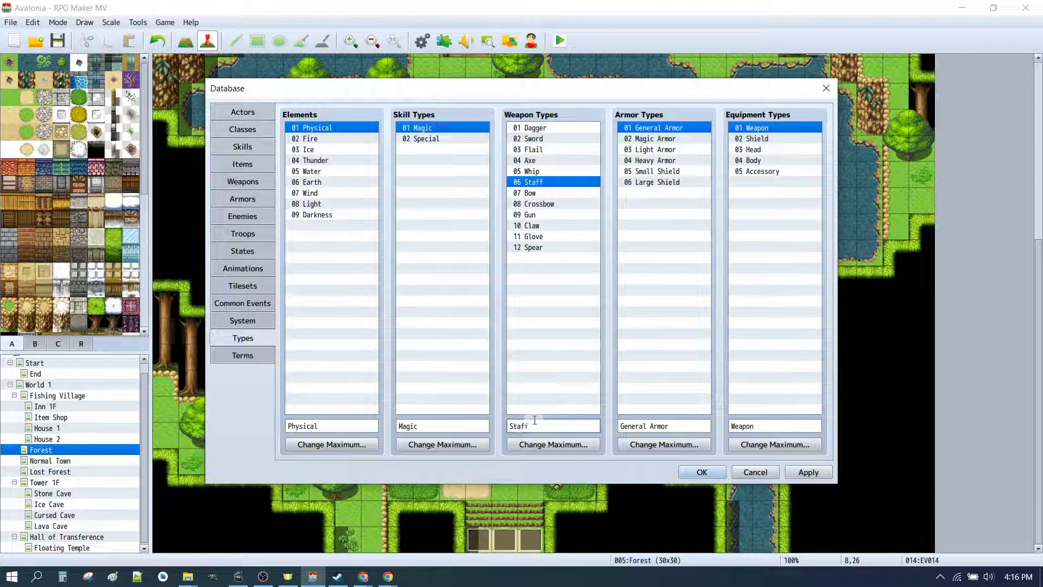
left_click(242, 110)
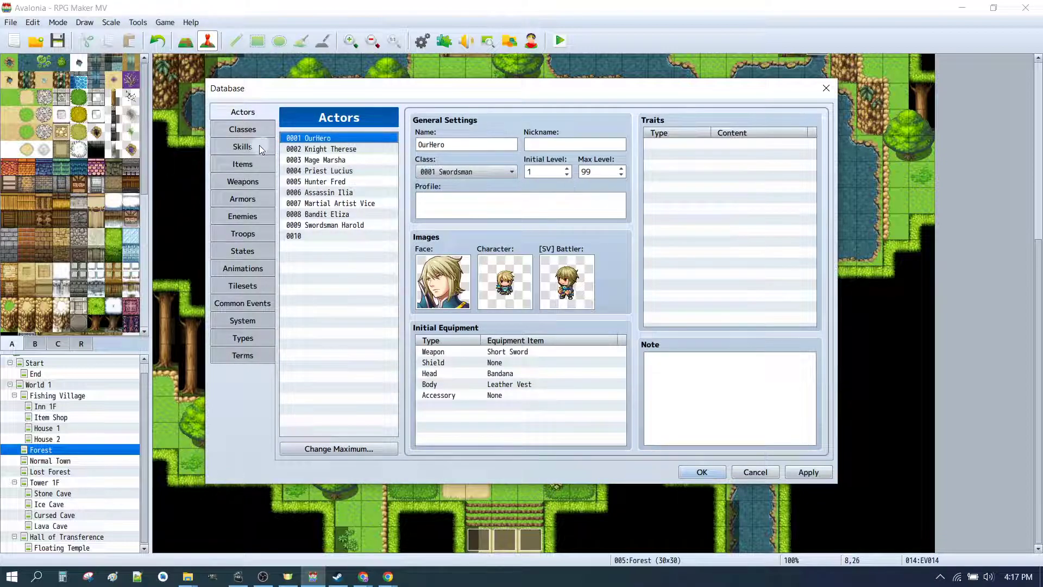
- Add an Equip Weapon Staff trait to OurHero and close the Database
left_click(242, 130)
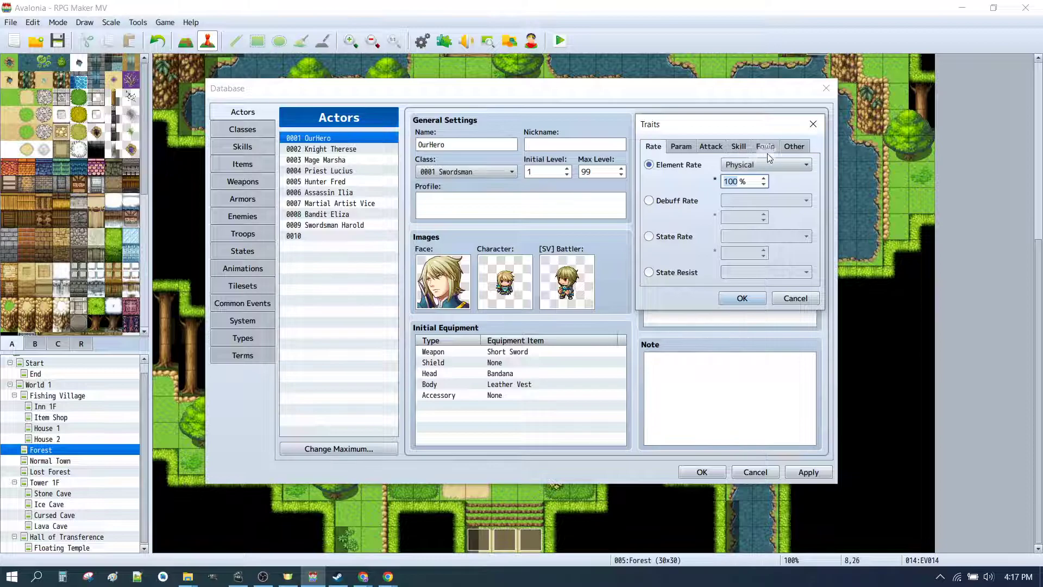
left_click(765, 146)
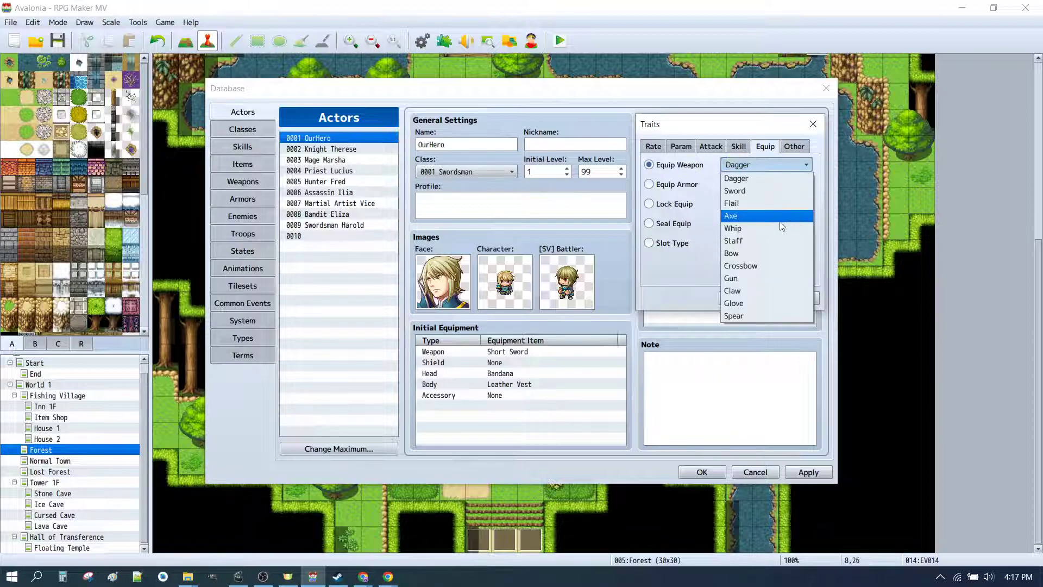
left_click(732, 240)
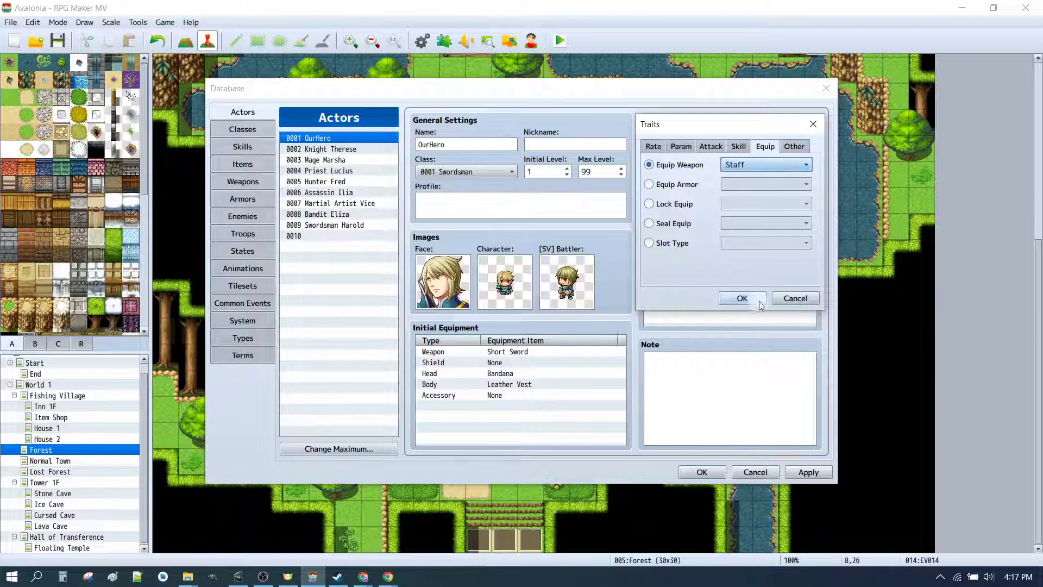
left_click(742, 299)
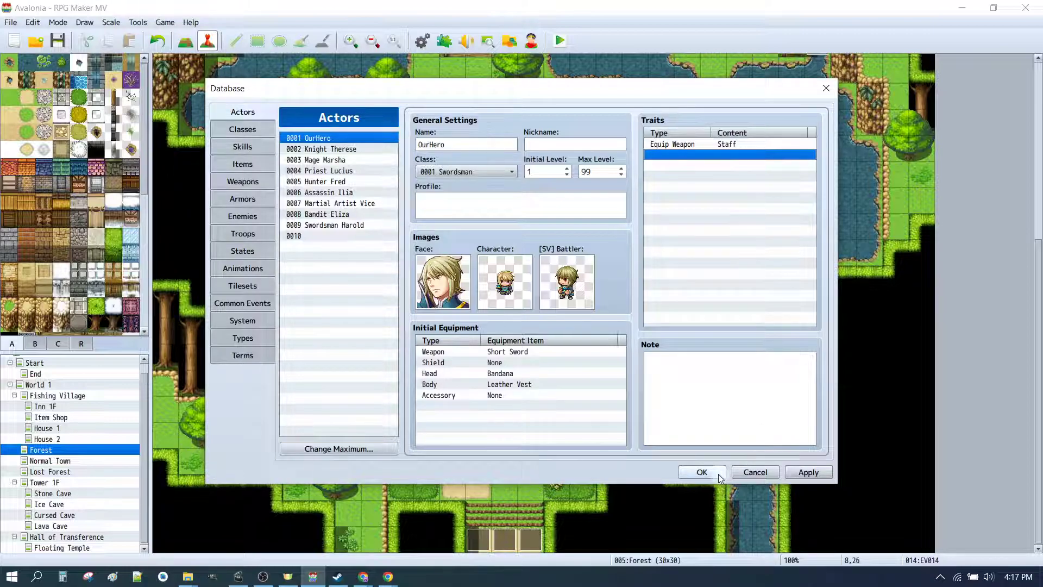
left_click(701, 472)
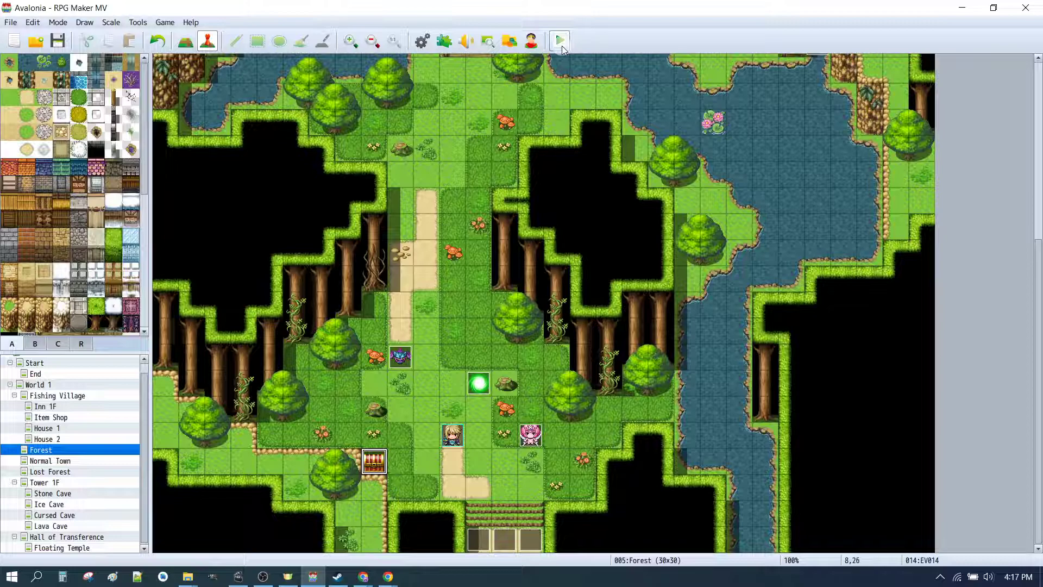
left_click(559, 40)
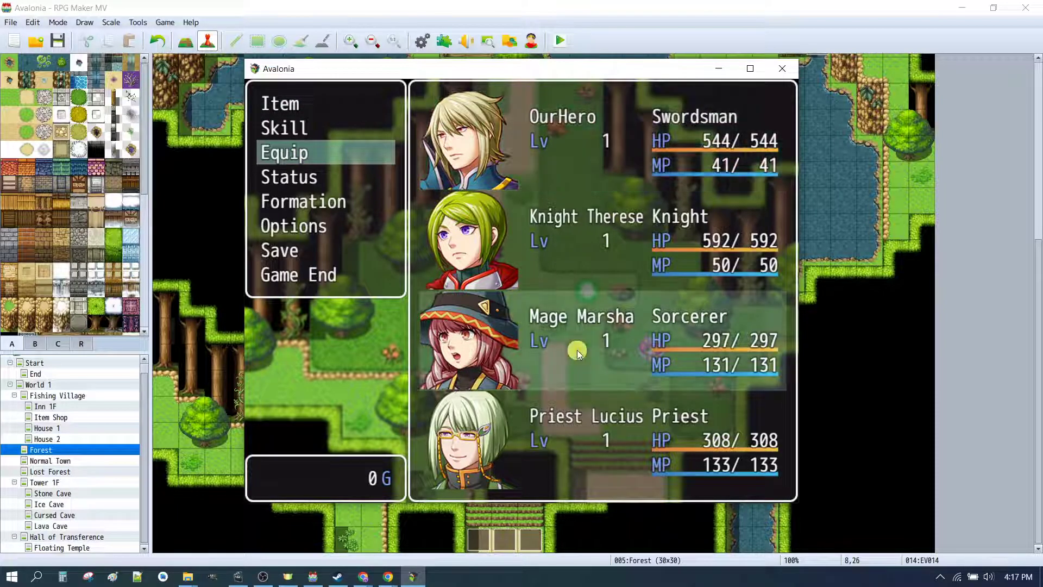
left_click(284, 152)
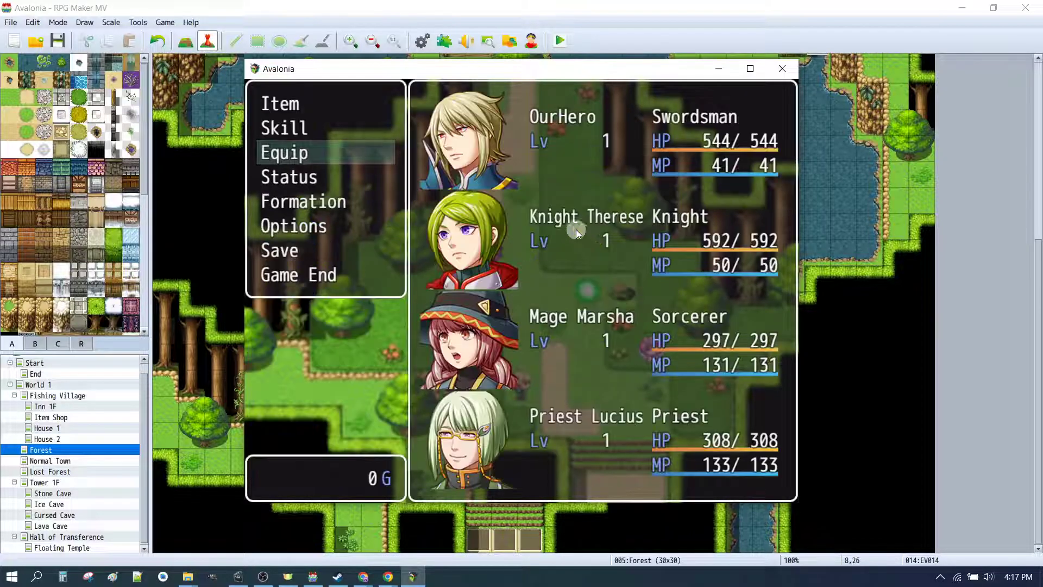
left_click(284, 152)
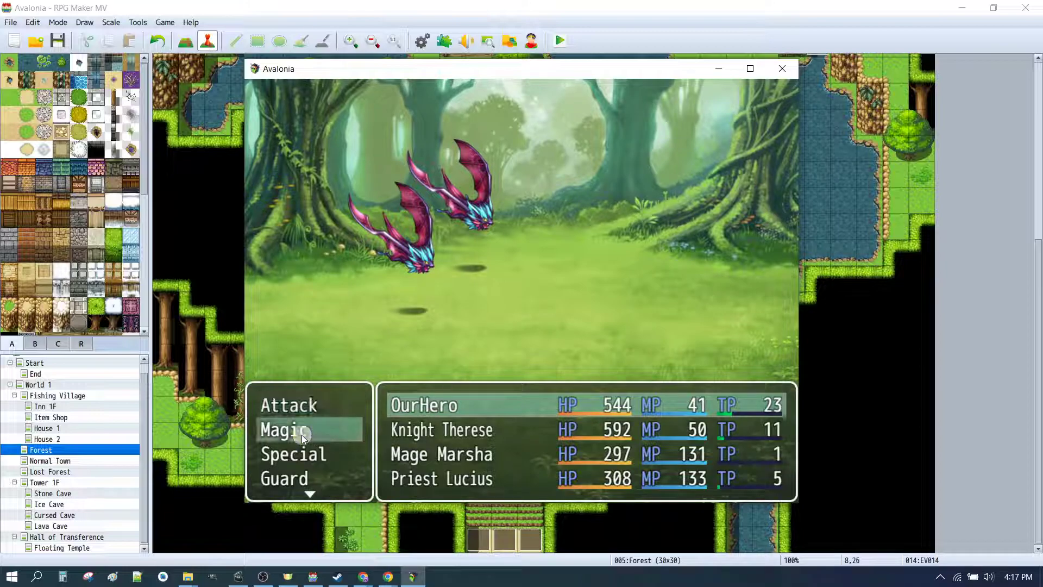
left_click(284, 429)
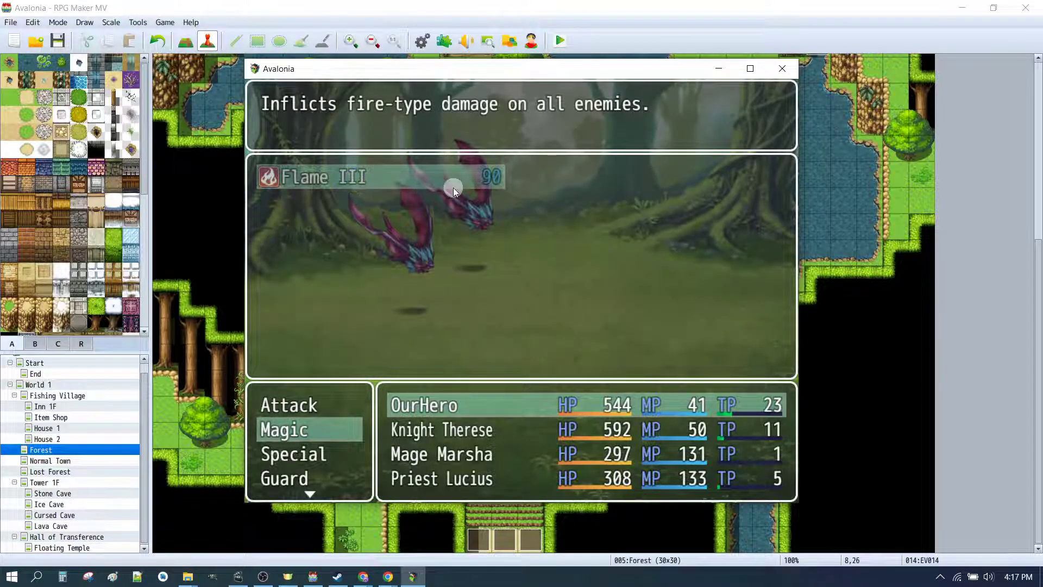
mouse_move(682, 391)
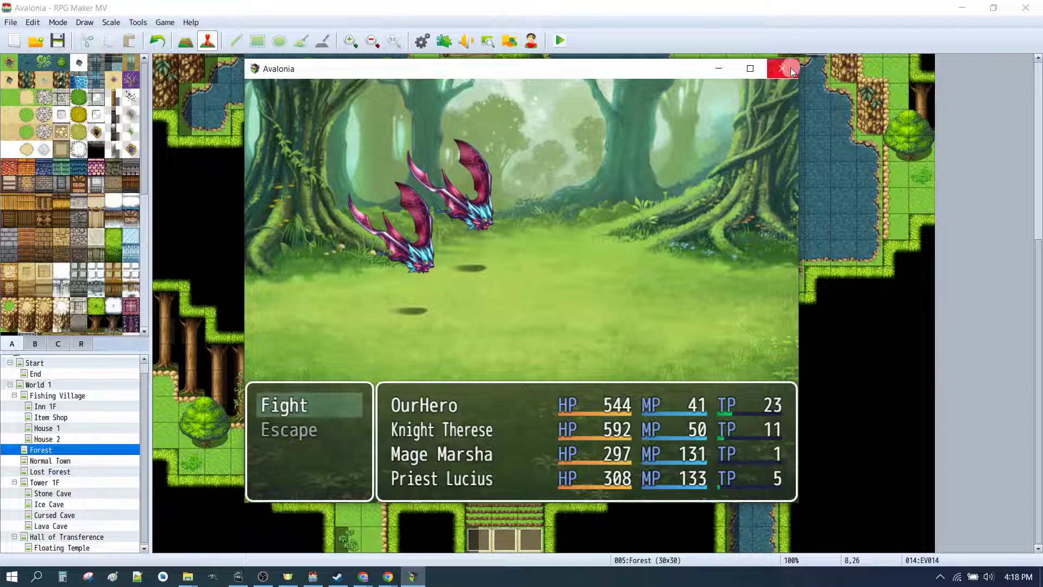
left_click(780, 68)
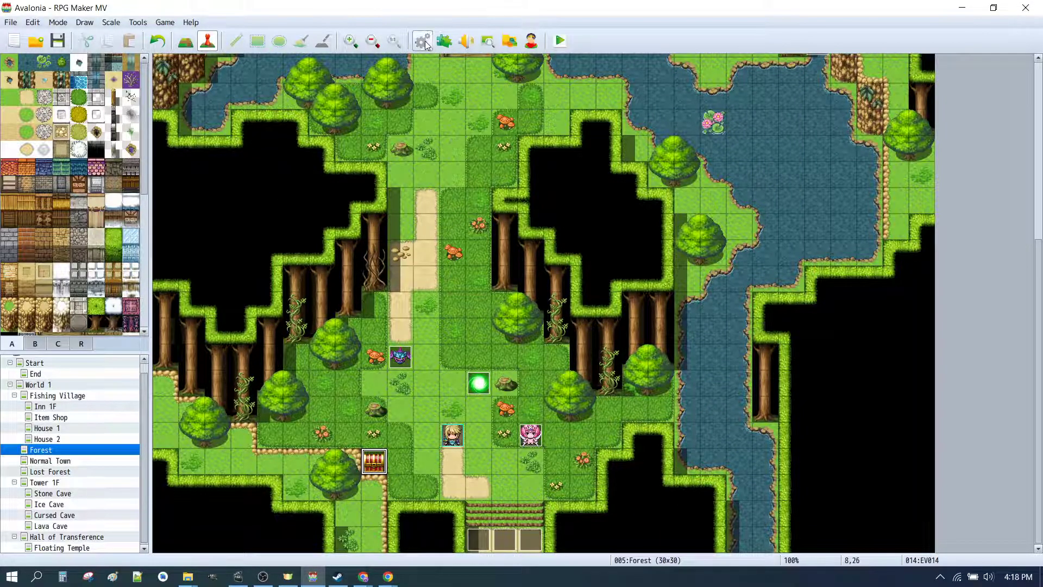
- Give the Dragon Staff a Max MP * 500% parameter trait and close the Database
left_click(421, 41)
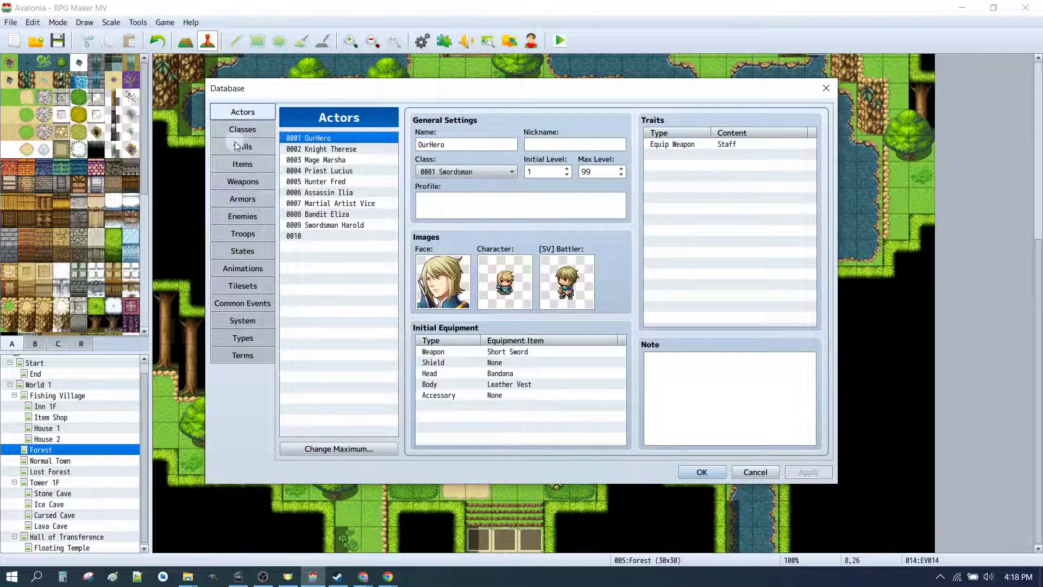
left_click(242, 181)
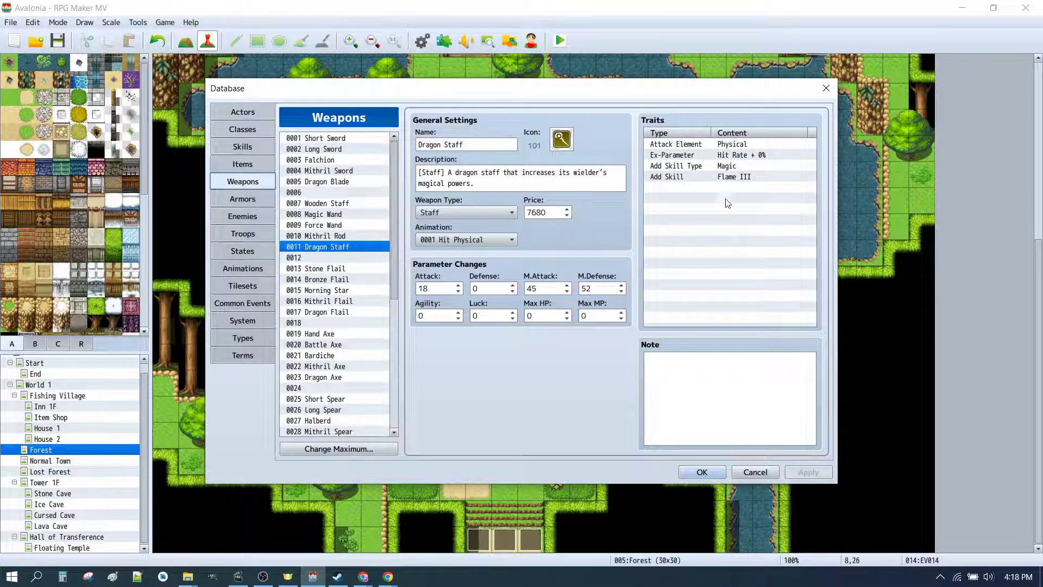
mouse_move(688, 193)
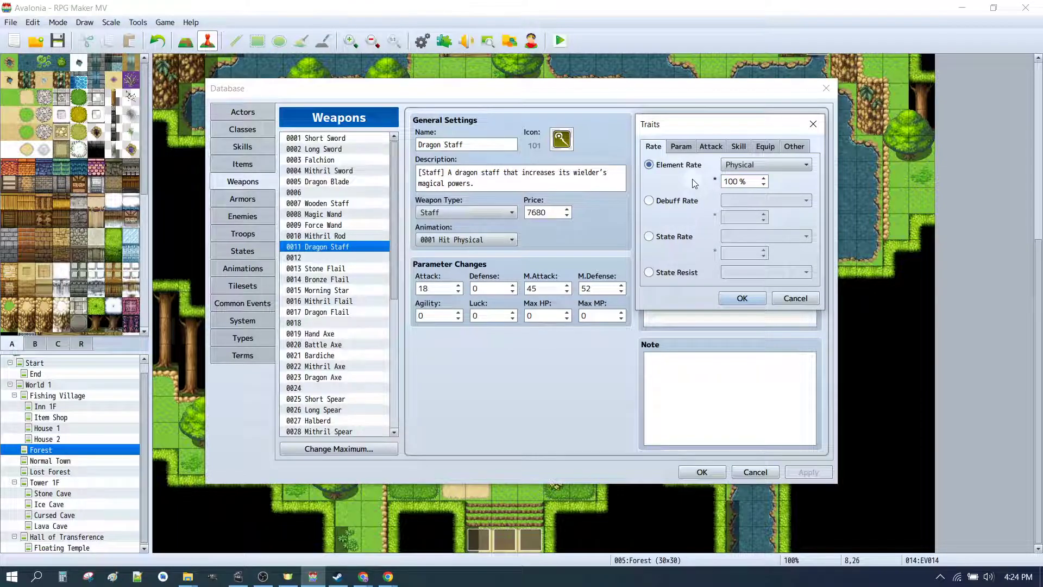
left_click(680, 146)
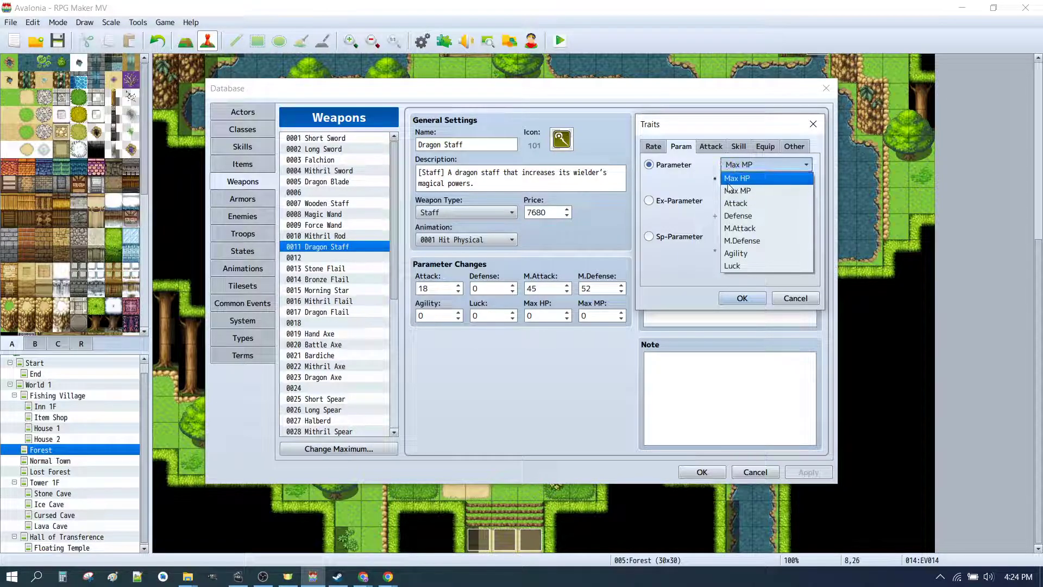
left_click(738, 191)
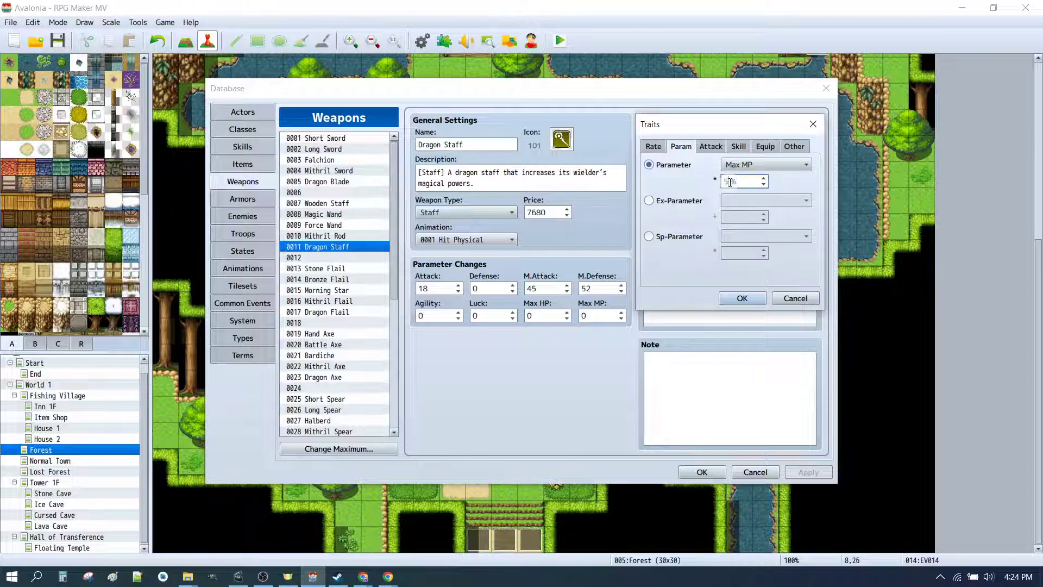
left_click(741, 298)
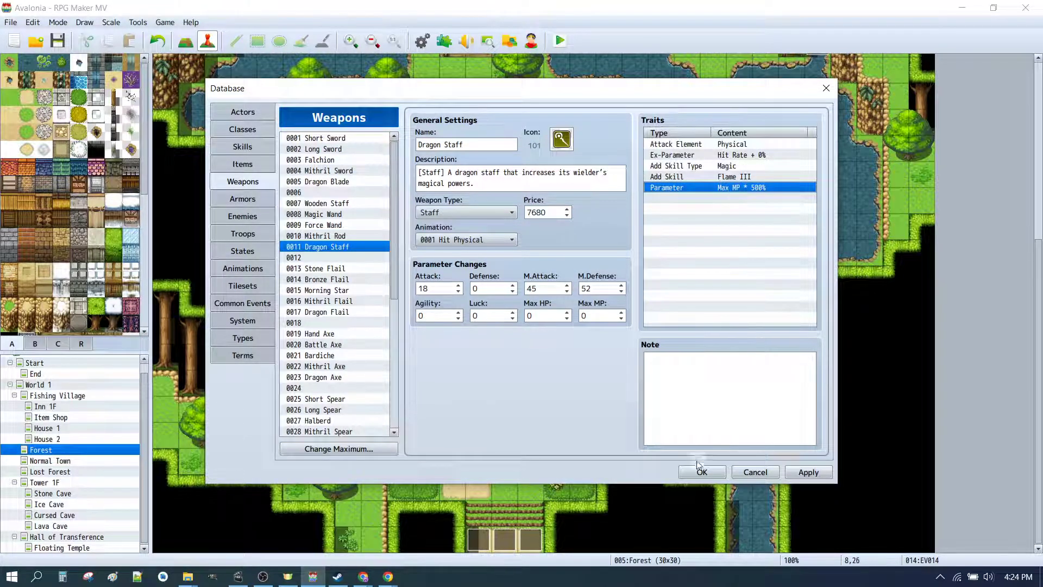
left_click(701, 471)
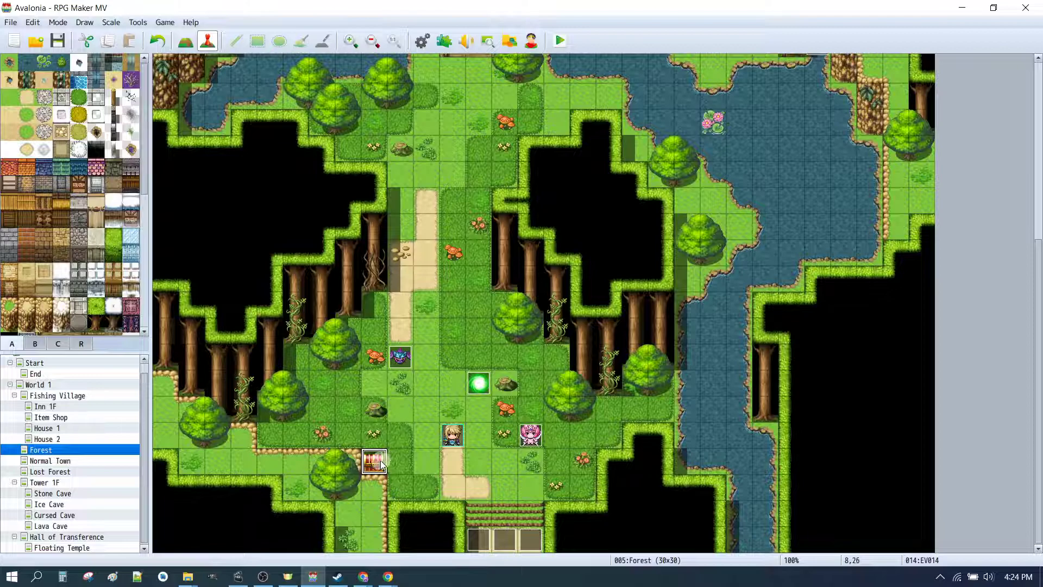
- Add Change Equipment: OurHero, Weapon = Dragon Staff to the treasure chest event
double_click(374, 459)
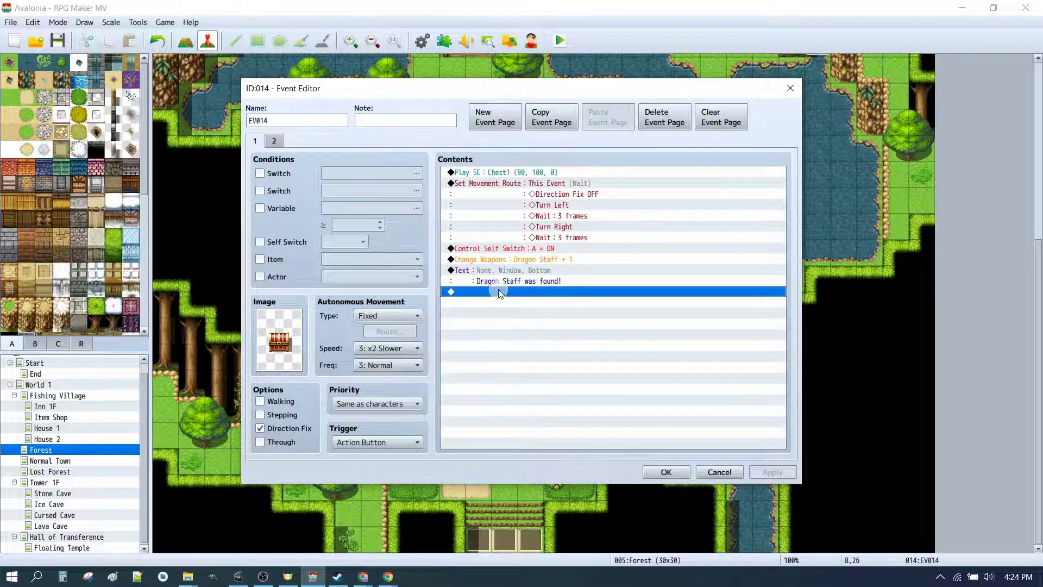
double_click(499, 291)
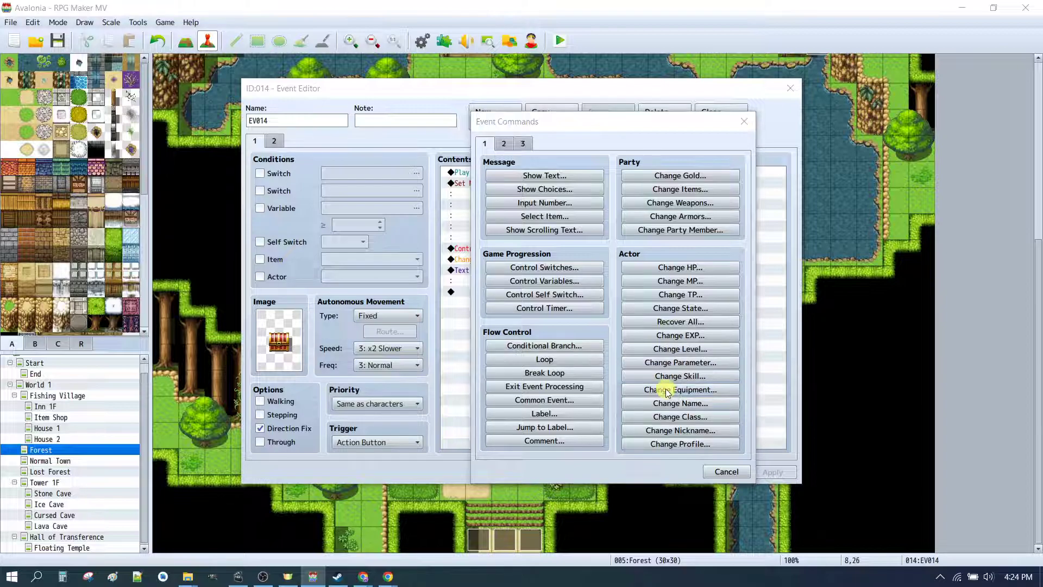
left_click(680, 389)
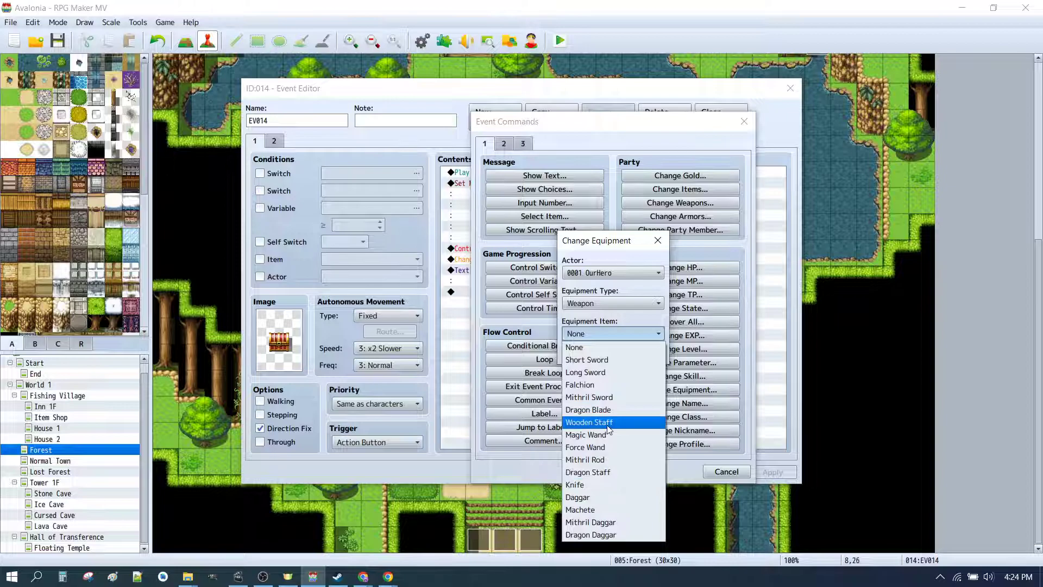
left_click(587, 472)
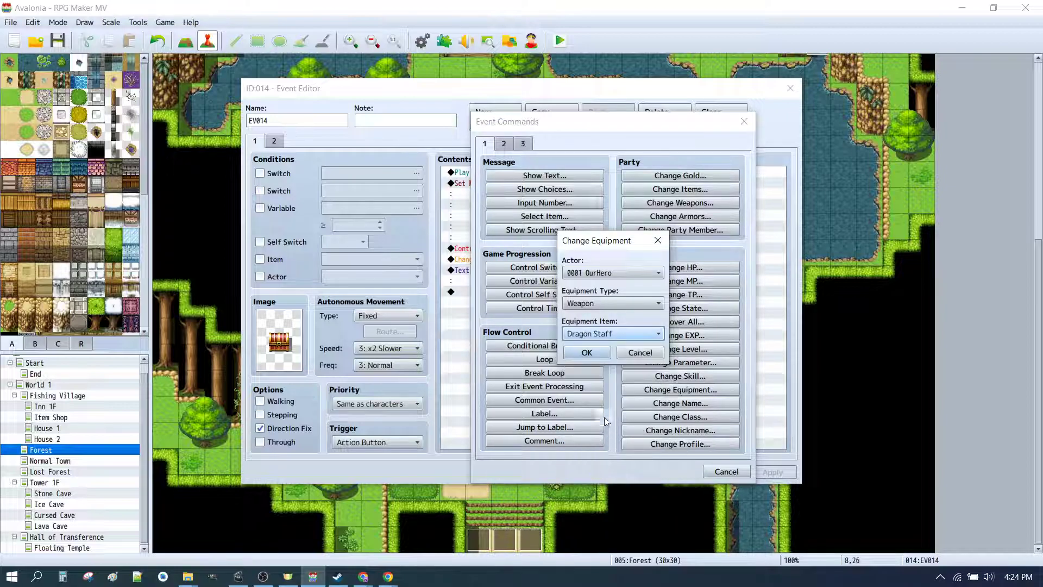
left_click(586, 352)
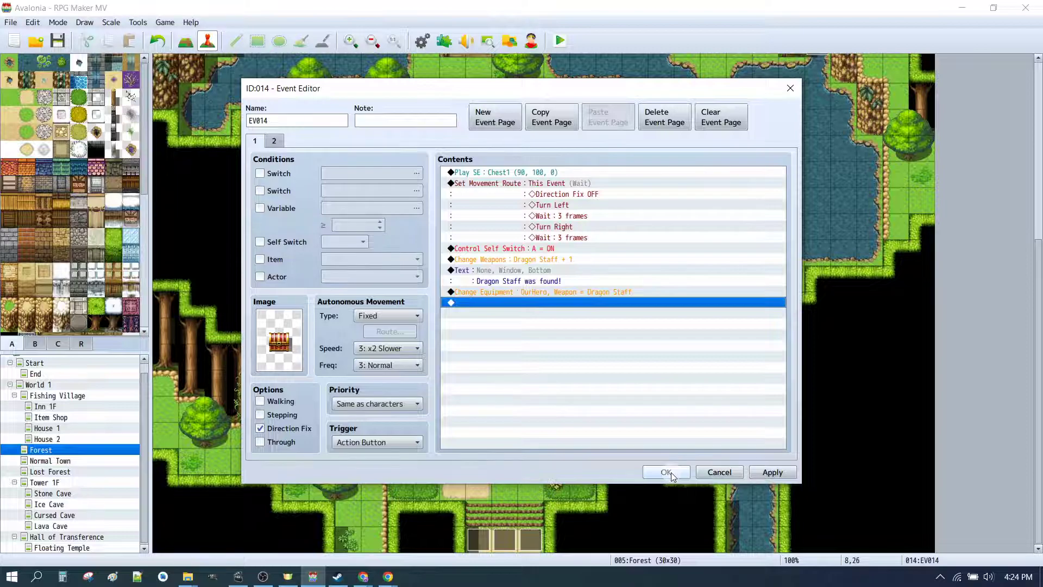
left_click(665, 471)
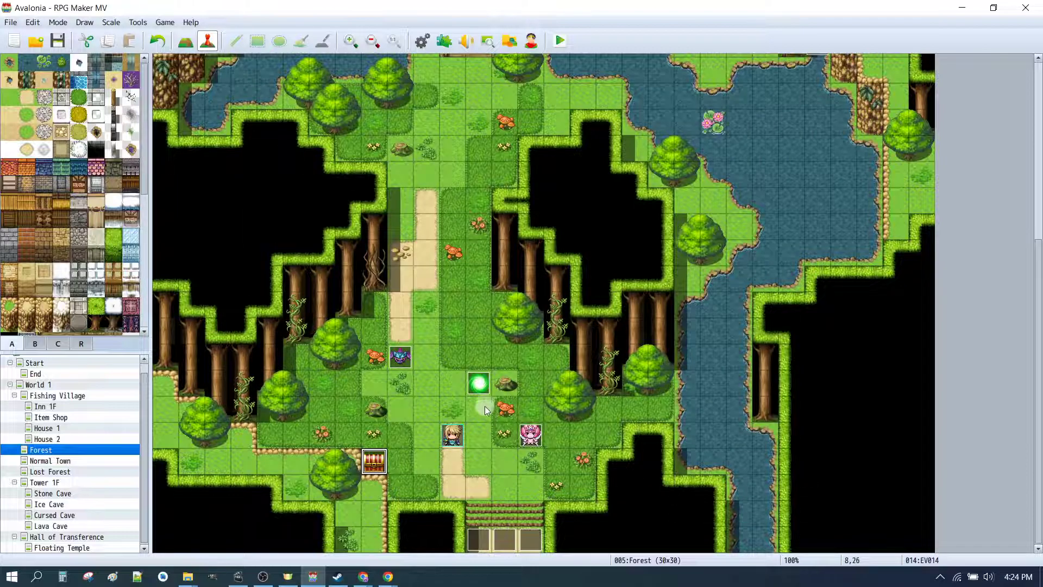
- Start adding a new command to the glowing green event
double_click(478, 383)
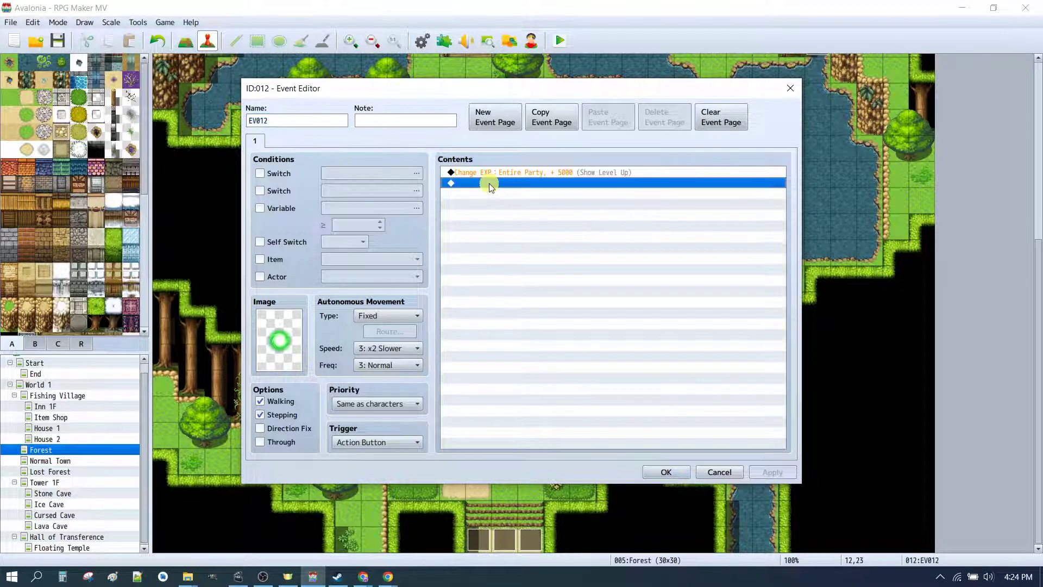
double_click(489, 183)
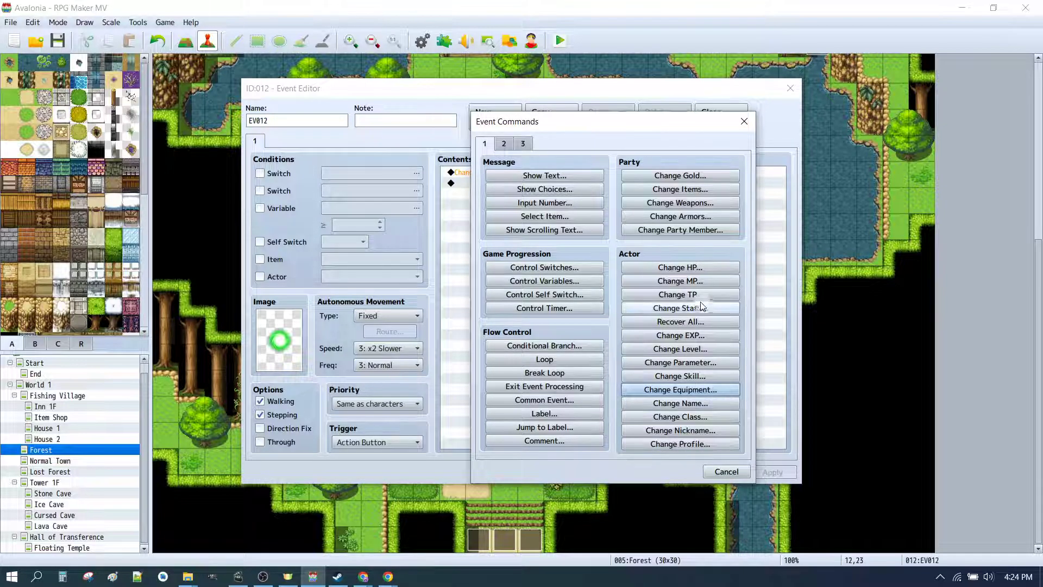
left_click(679, 321)
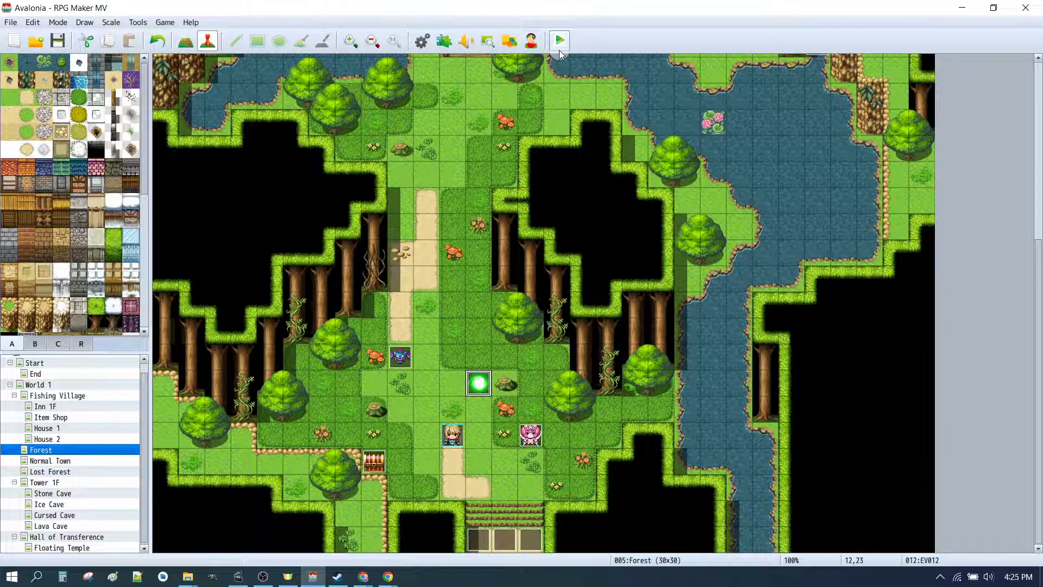
- Start a playtest and agree to save the game changes
left_click(559, 41)
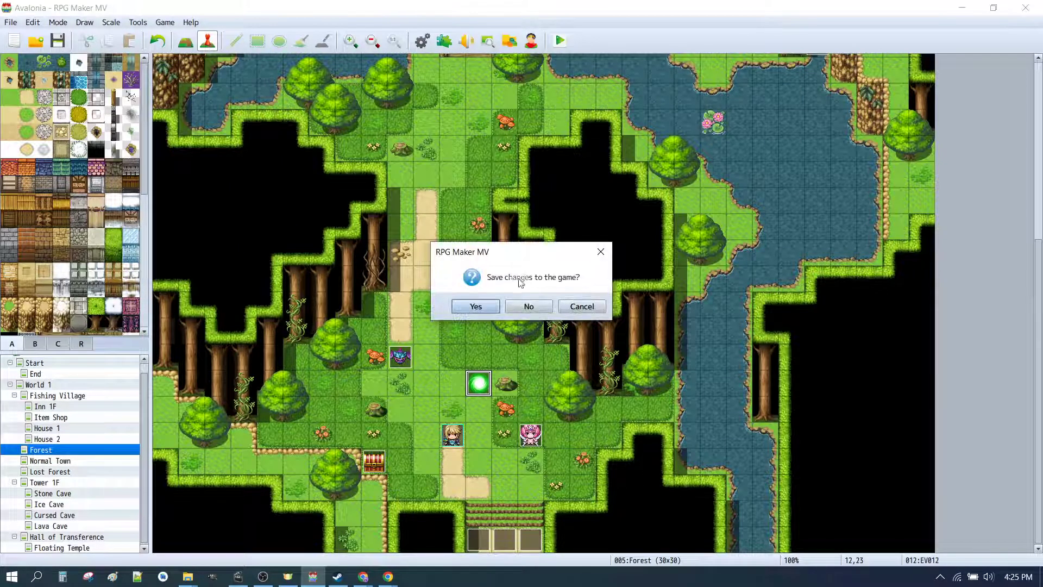
left_click(475, 306)
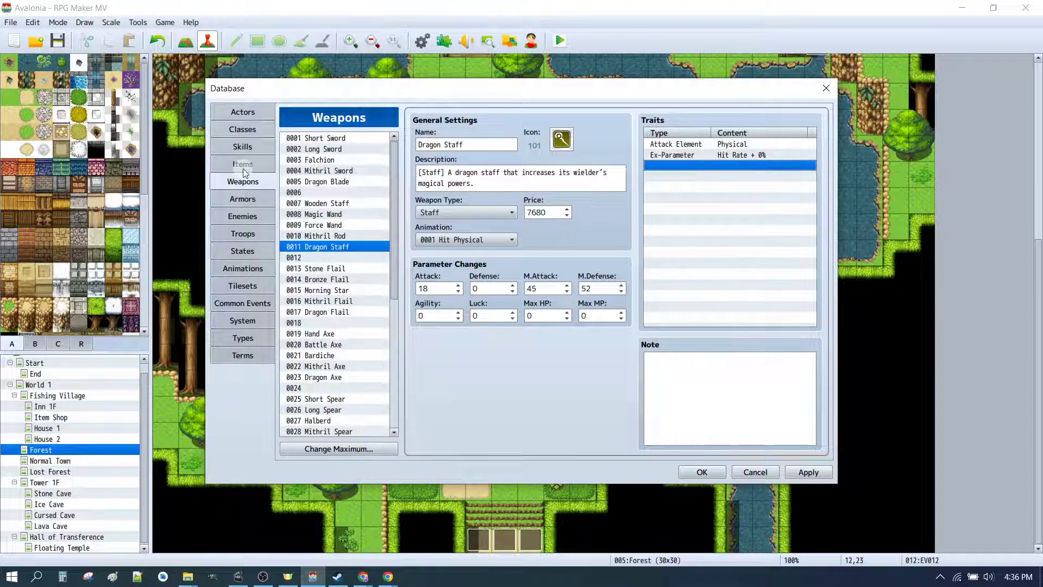
- Select OurHero's Equip Weapon Staff trait in the Actors list
left_click(243, 111)
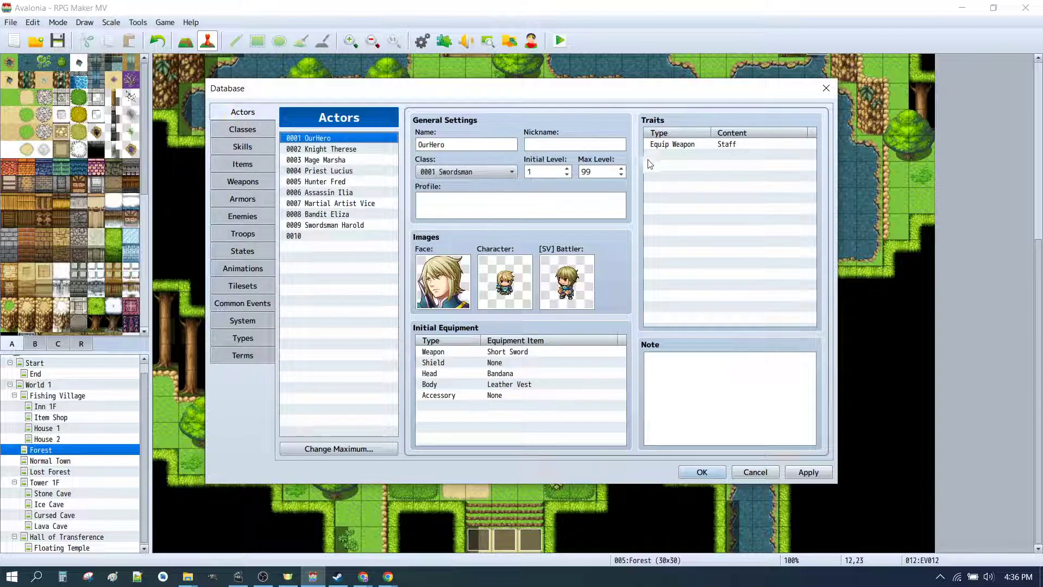
left_click(685, 144)
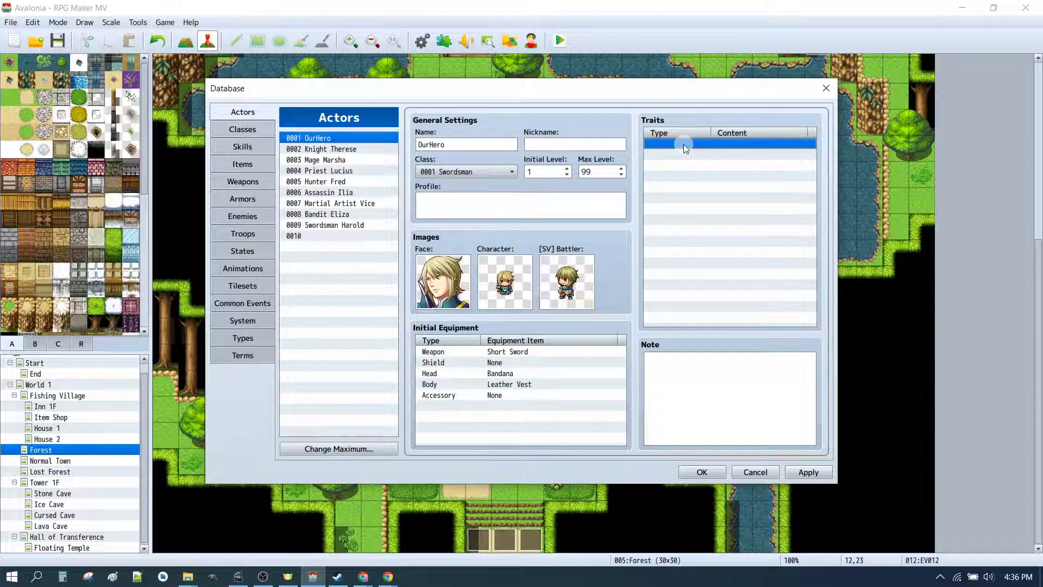